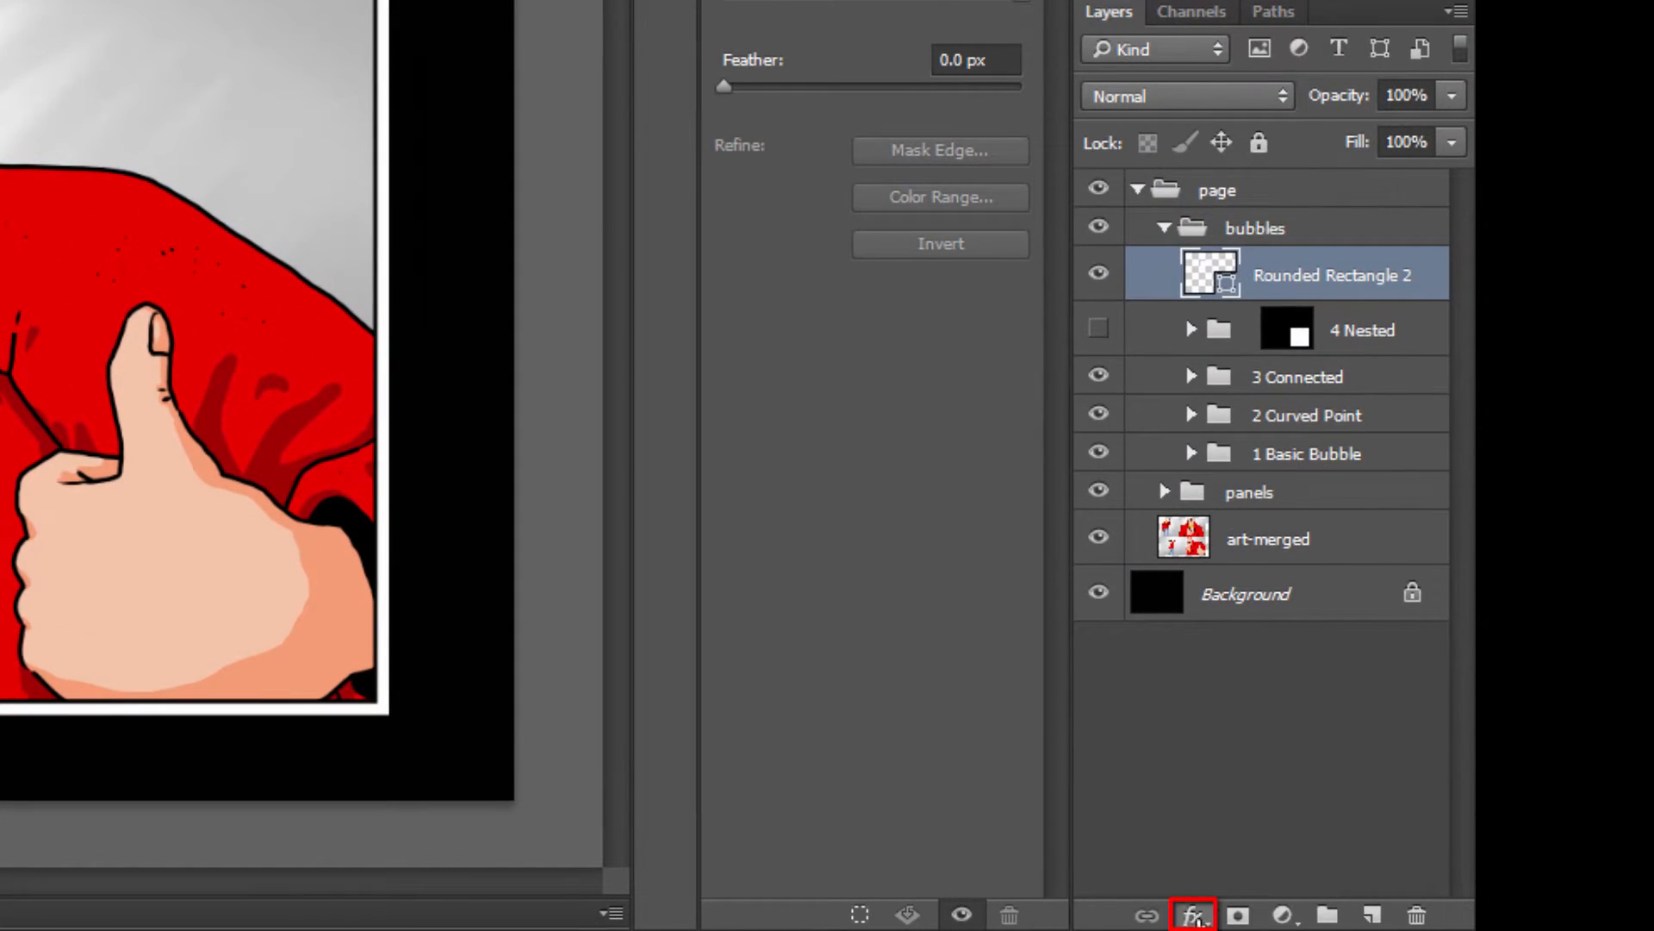
- Add a thick Stroke effect to the rectangular bubble, positioned Center, with a bright cyan colour
click(1193, 913)
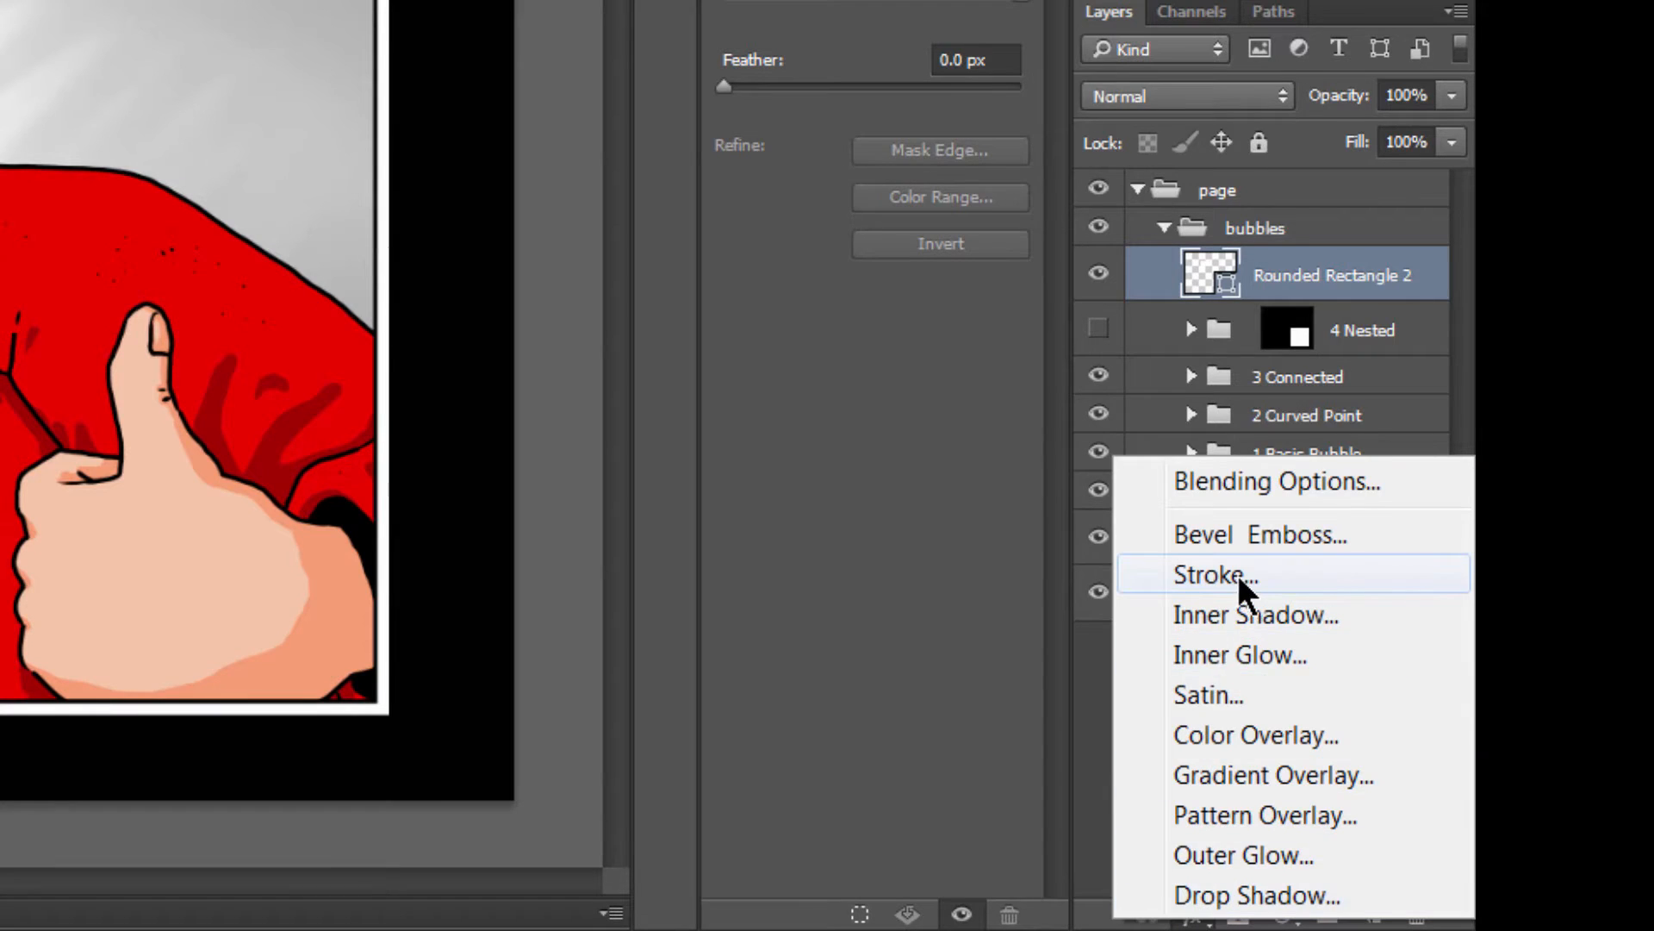
click(1215, 576)
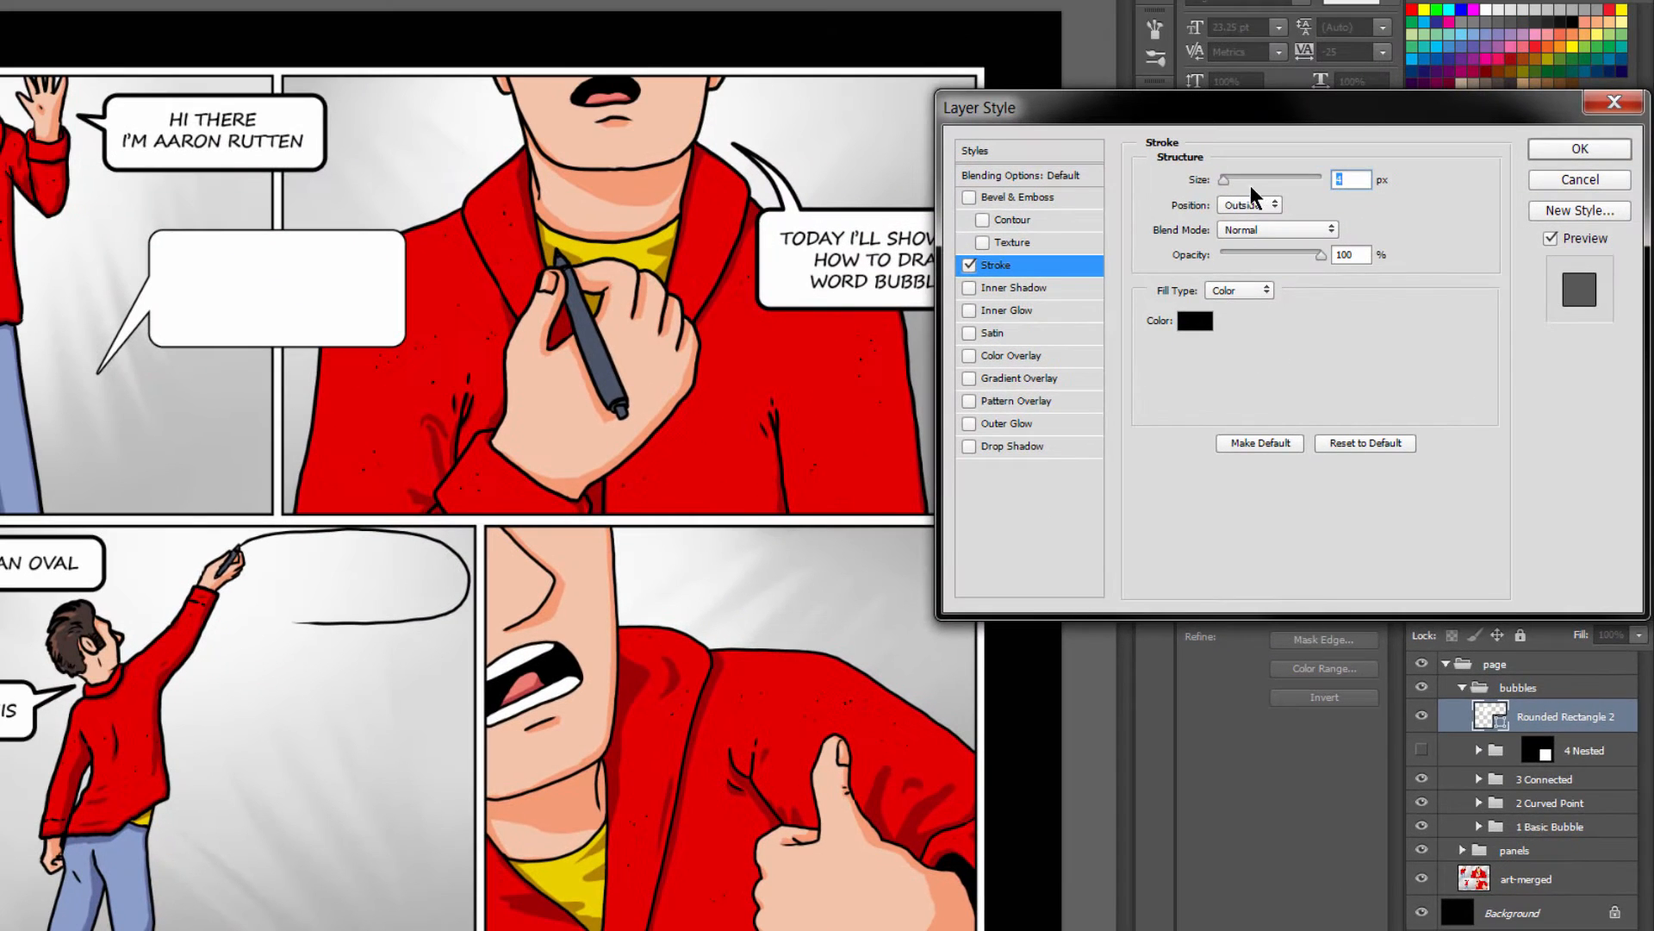
click(1271, 204)
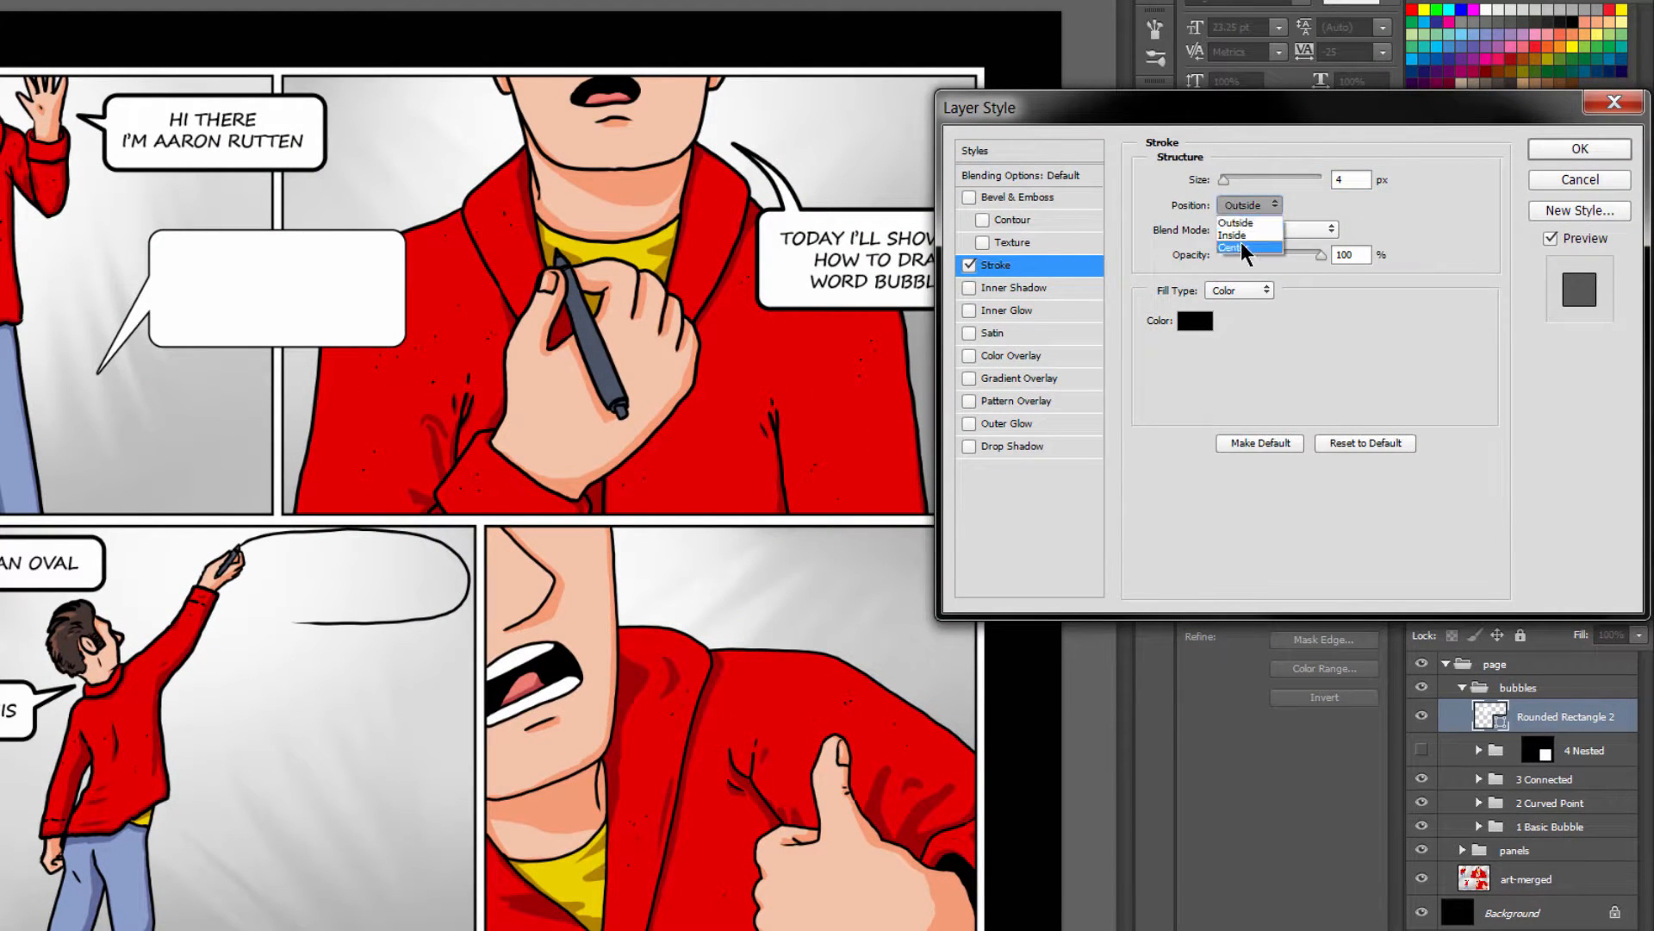
click(1230, 247)
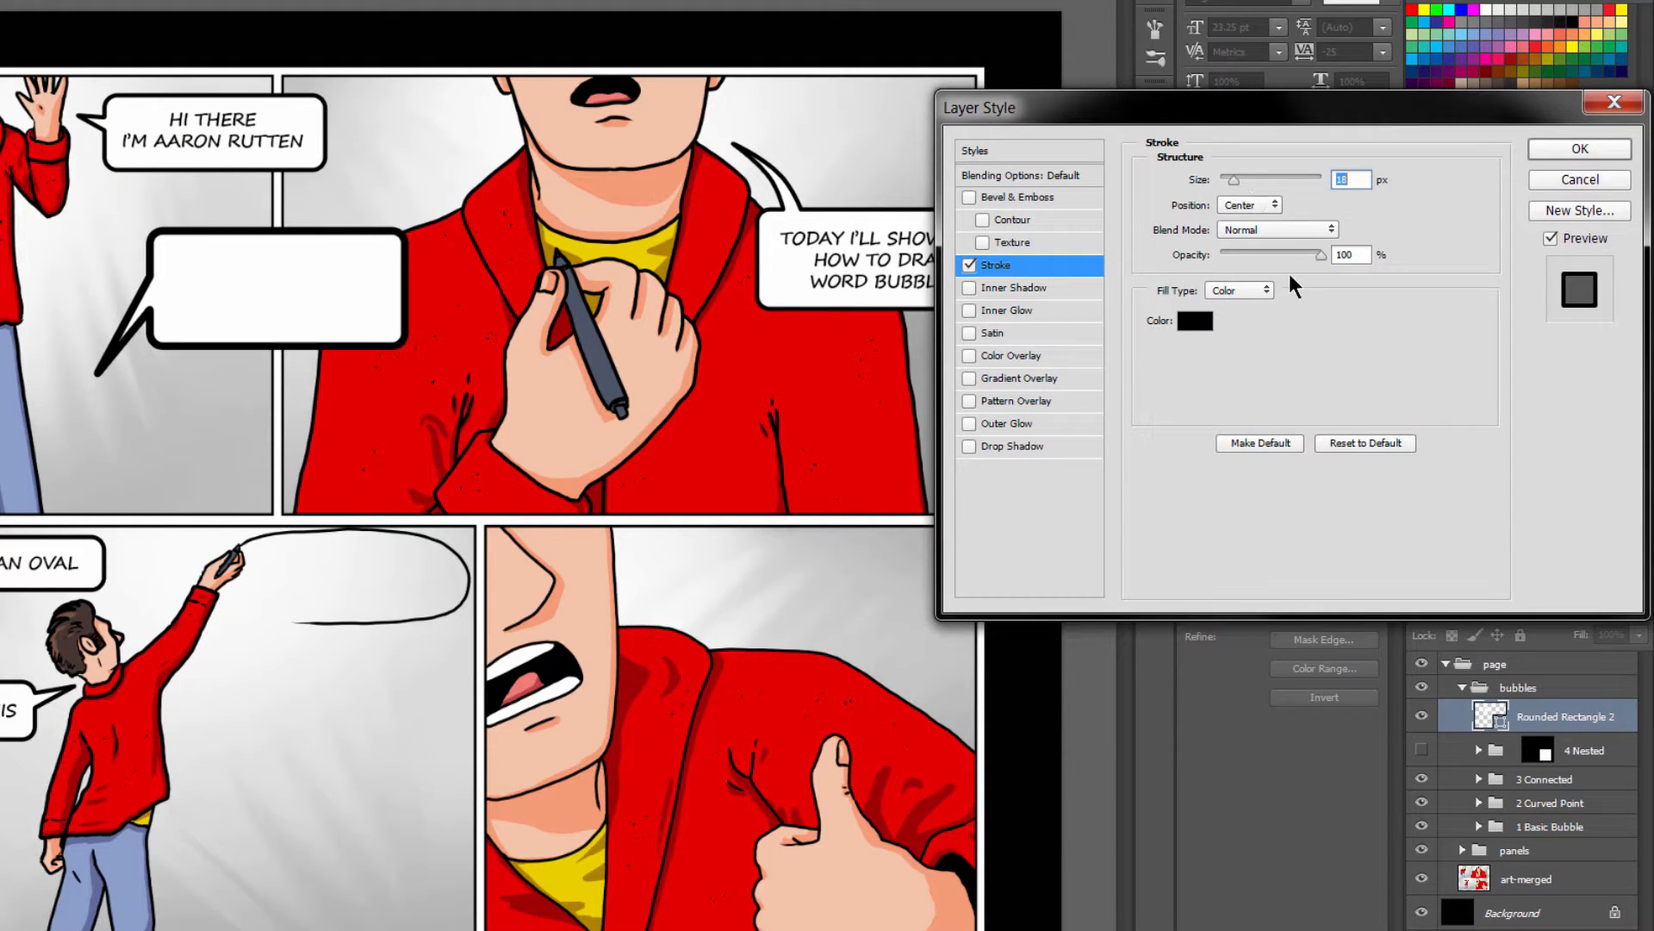
click(1194, 321)
text(00f6ff)
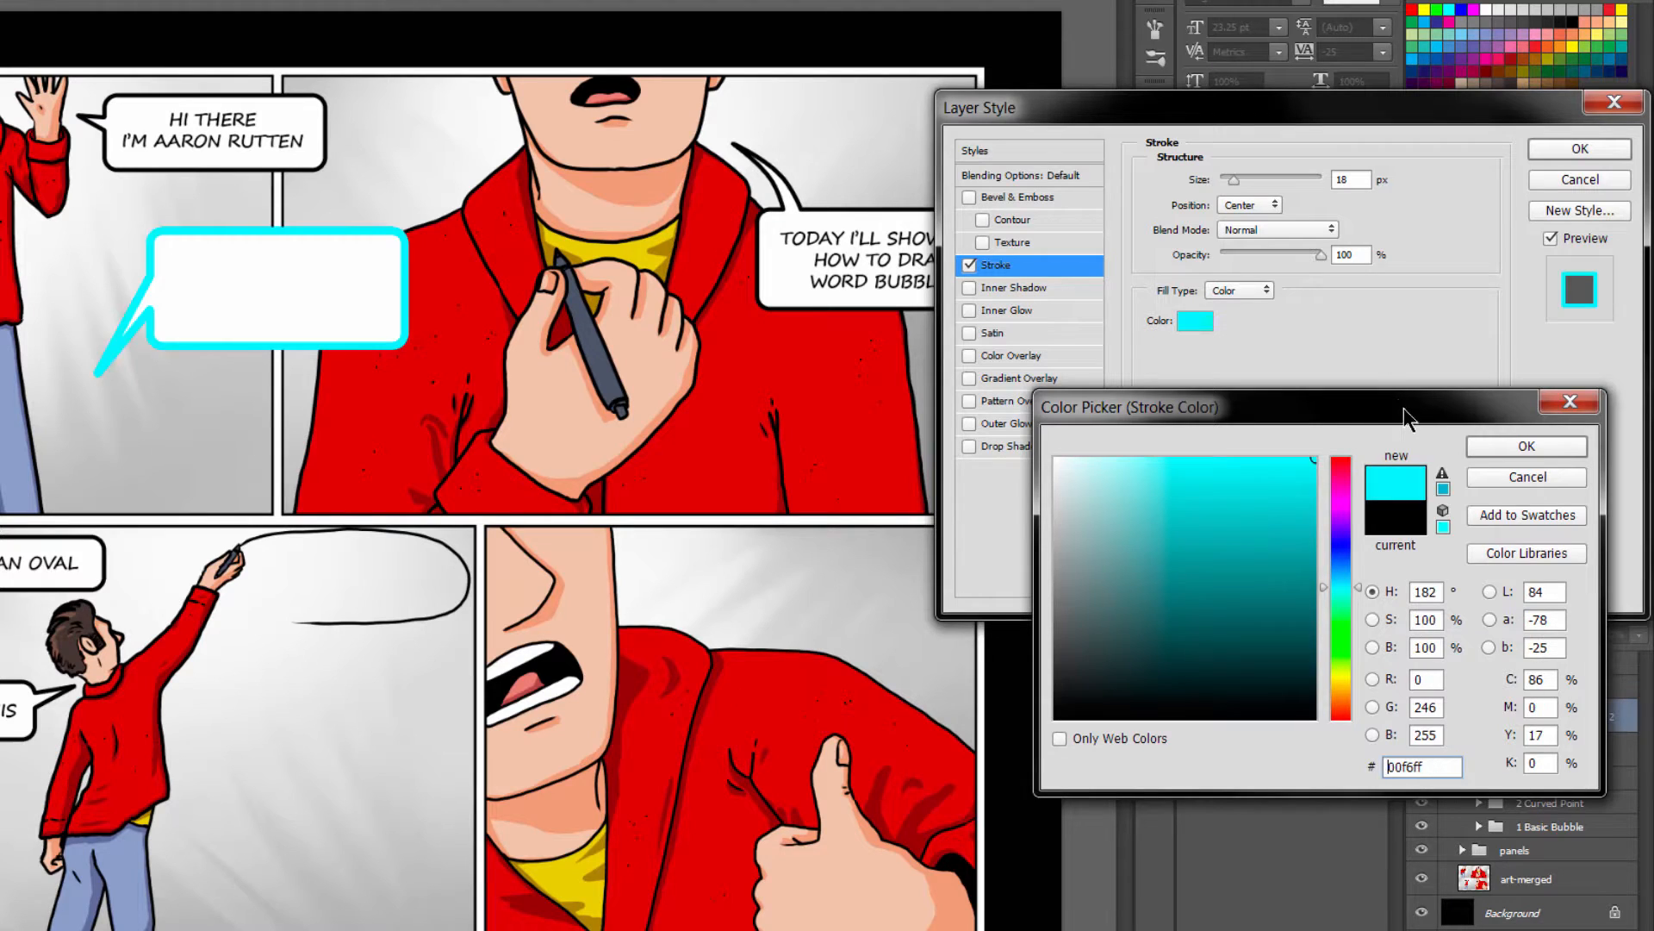
click(1525, 445)
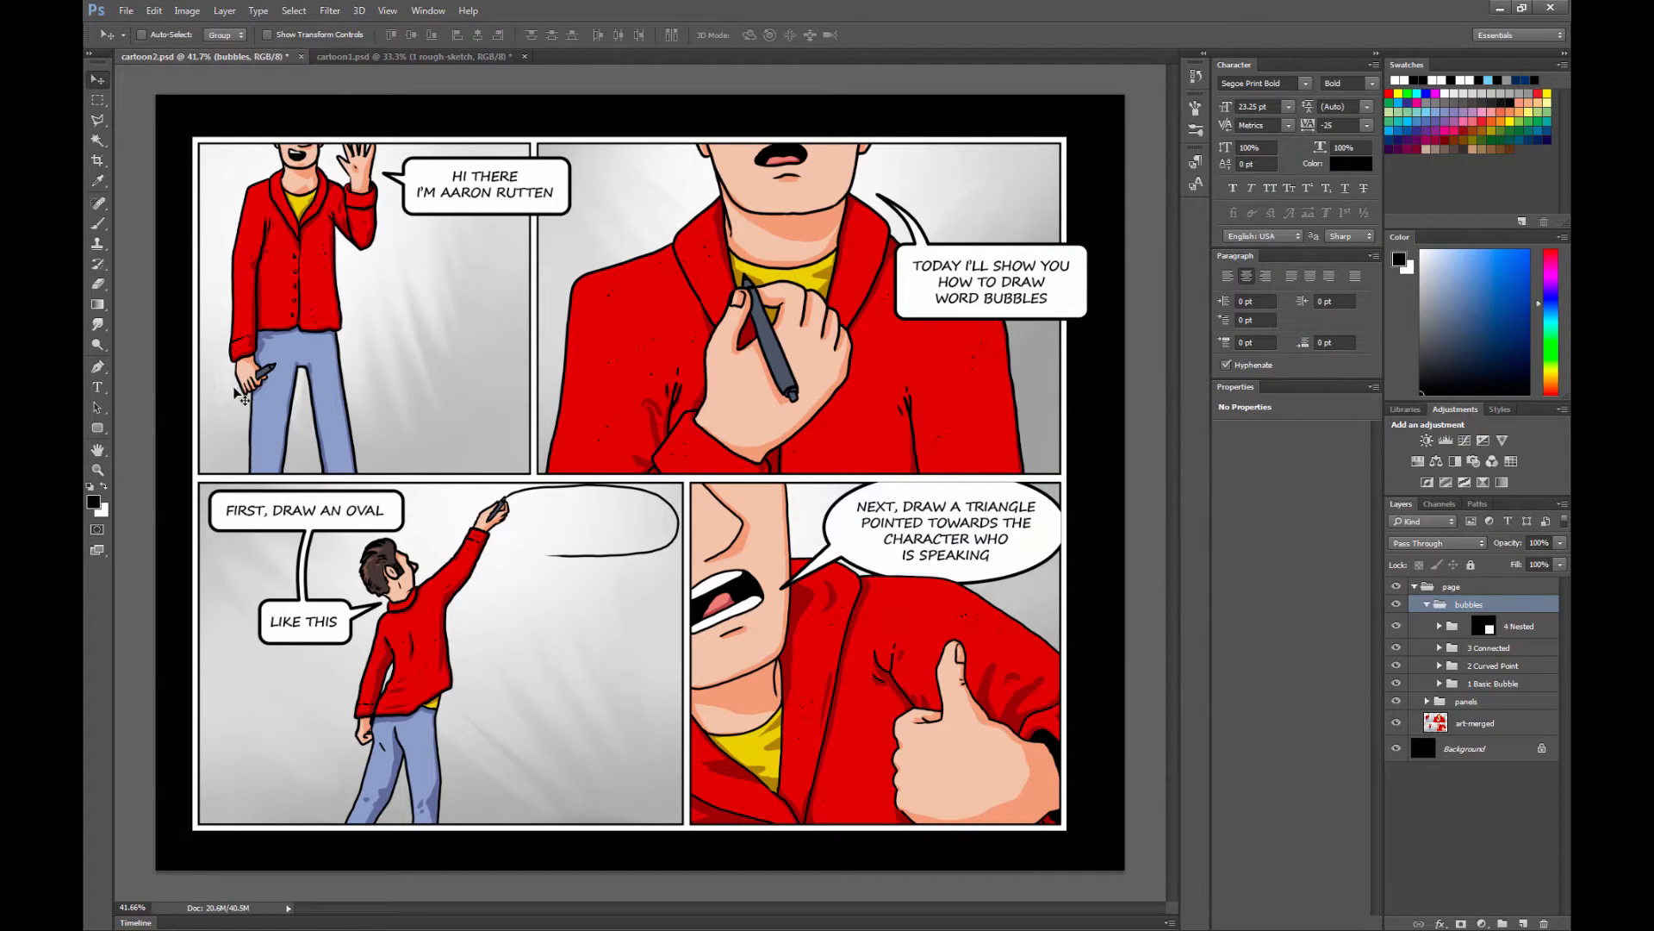
mouse_move(97, 432)
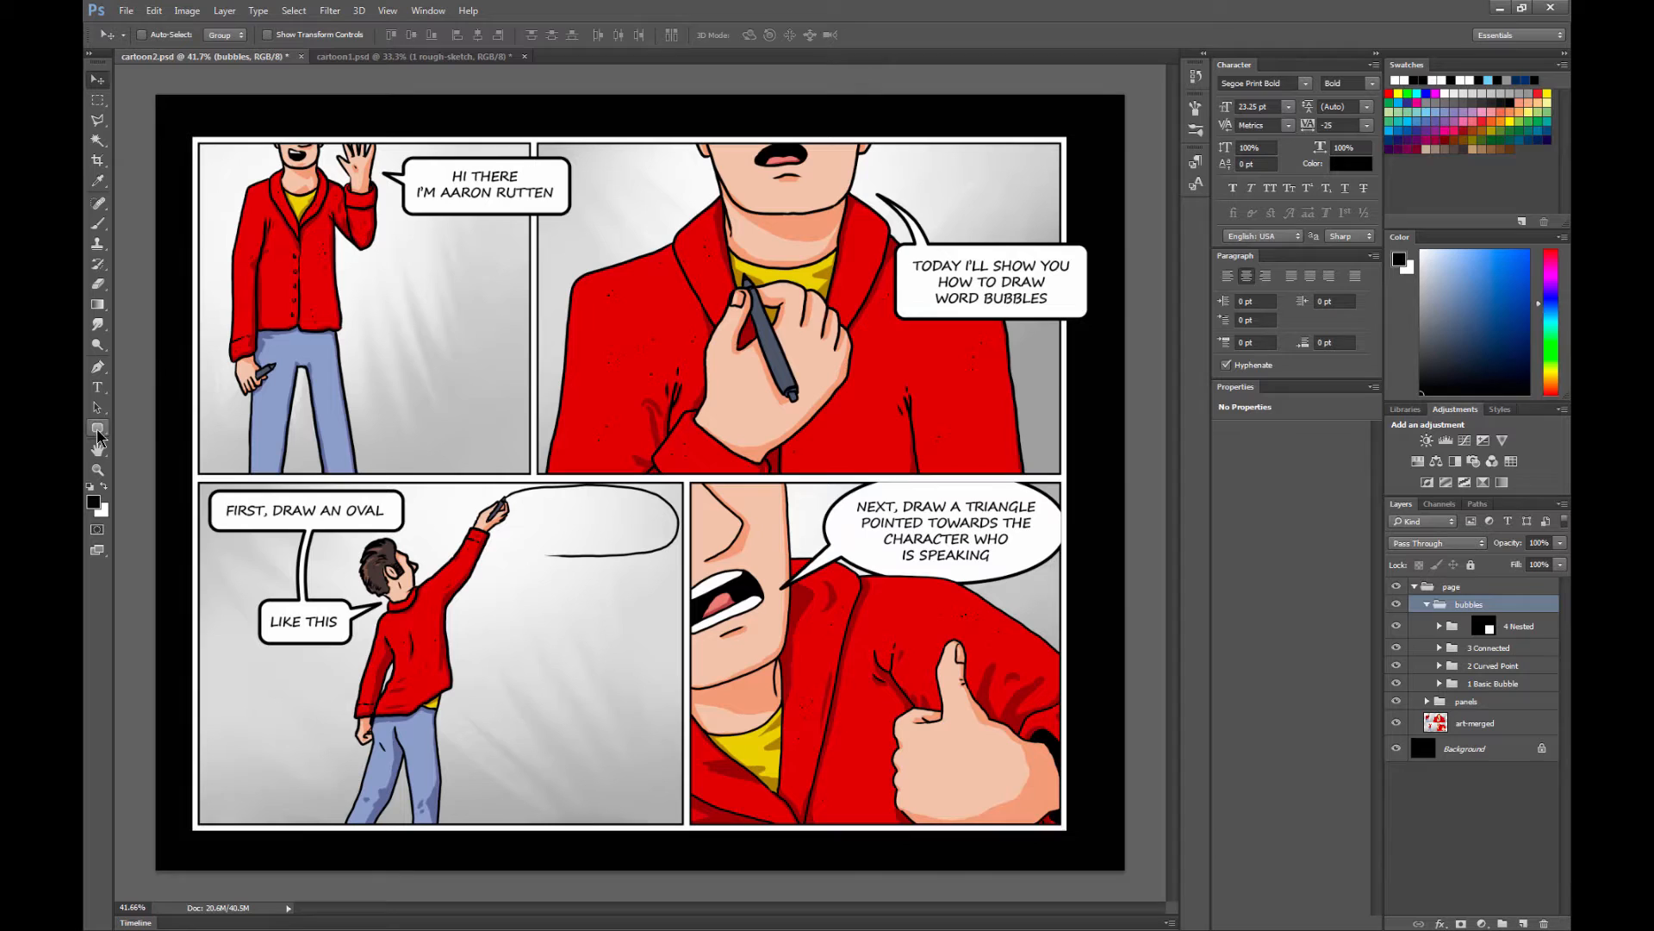
- Draw a rounded-rectangle bubble in the top-right panel and merge a Pen-drawn triangular tail via Combine Shapes
click(96, 427)
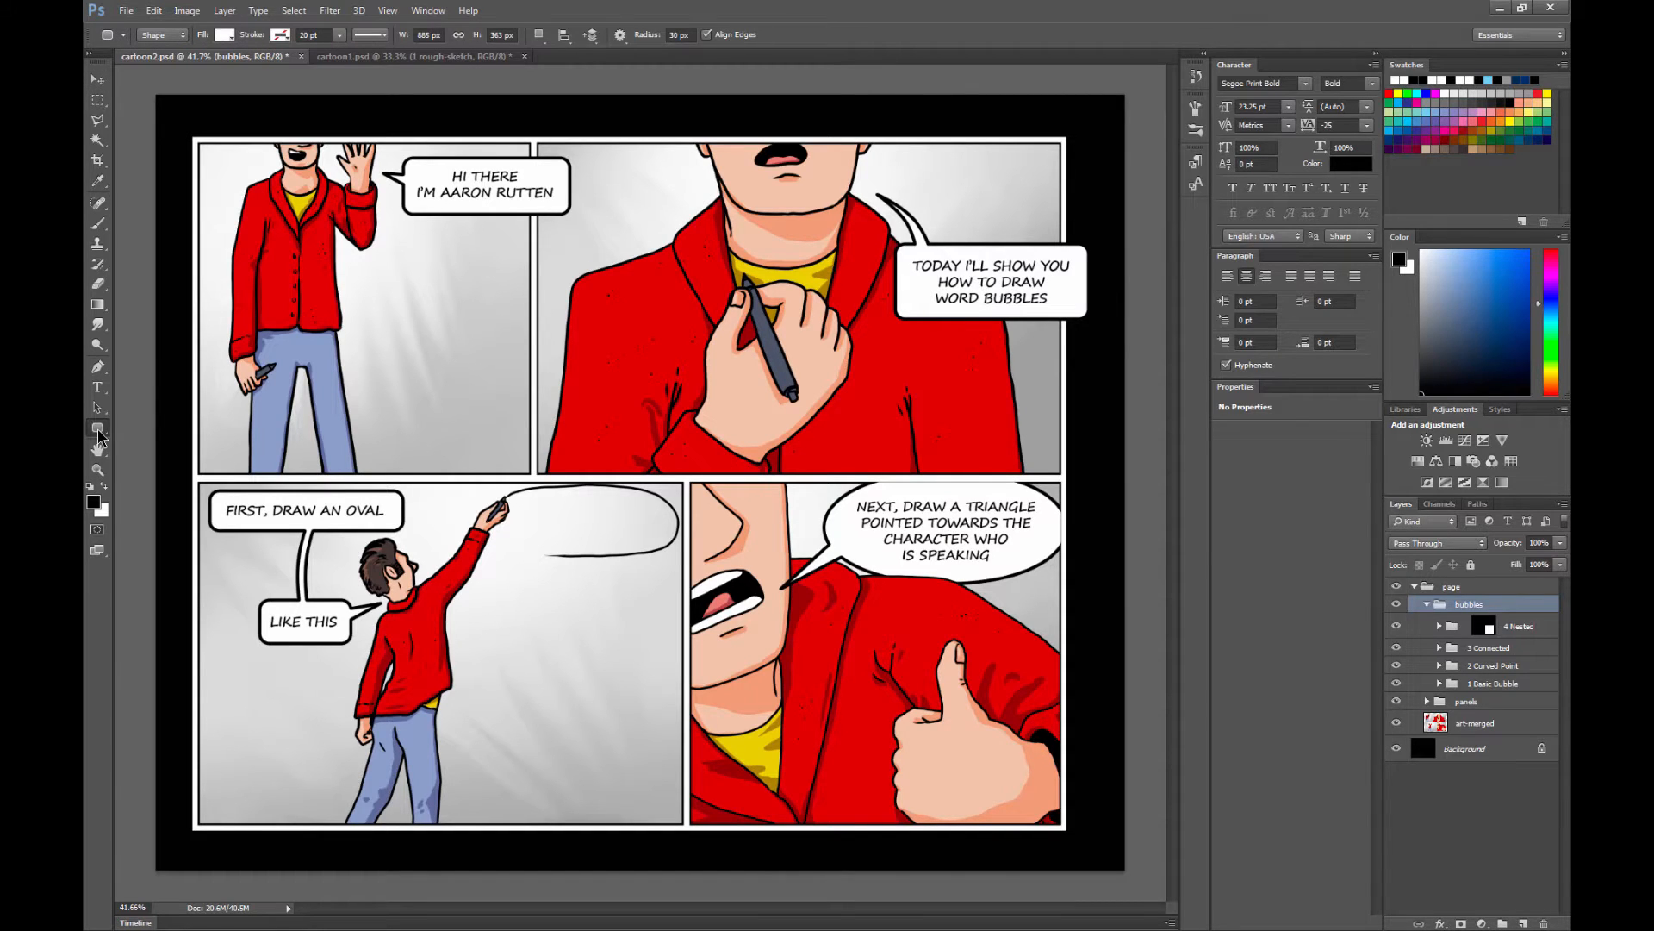
drag(606, 336, 807, 417)
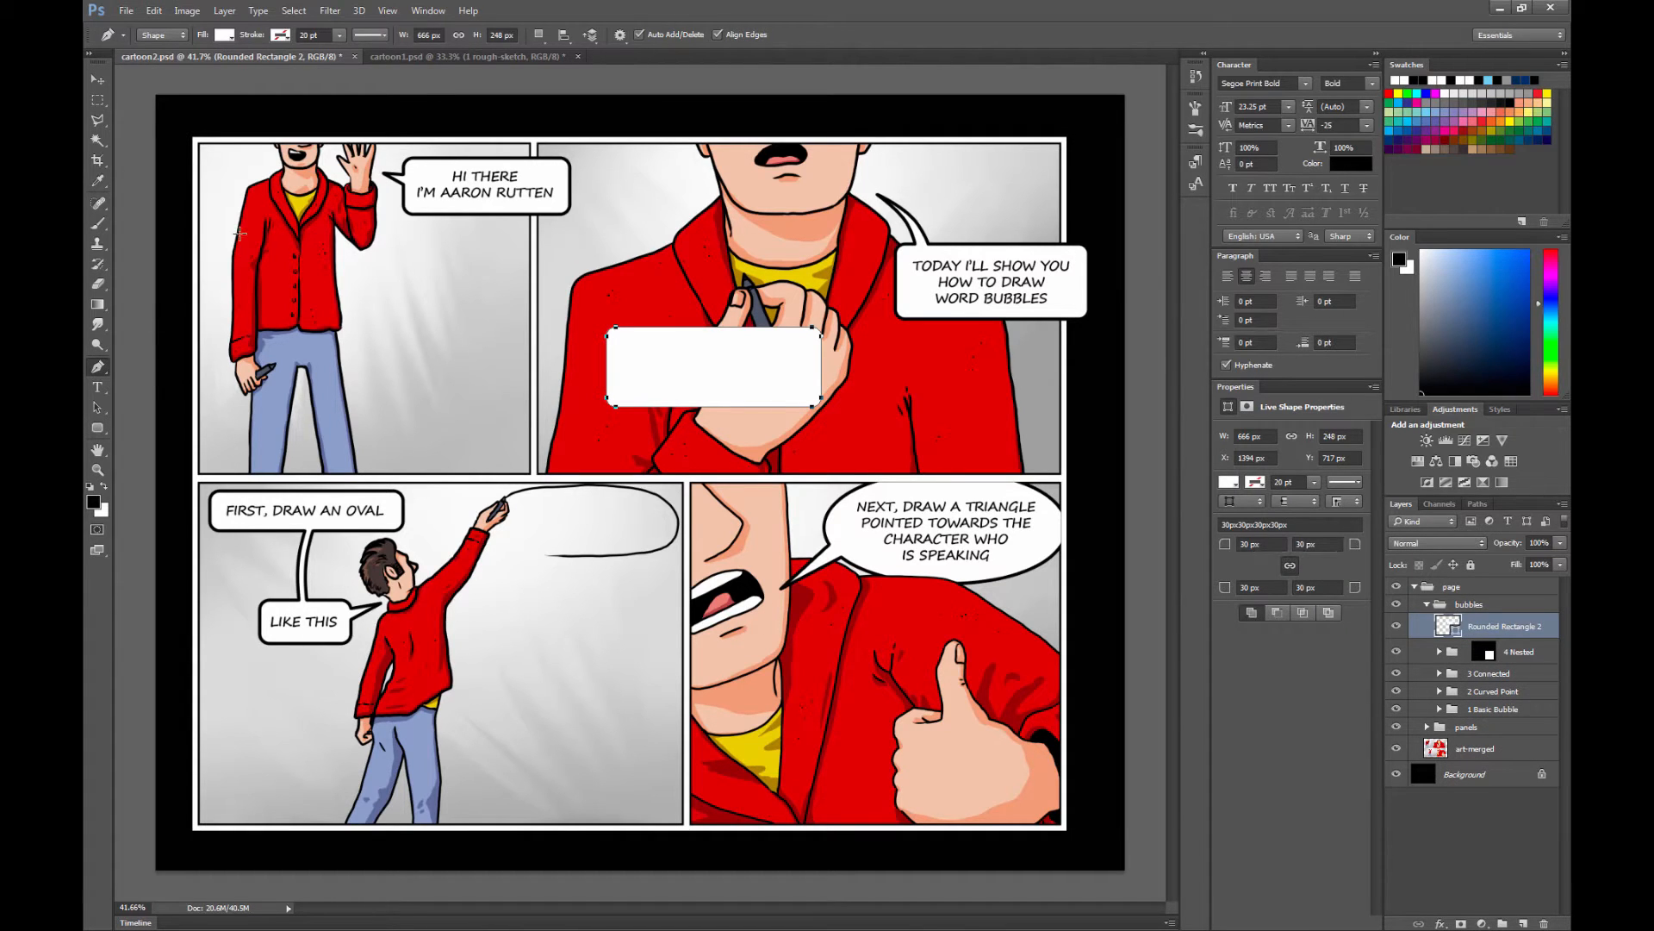
click(539, 34)
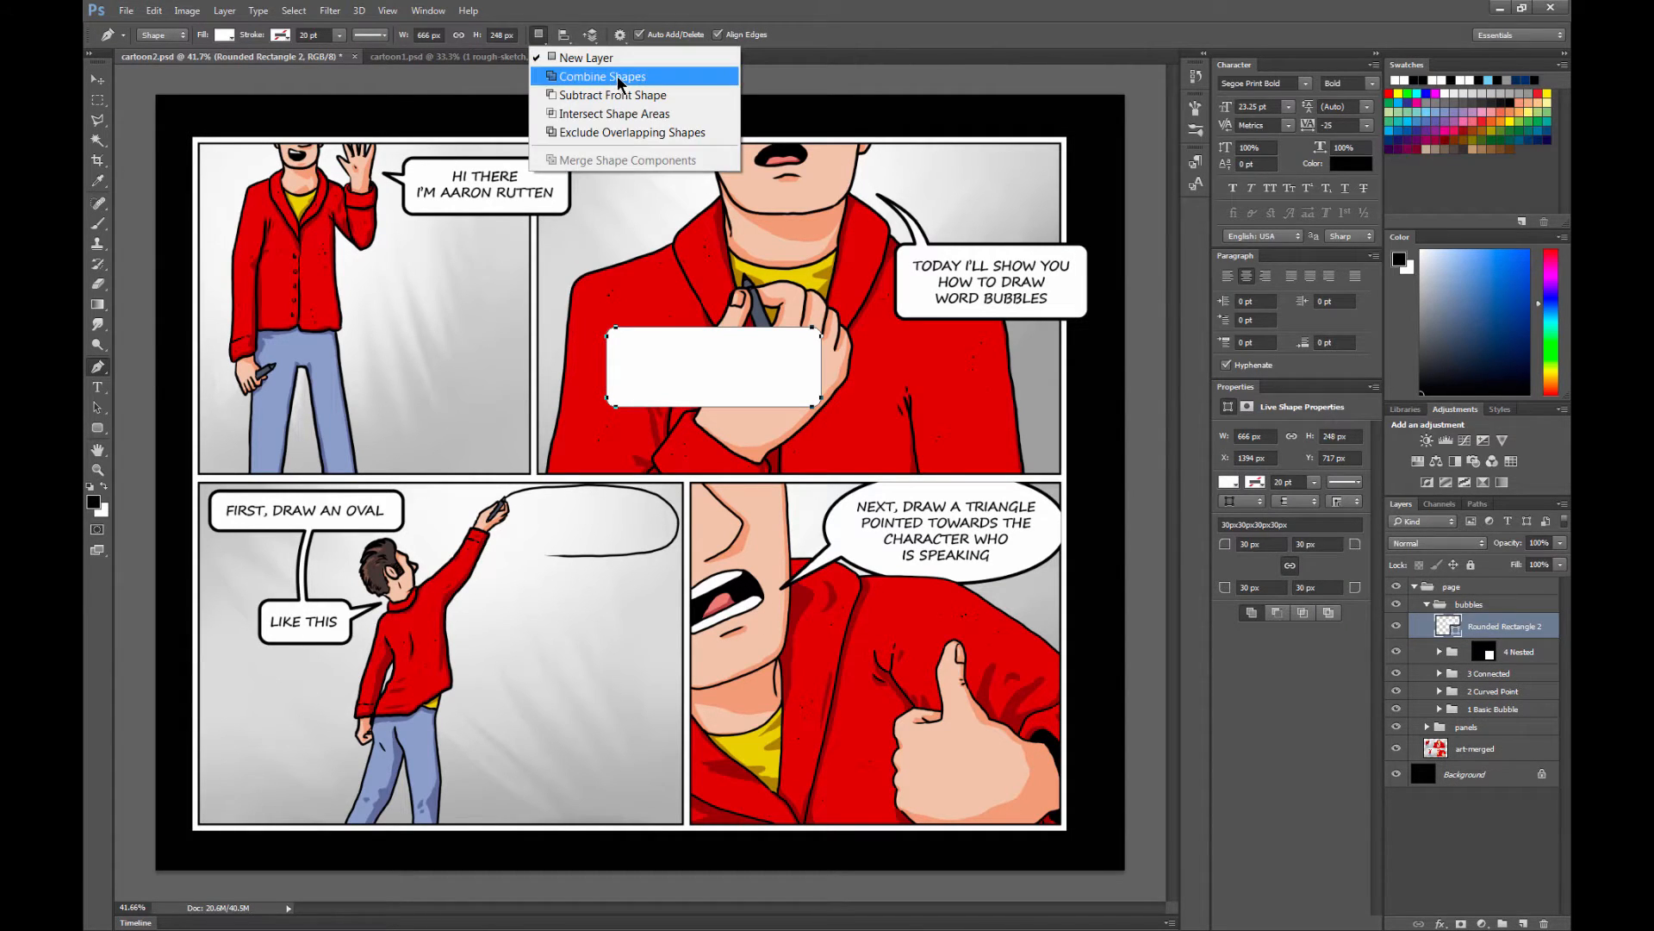
click(602, 76)
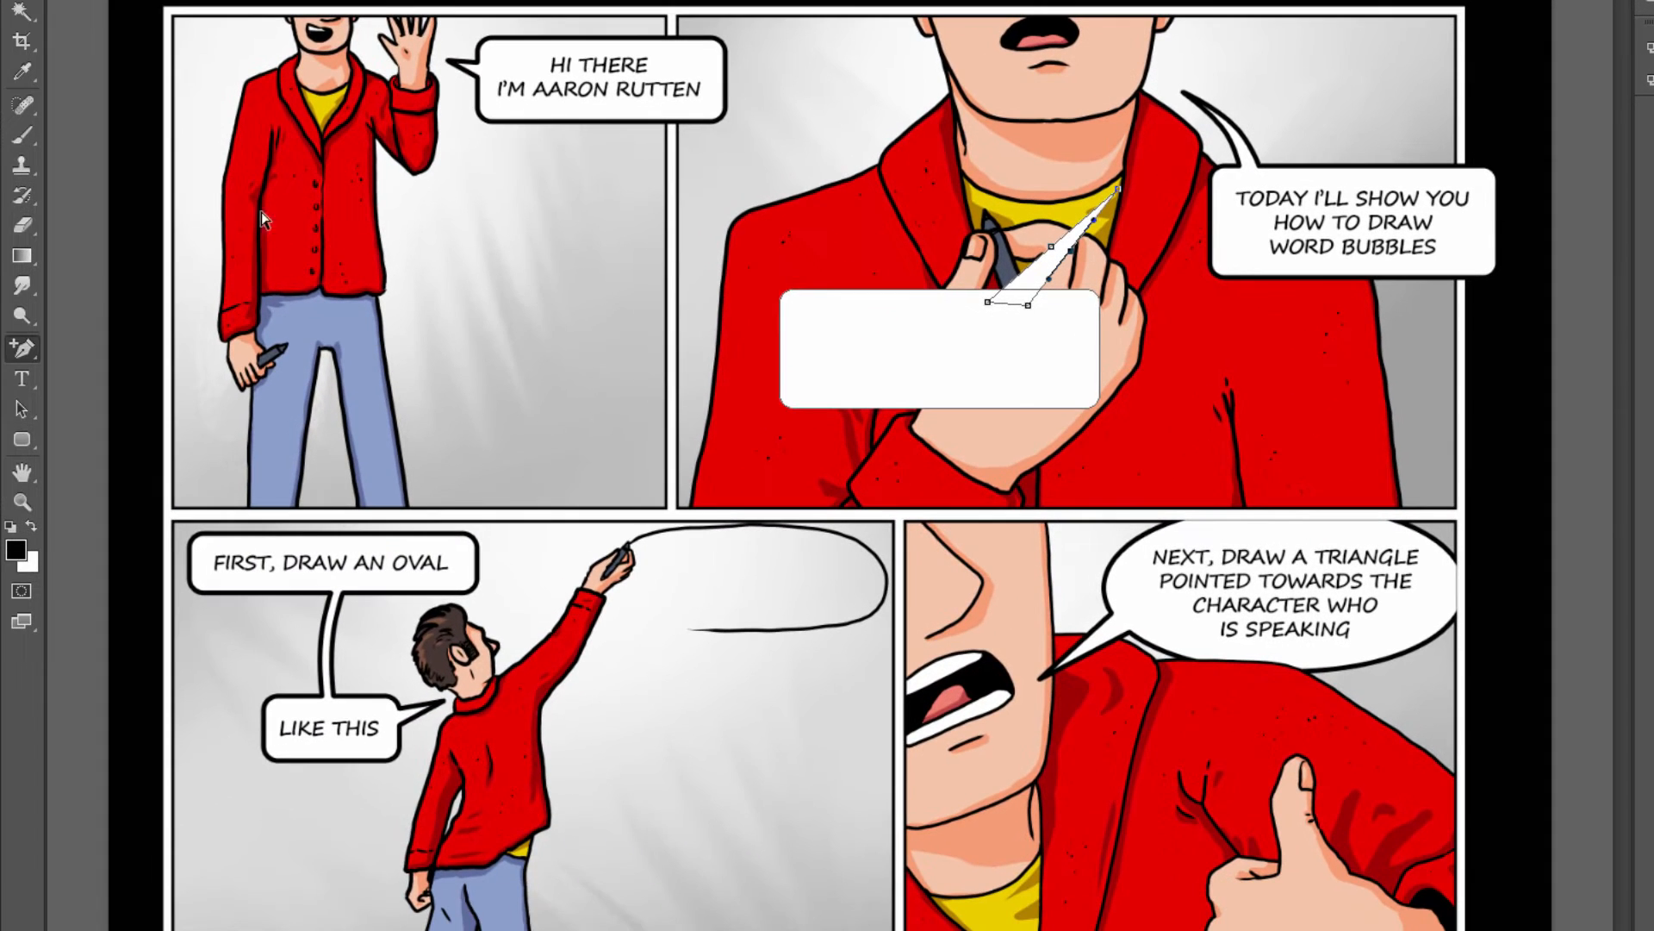
click(21, 408)
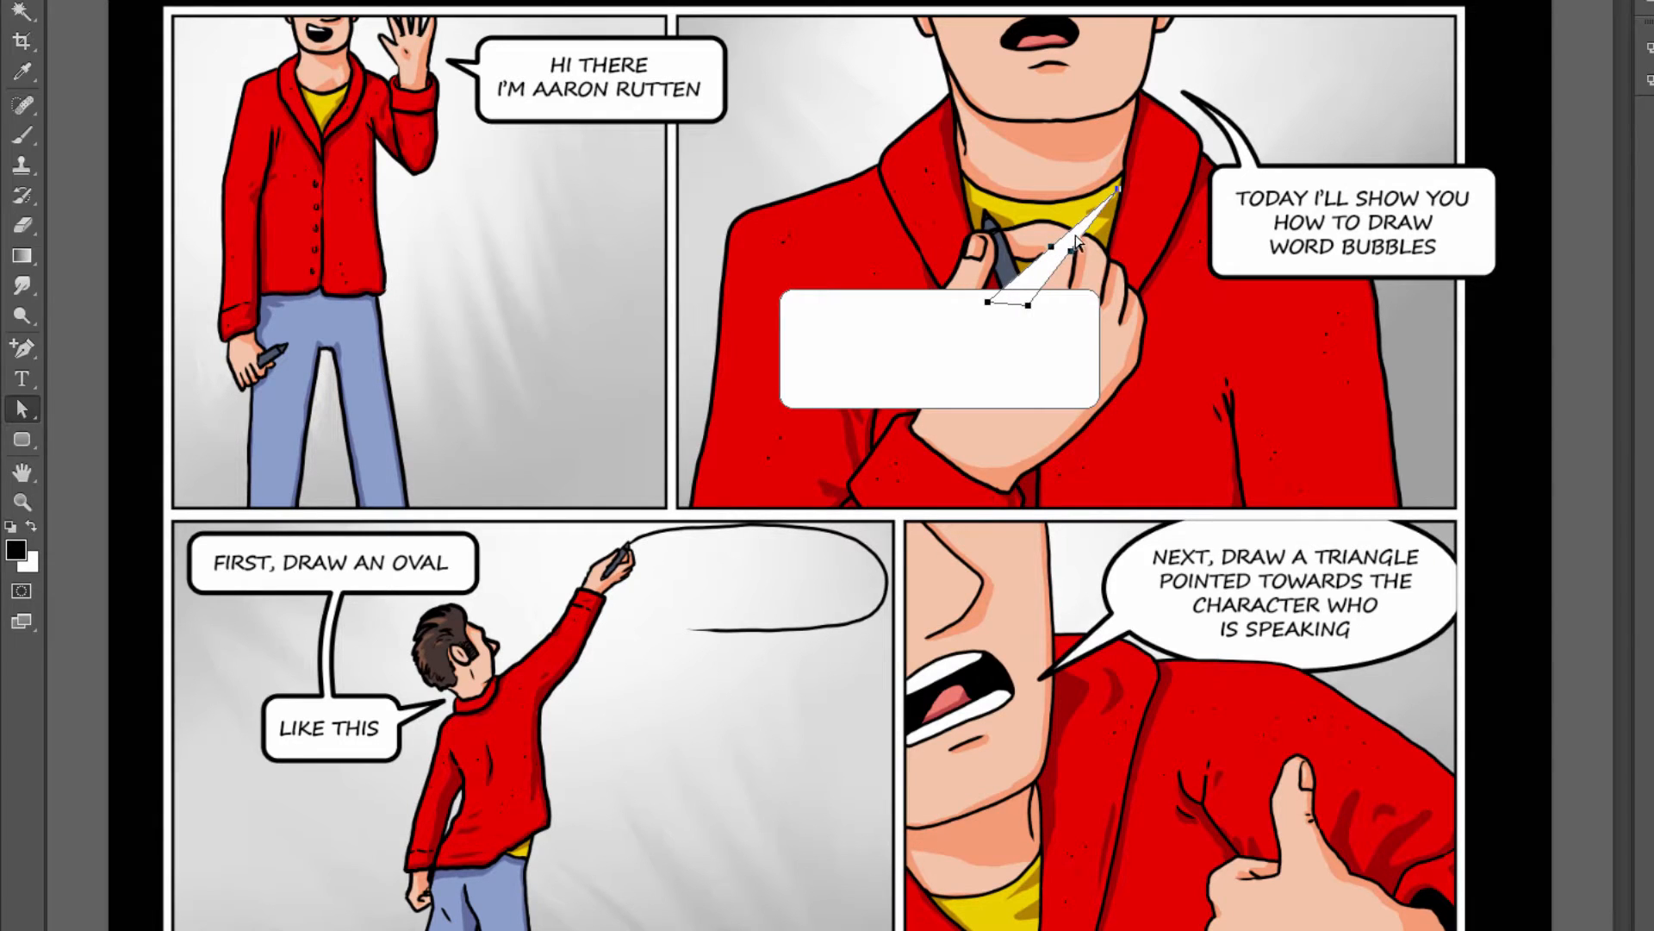
mouse_move(1064, 257)
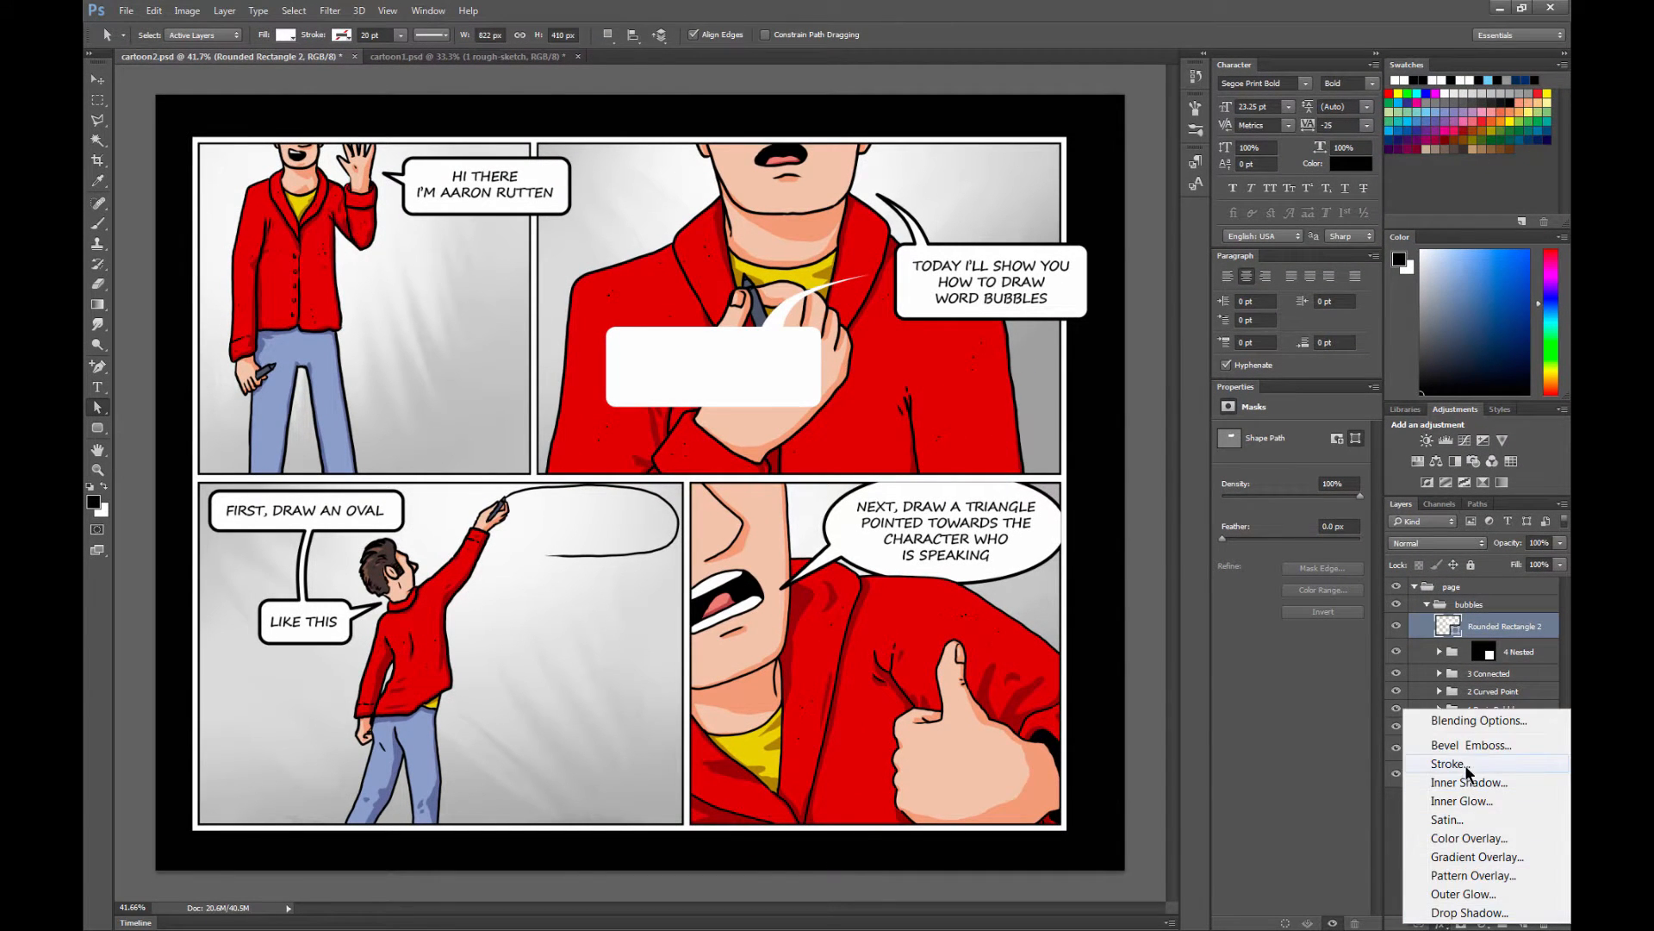
- Give the pointed bubble a 10 px black Stroke effect positioned Center
click(1449, 763)
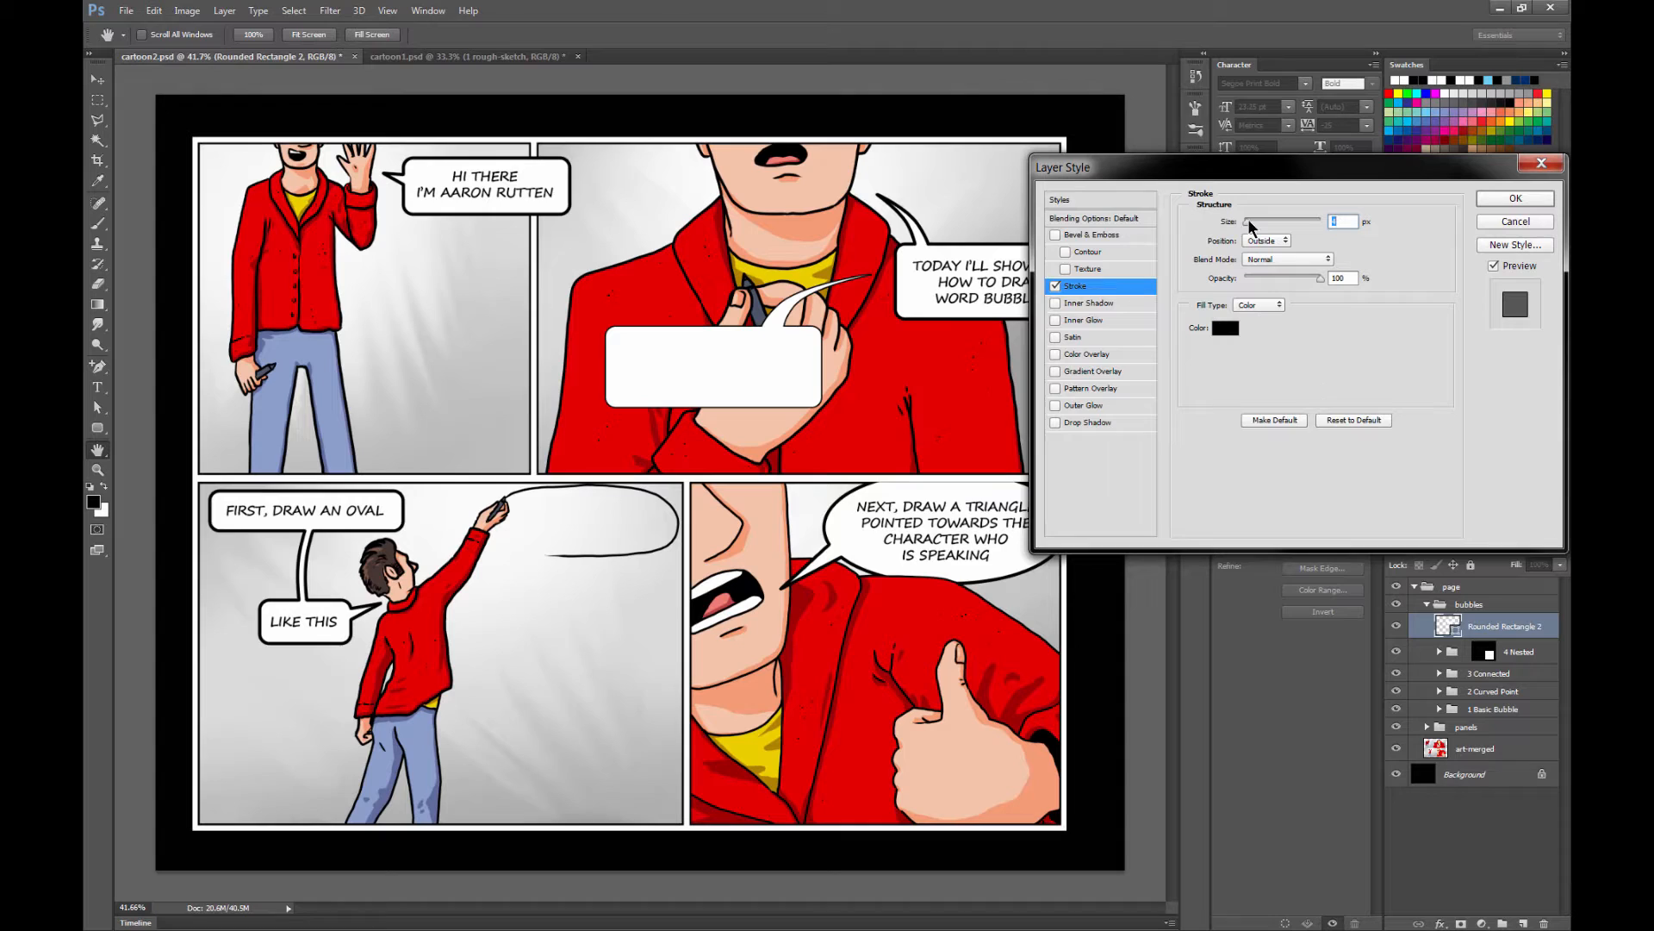
click(1265, 242)
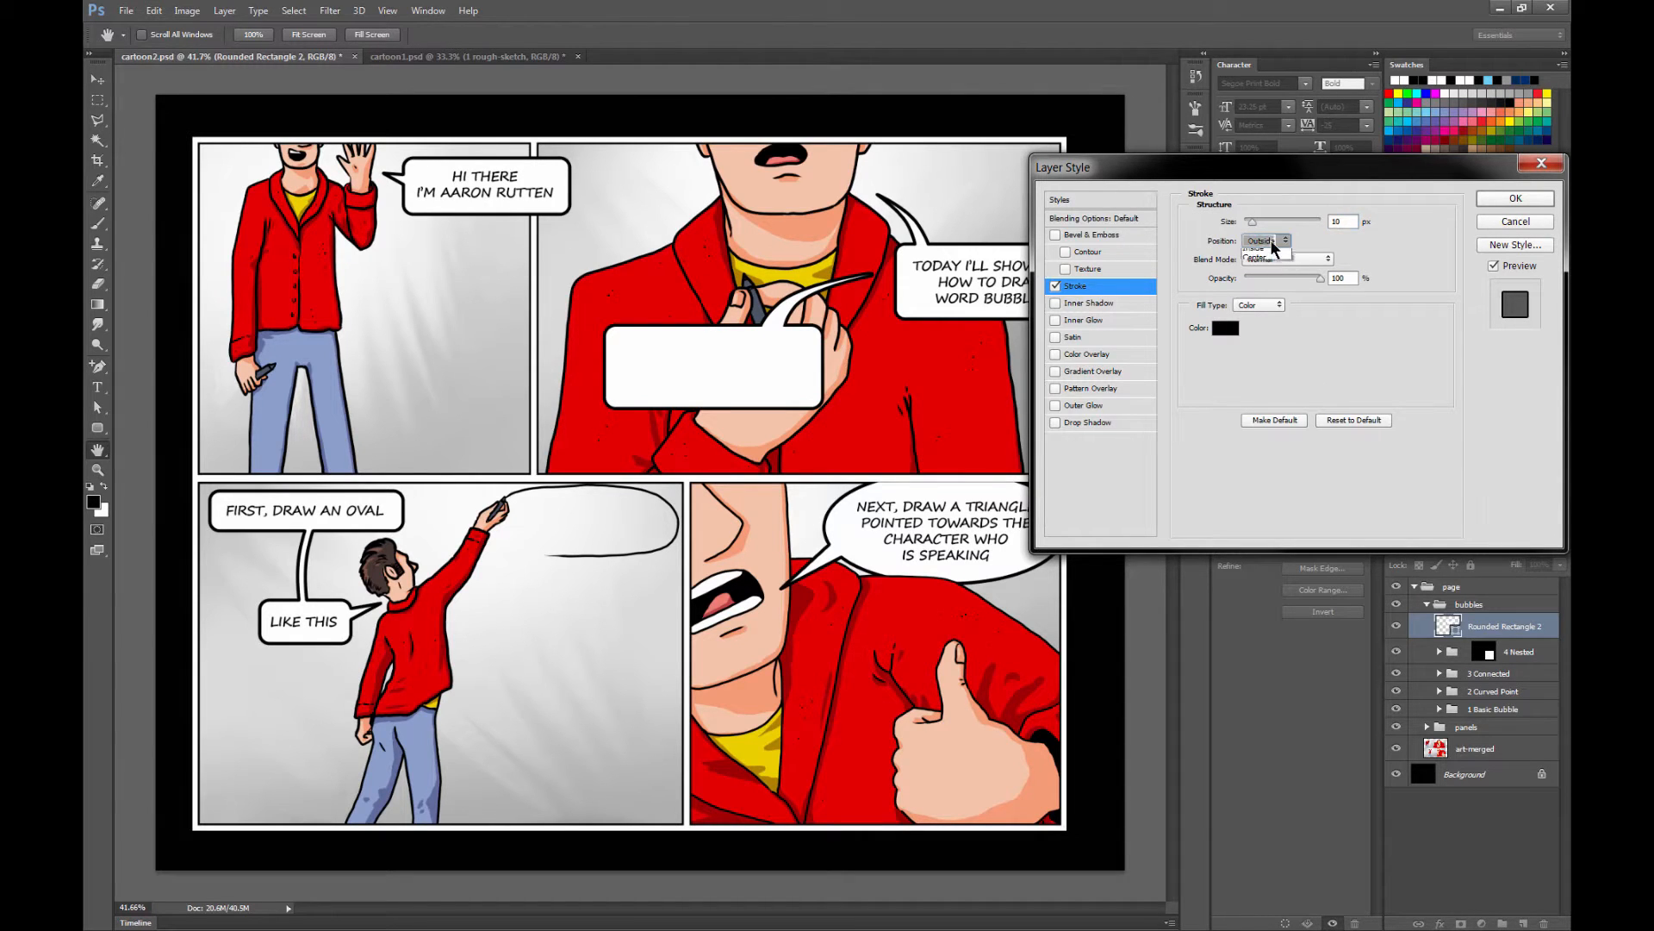
click(1263, 241)
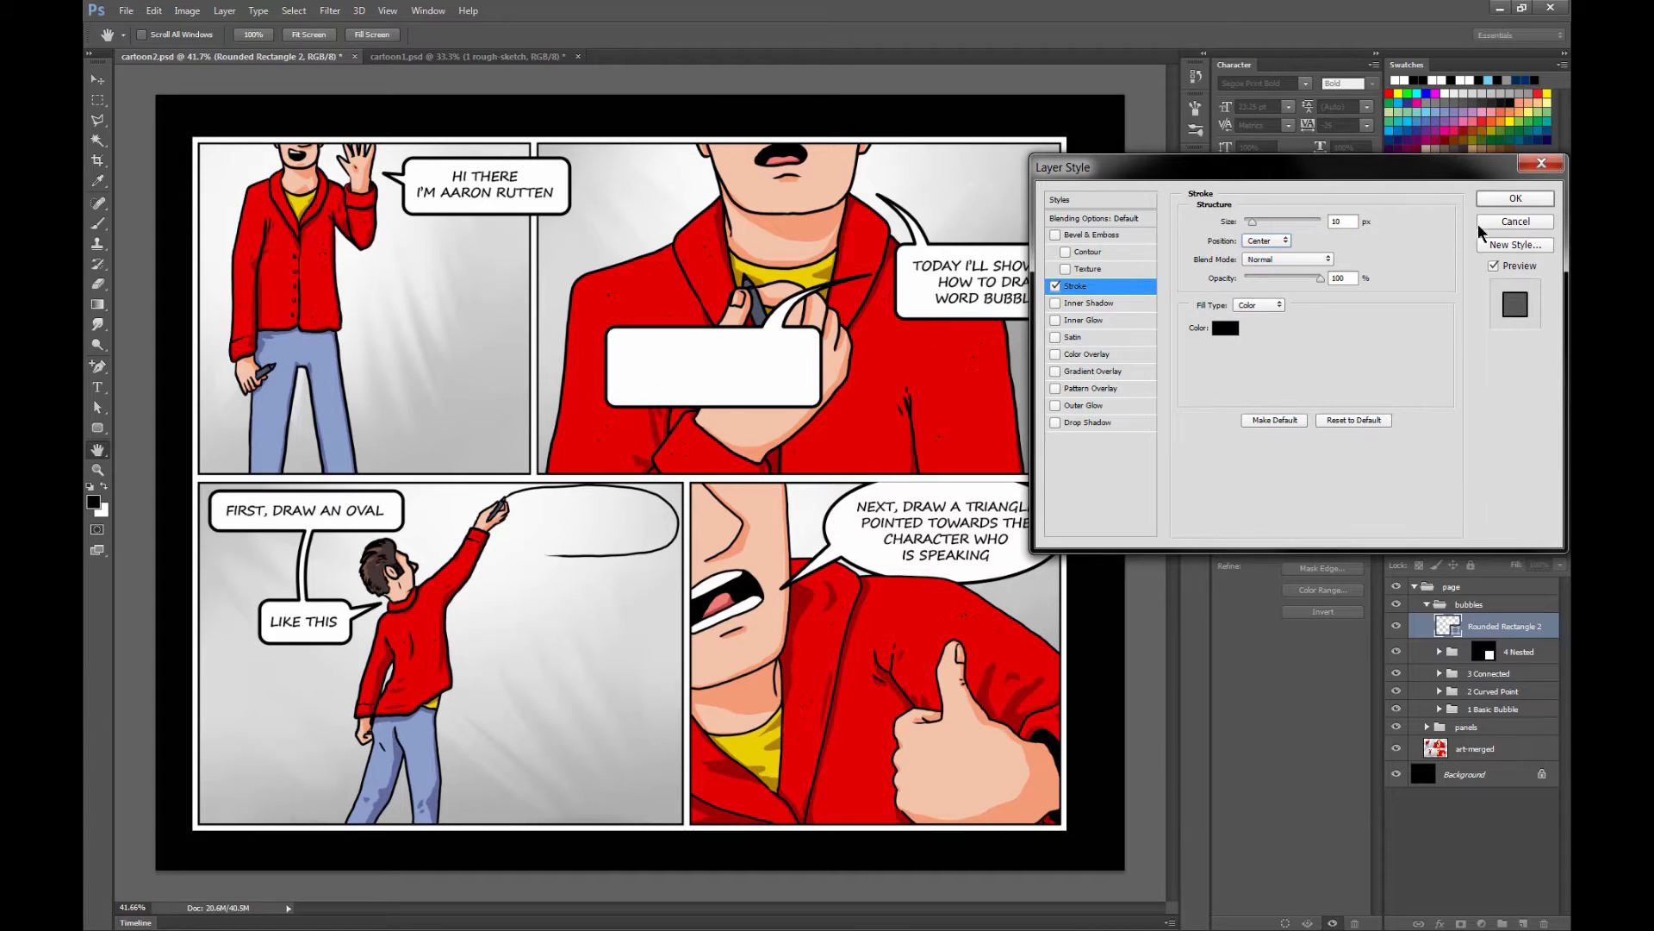
- Copy the pointed bubble's layer style, draw a second rounded bubble and paste the black stroke onto it
right_click(1503, 626)
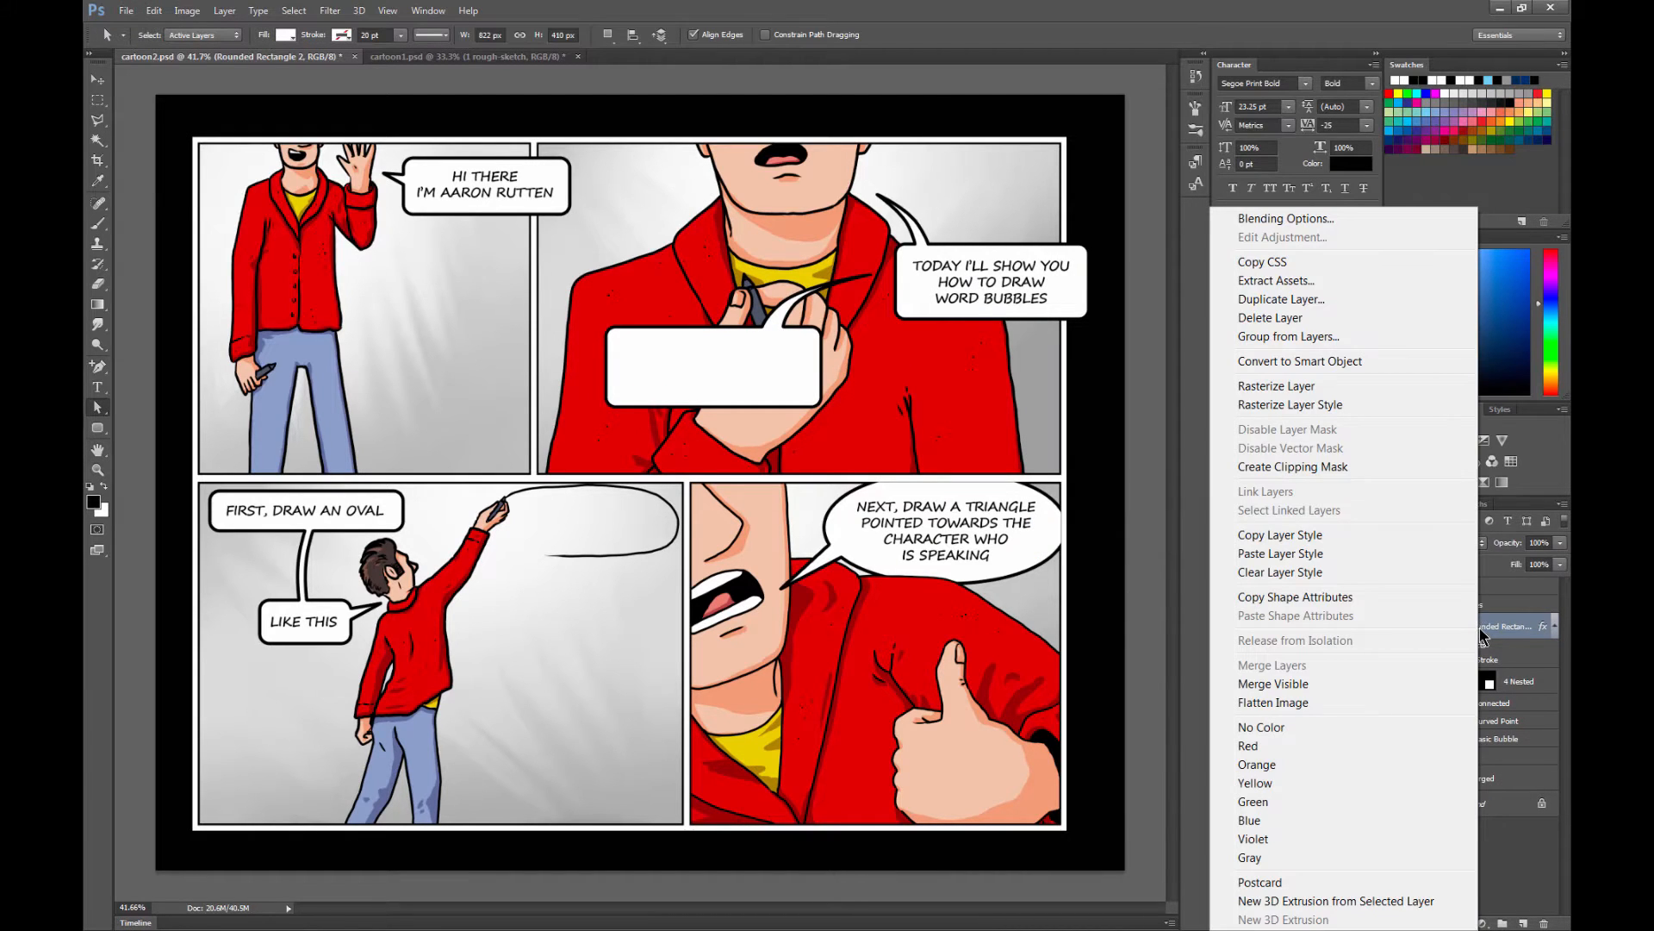
mouse_move(1493, 636)
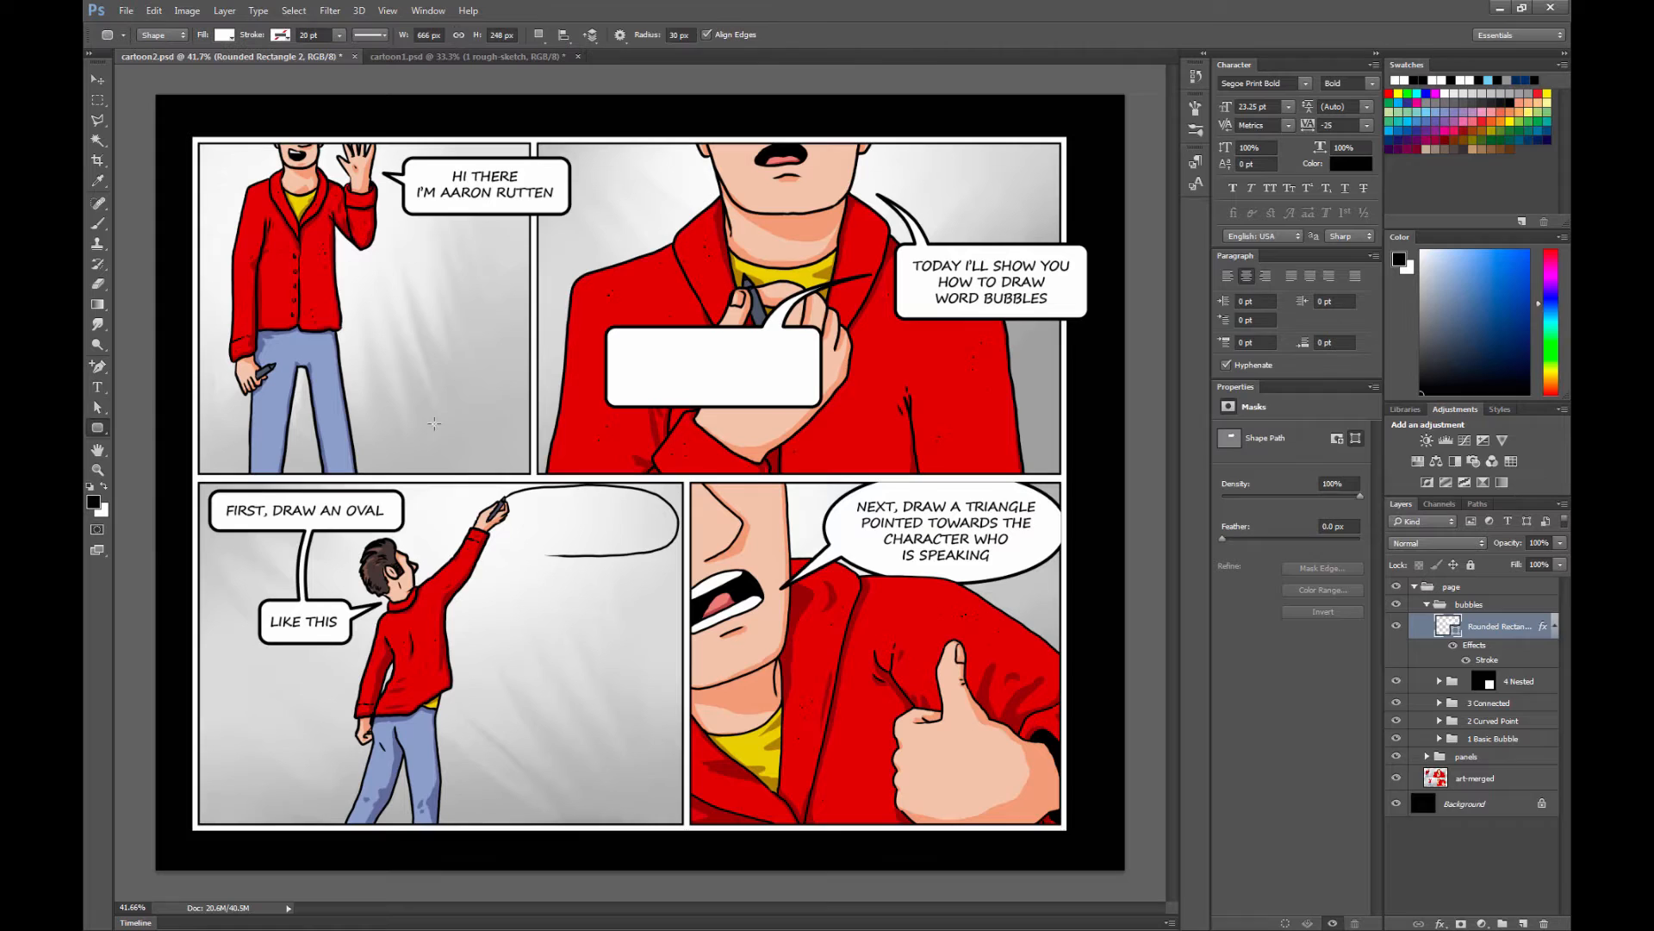
drag(431, 426, 586, 517)
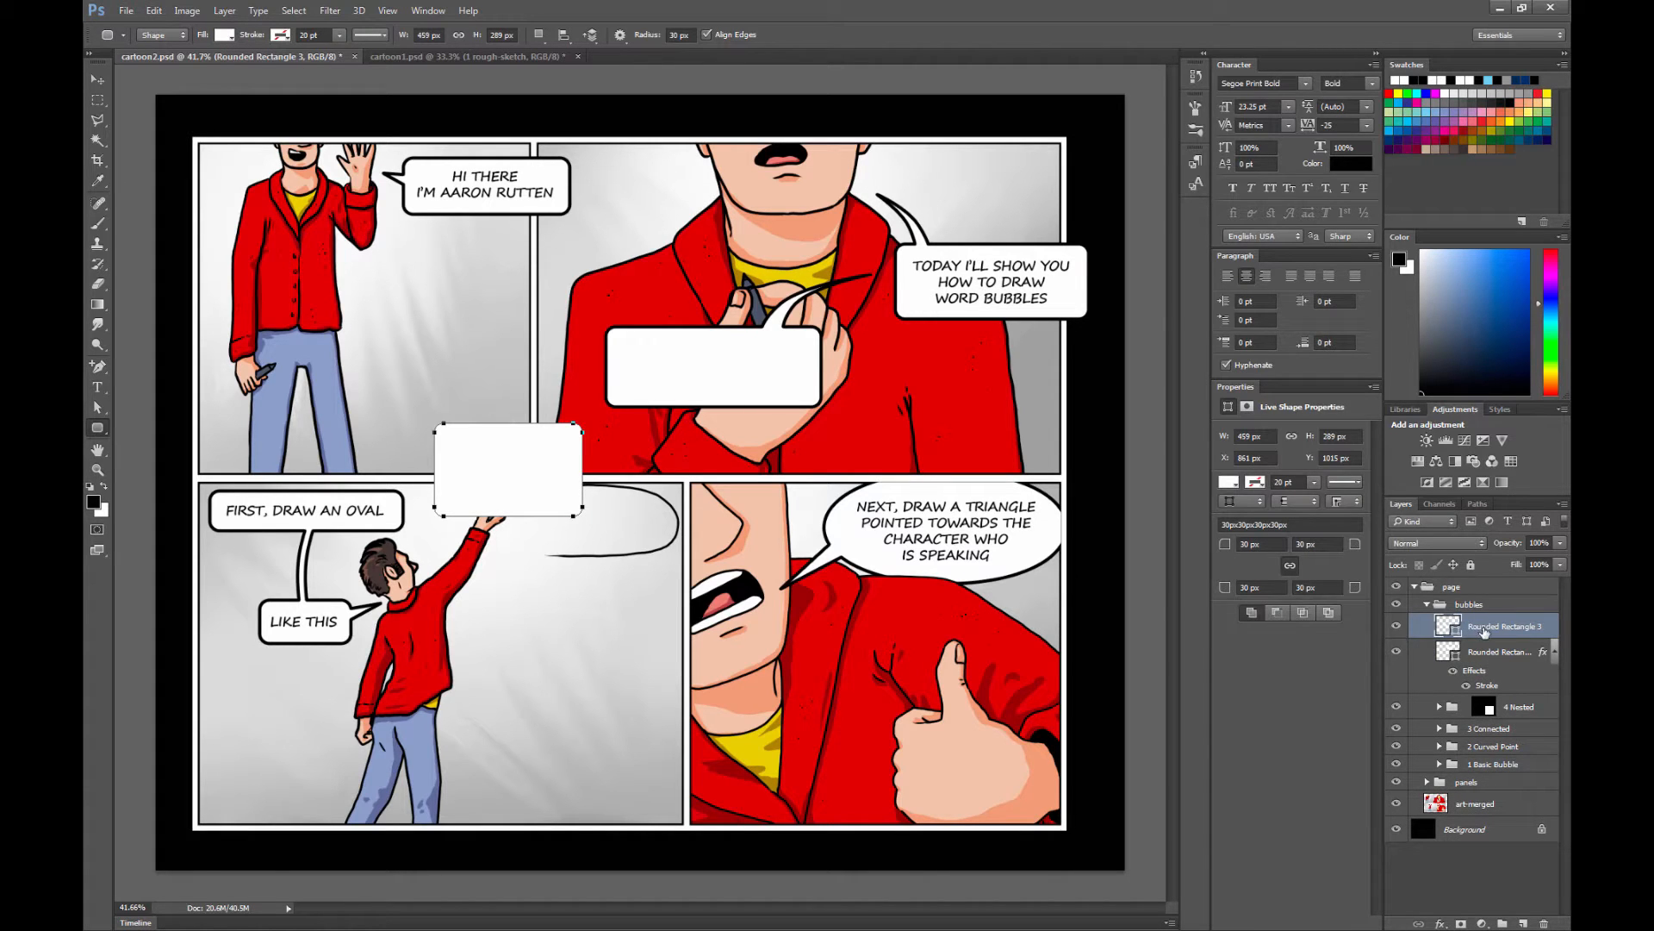
right_click(1501, 625)
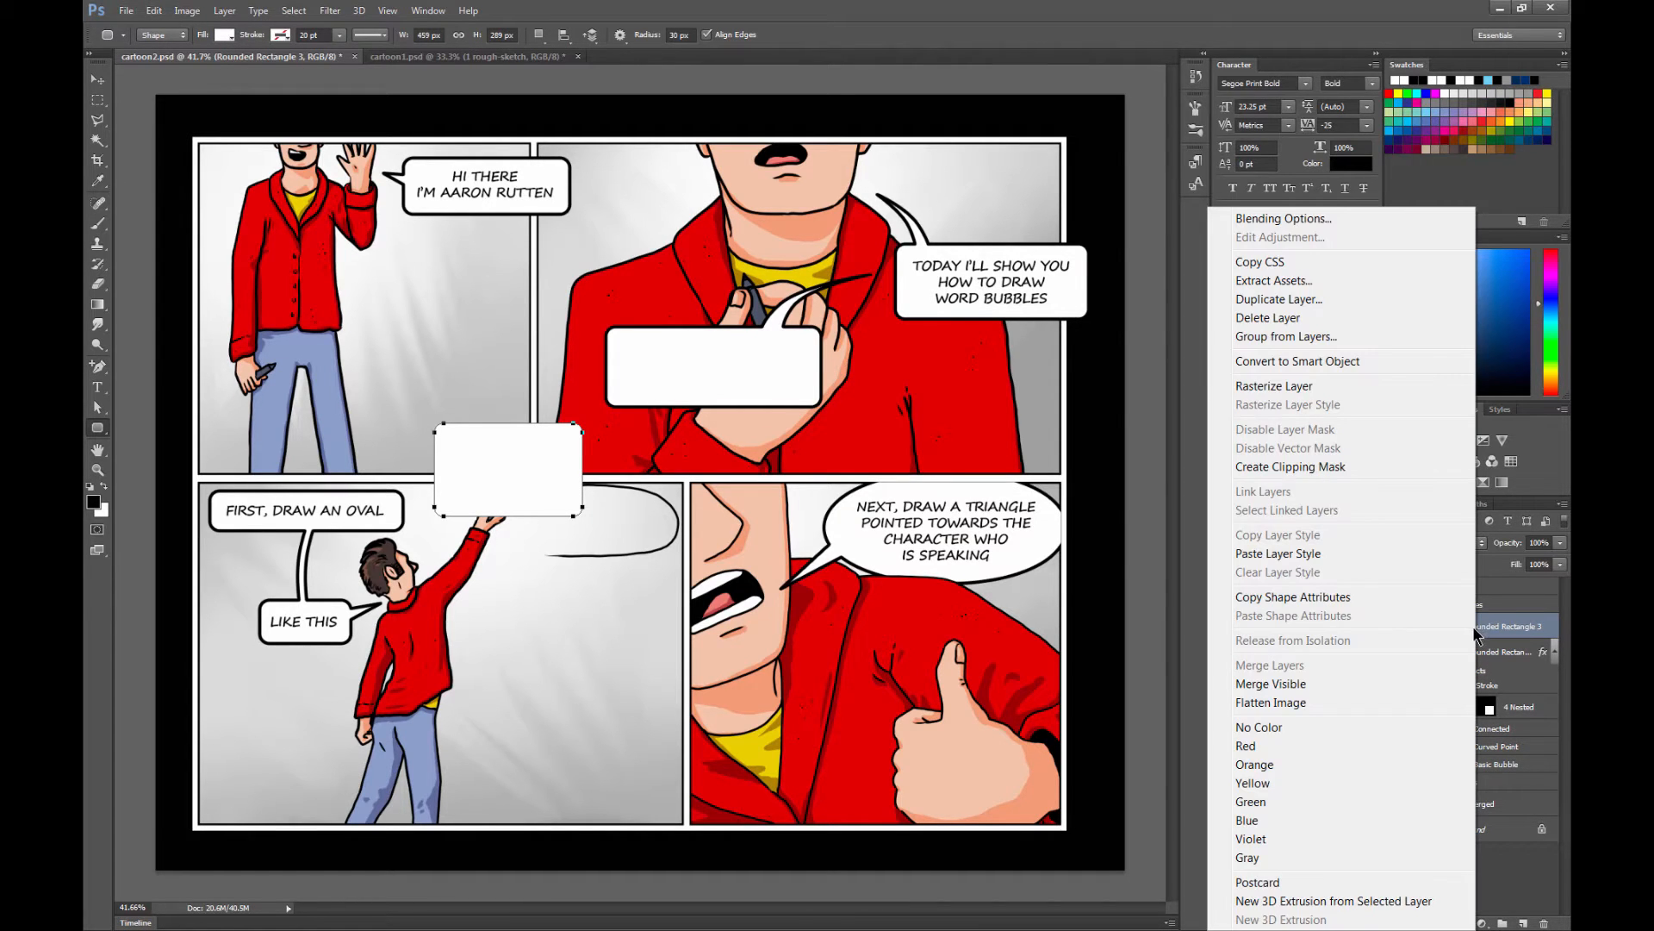
click(684, 484)
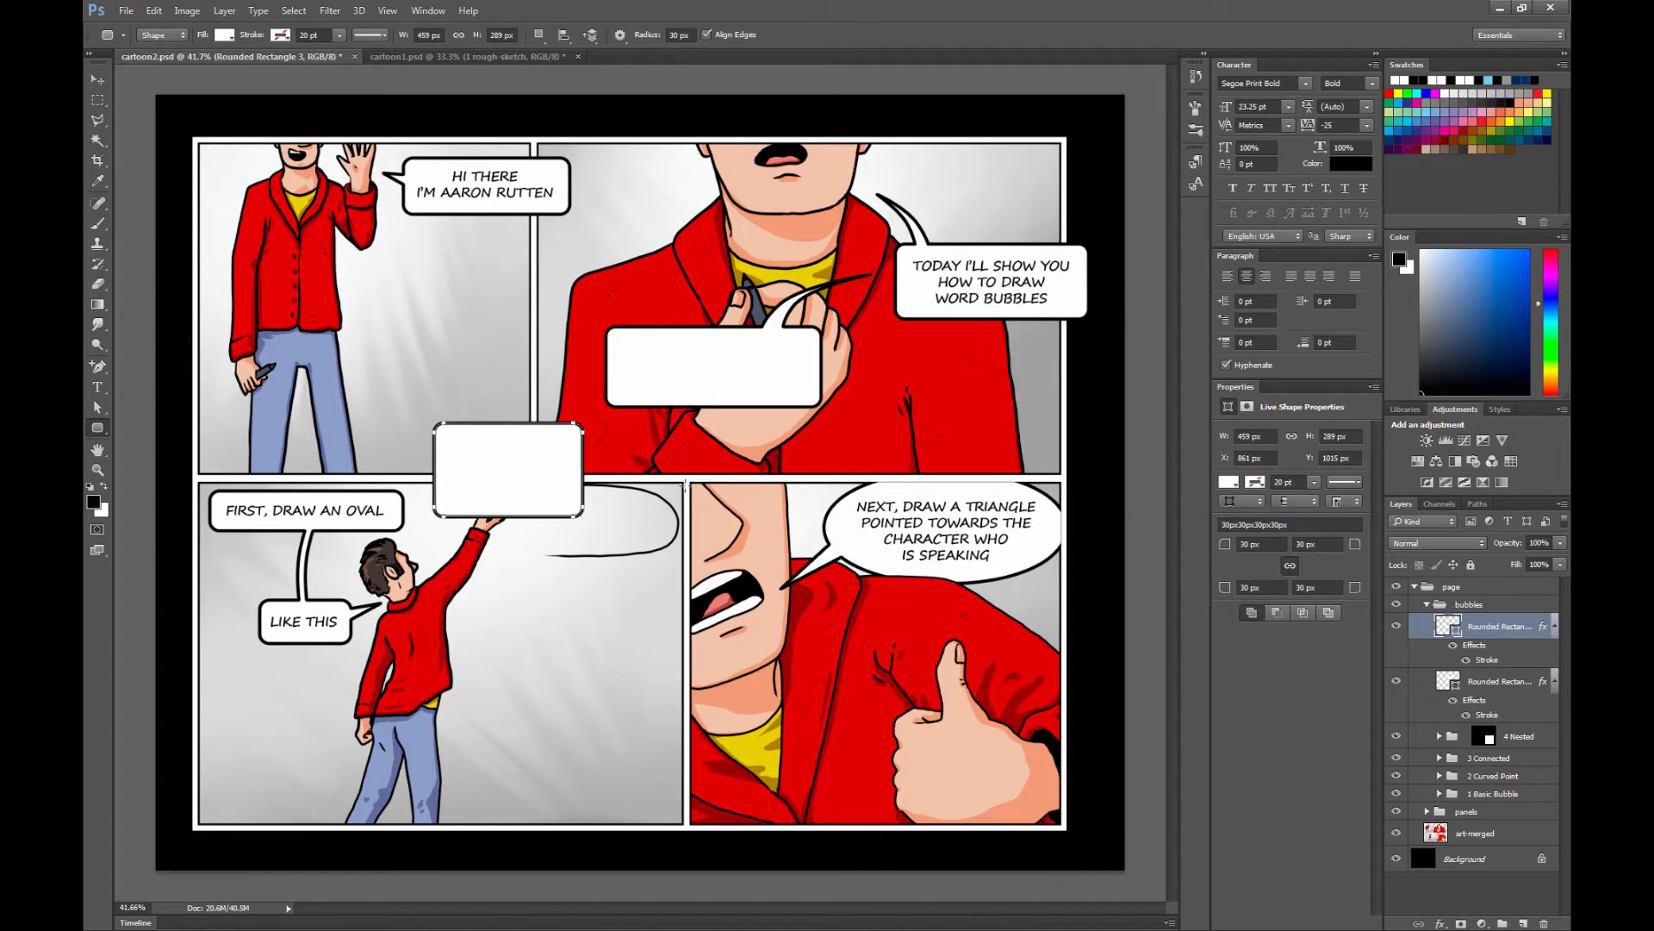
click(96, 81)
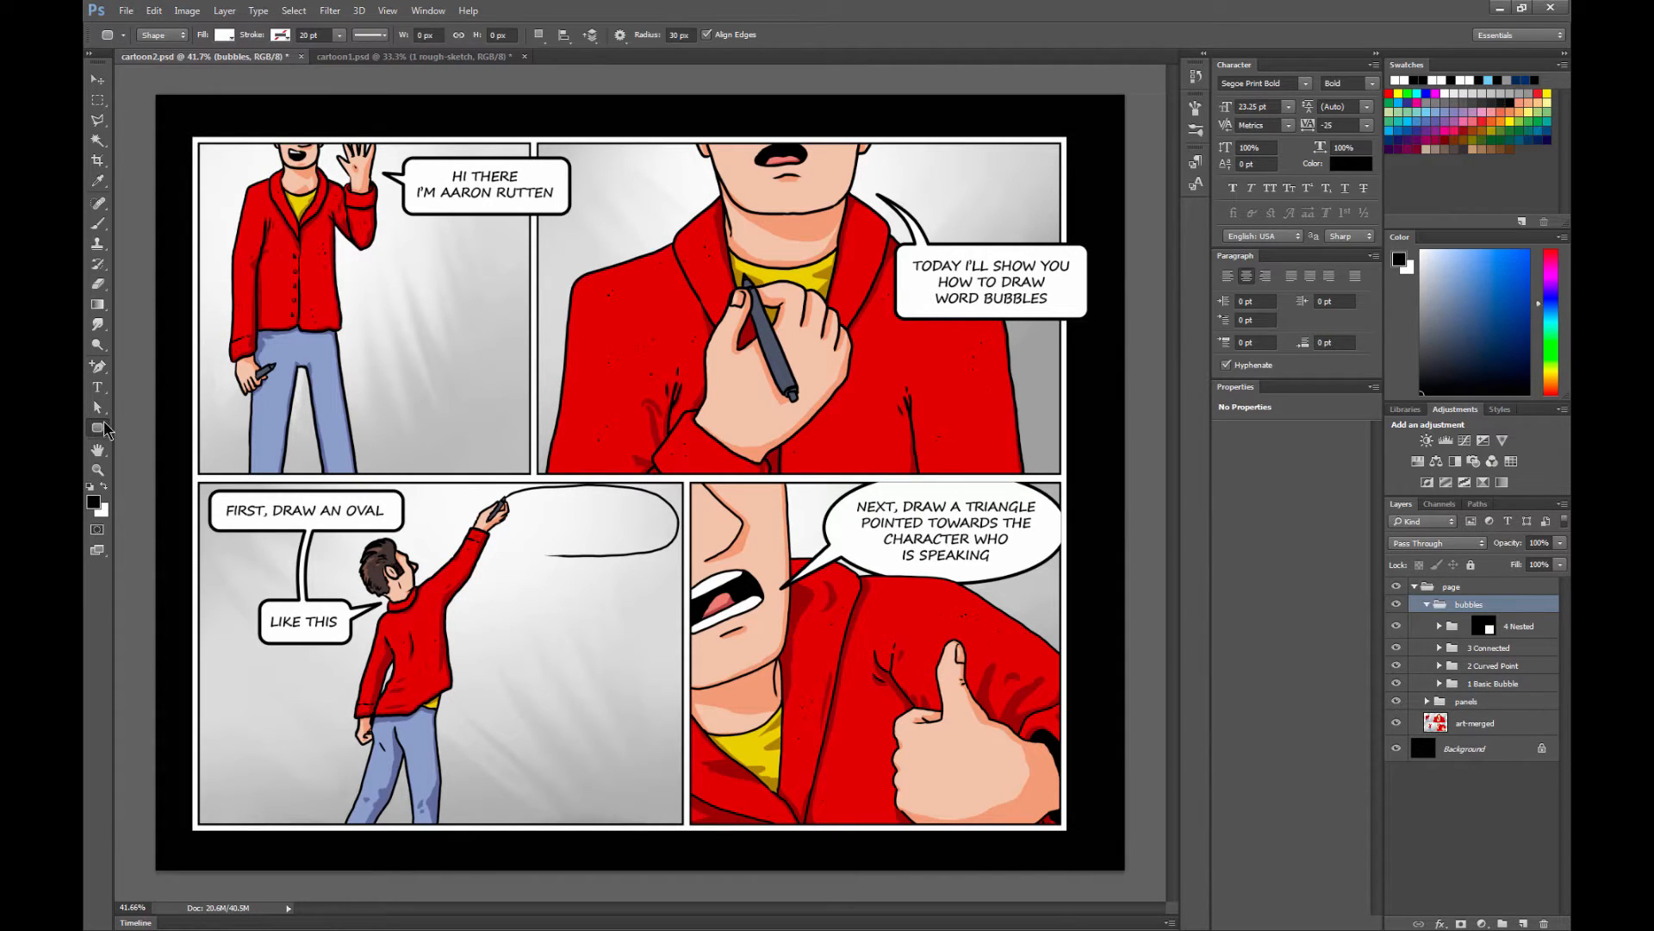
- Draw two rounded bubbles in the lower-left panel joined by a no-stroke Line connector bent into a curve
drag(495, 590, 606, 655)
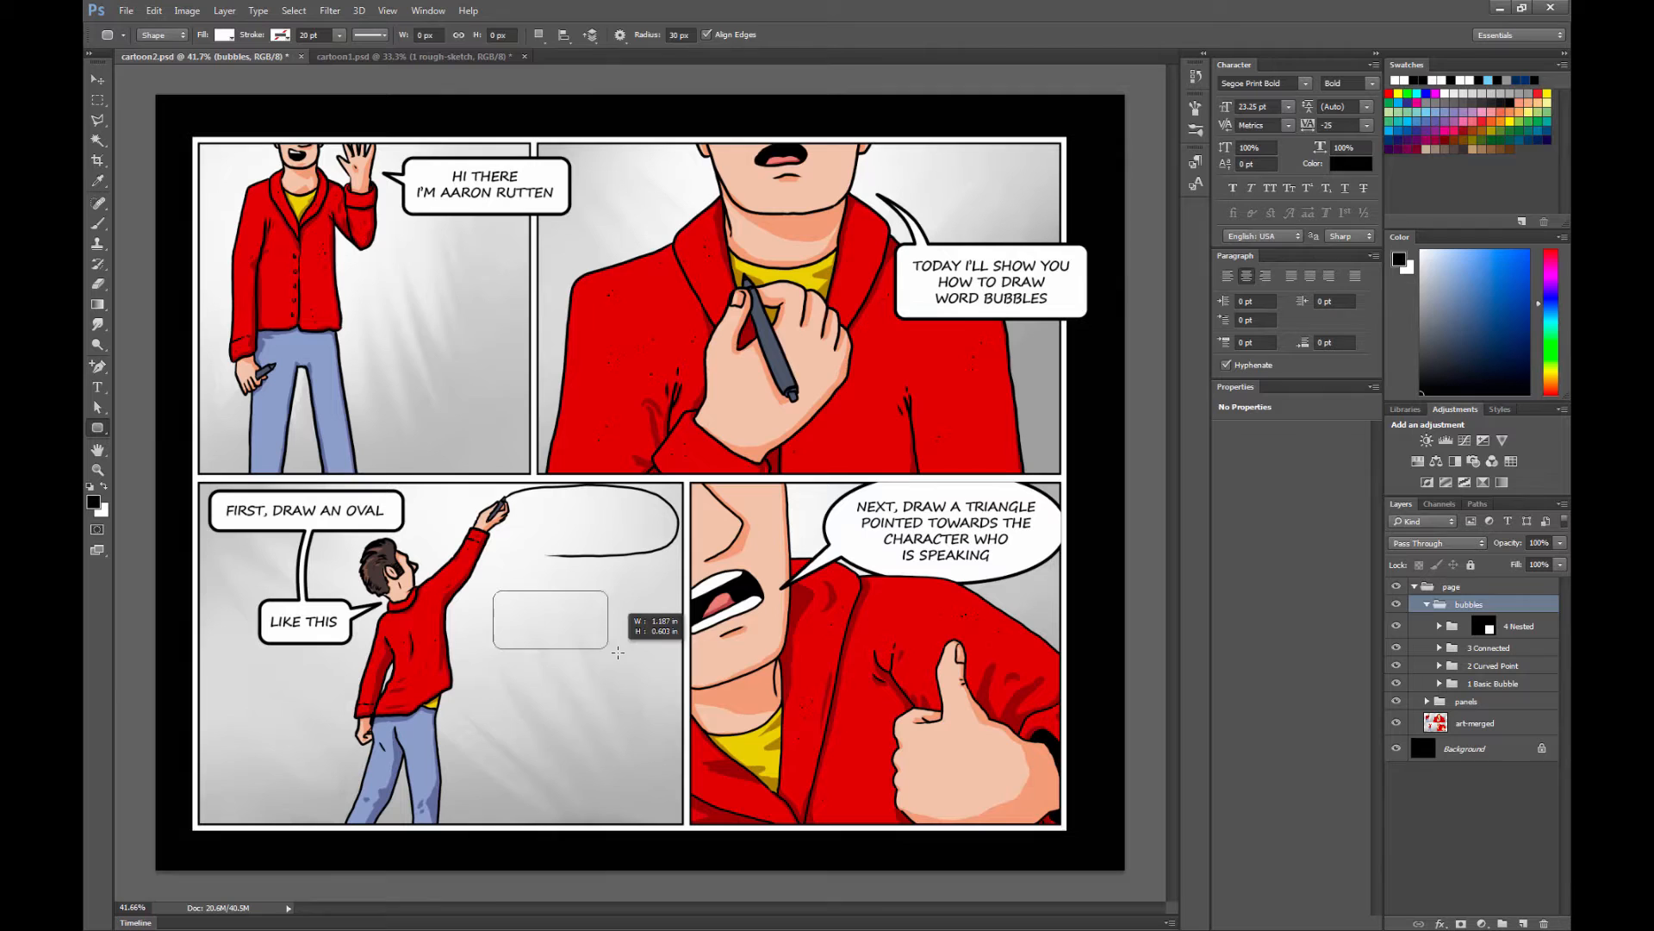
drag(502, 591, 681, 650)
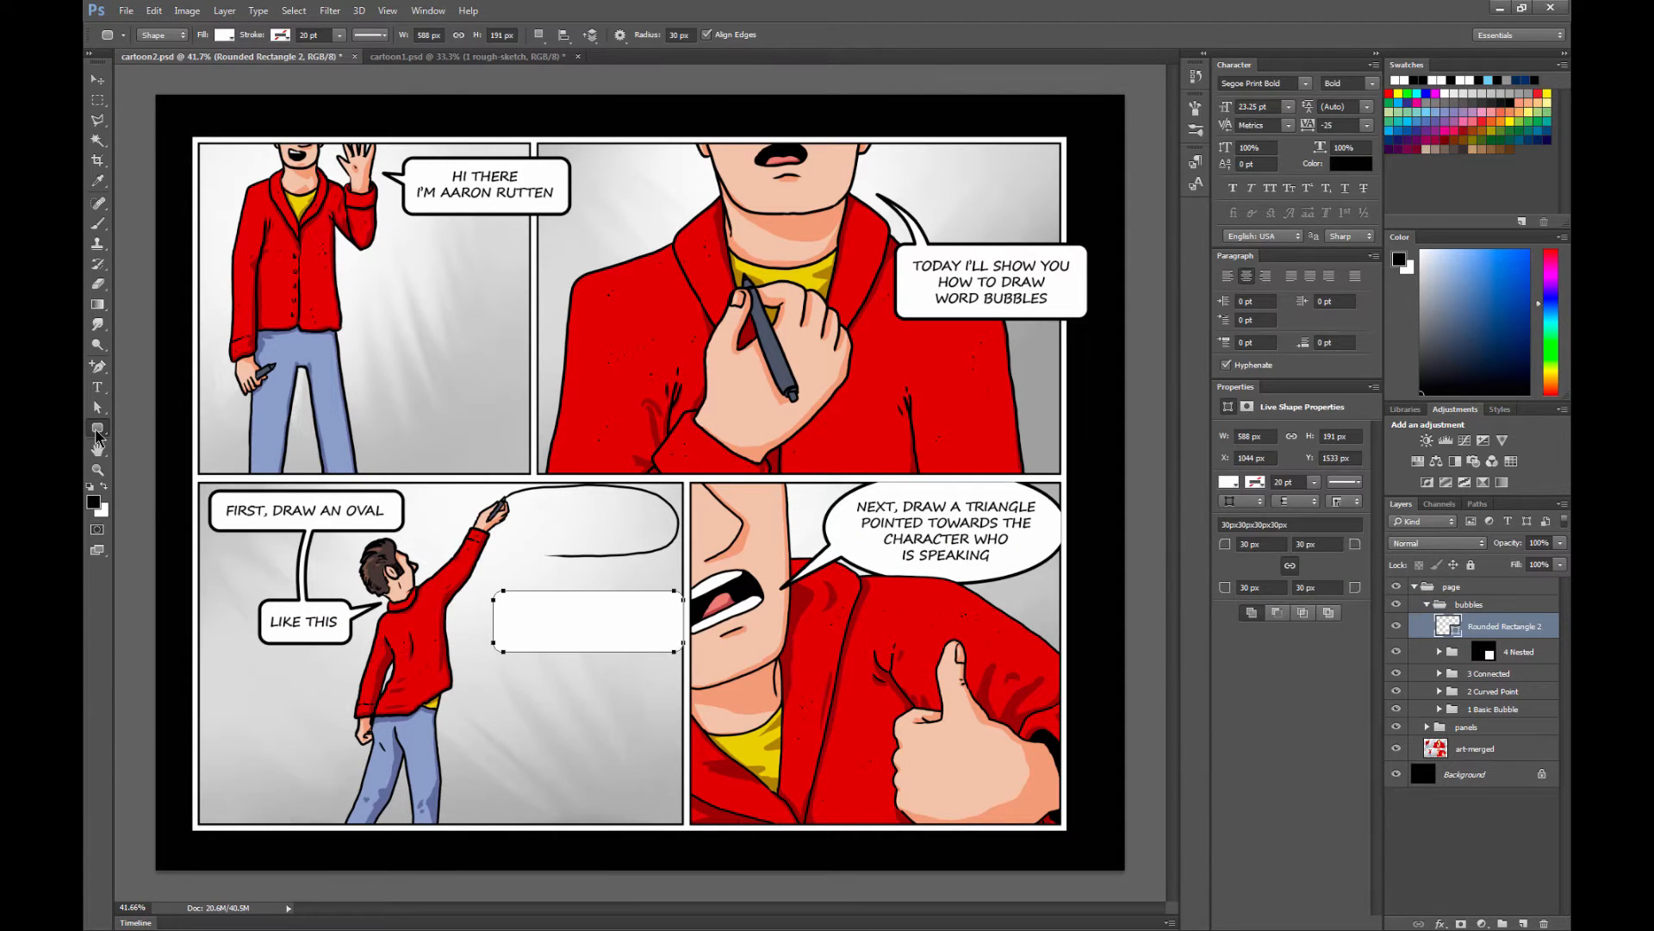
click(96, 427)
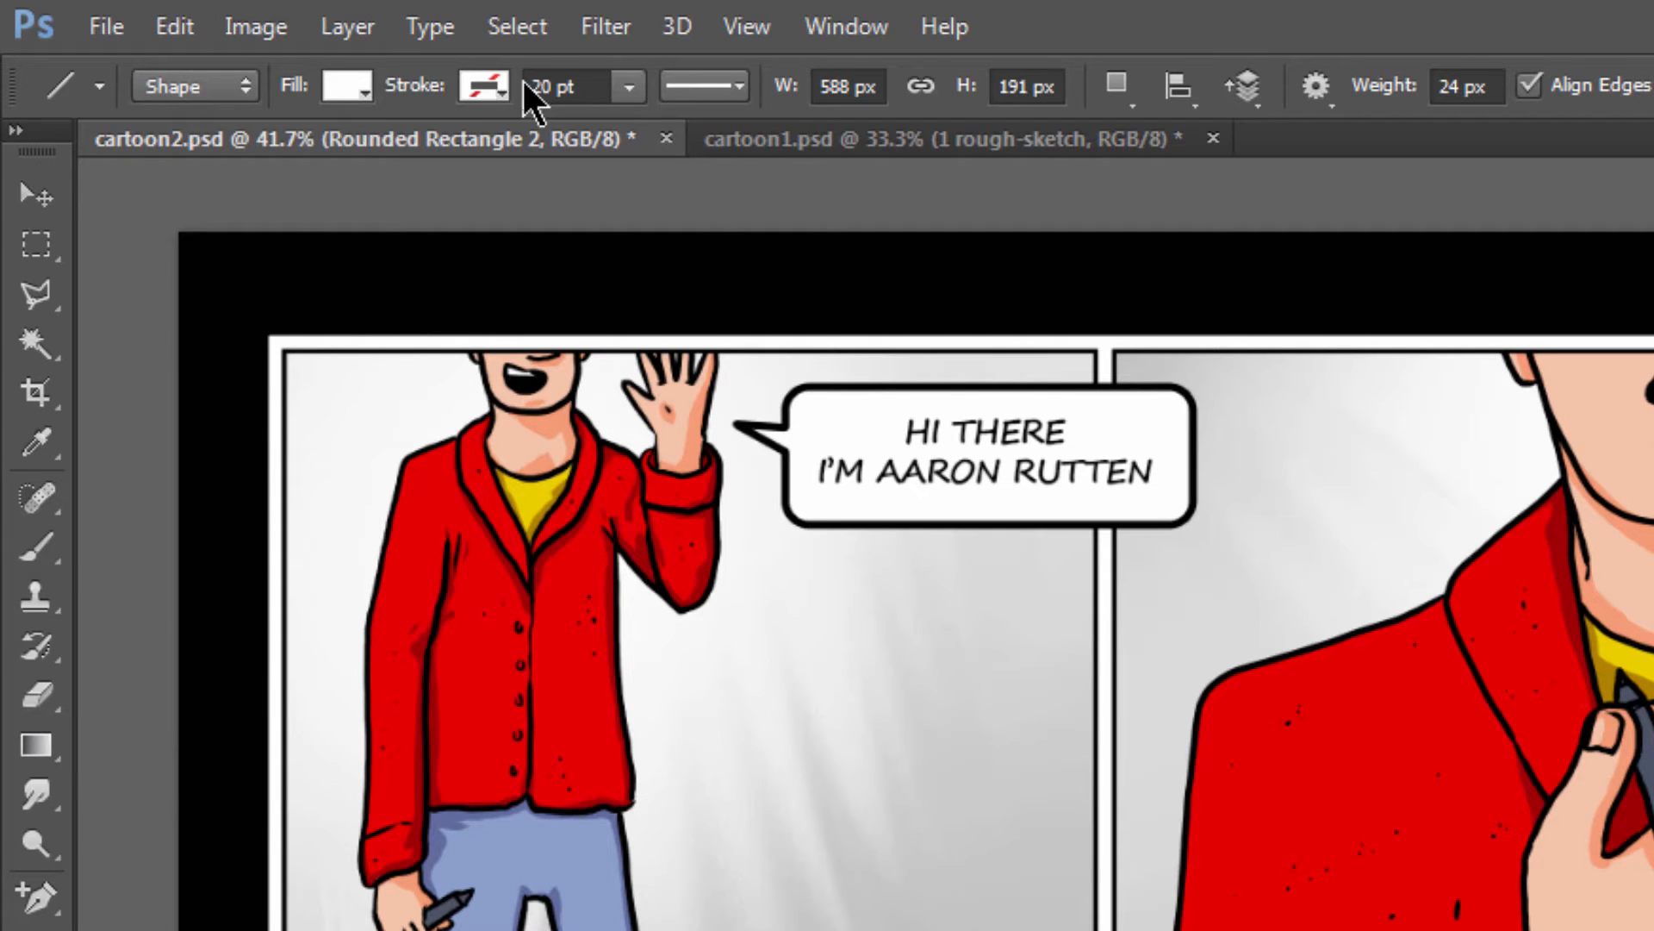
click(1115, 86)
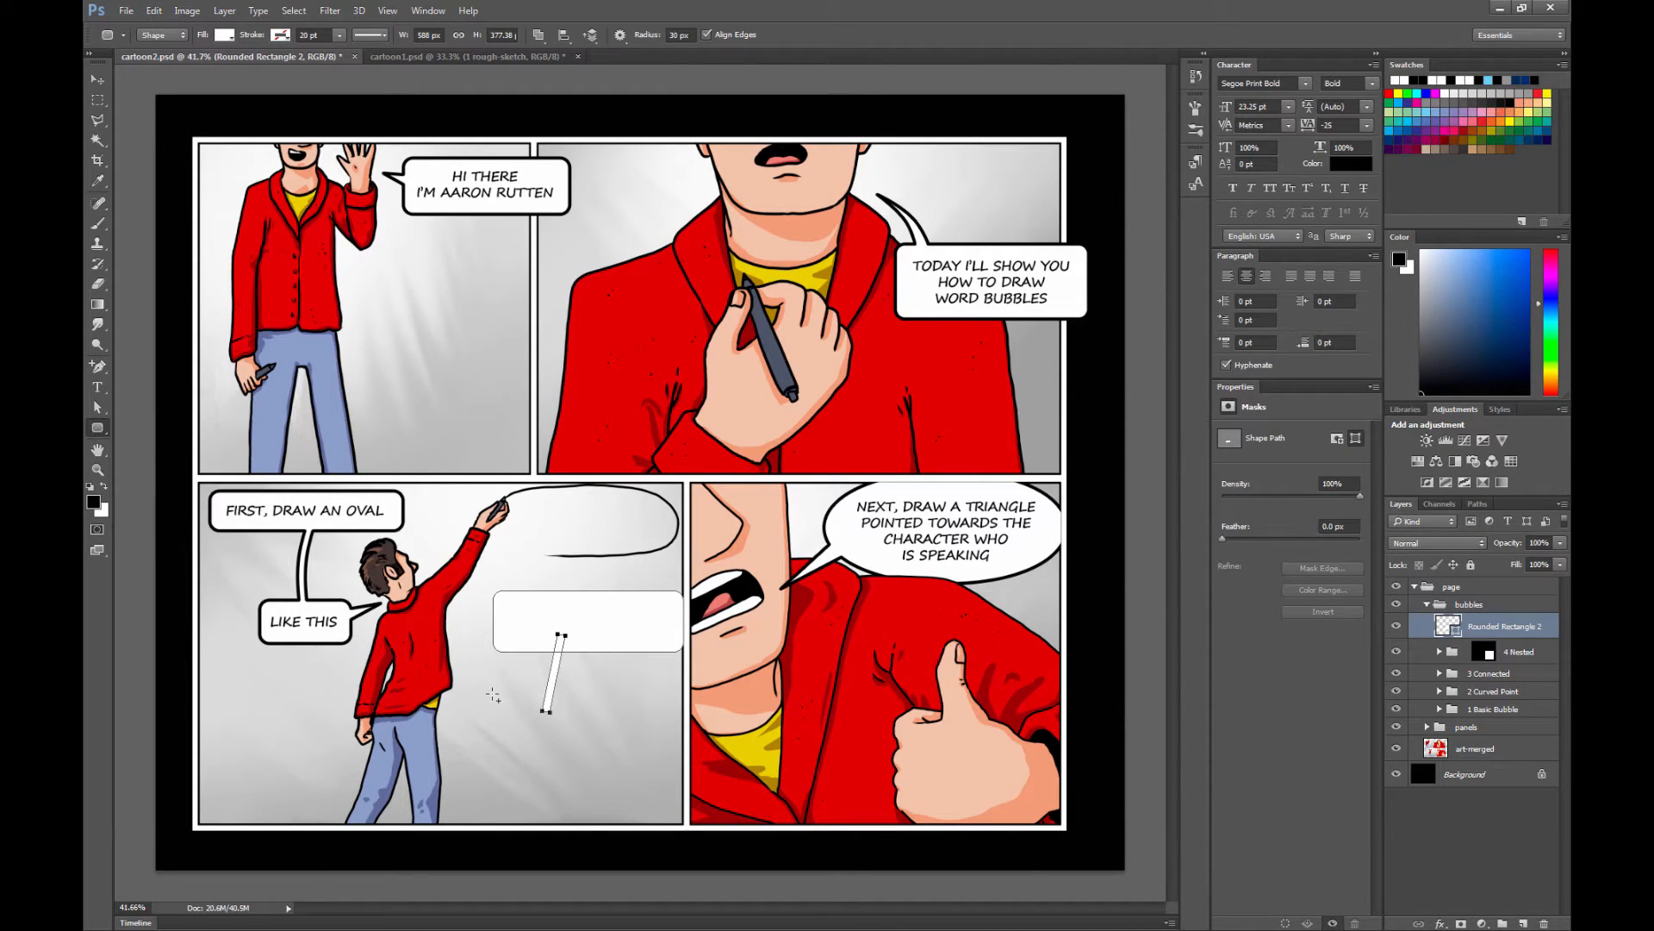
drag(497, 701, 617, 749)
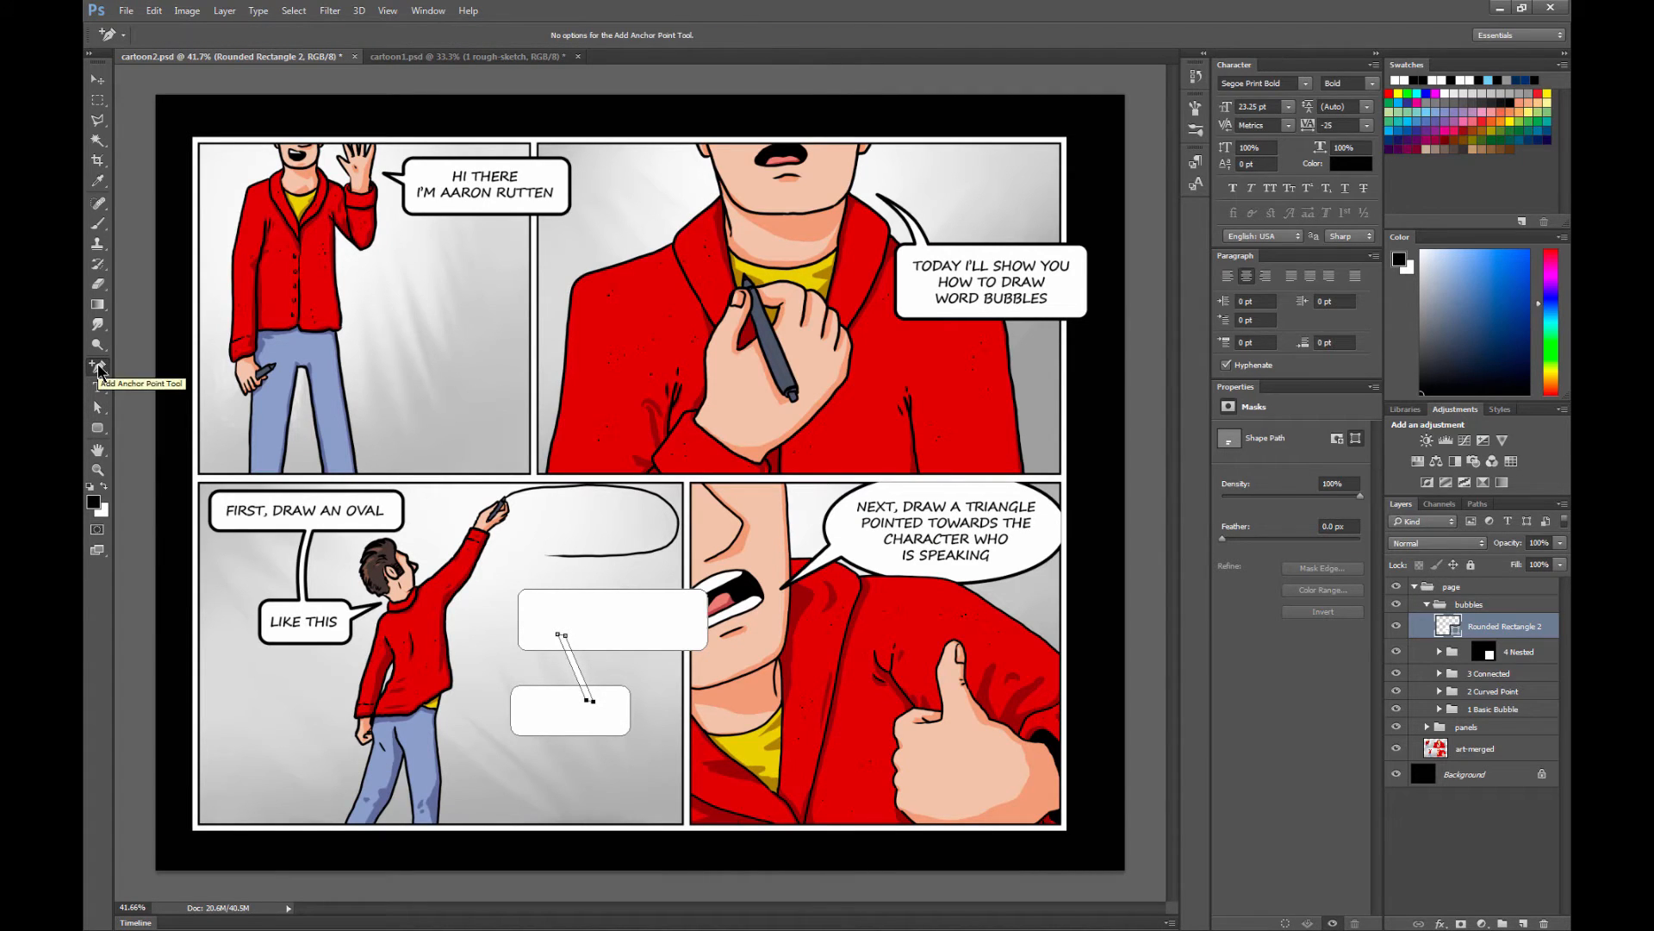
mouse_move(157, 398)
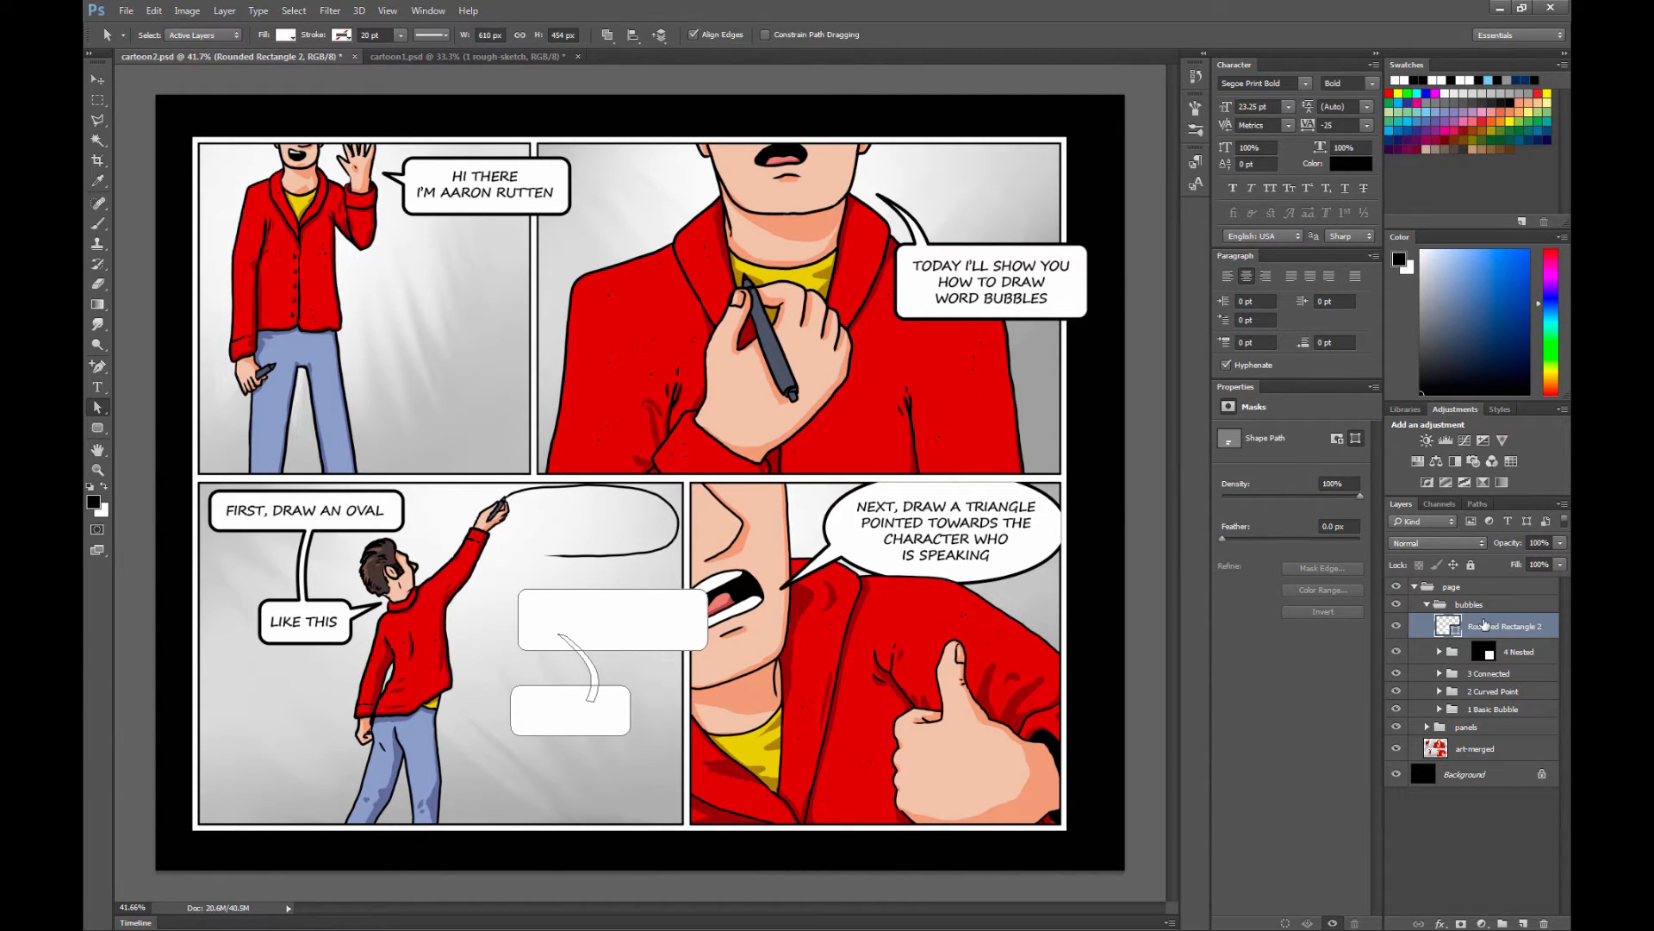
right_click(1503, 623)
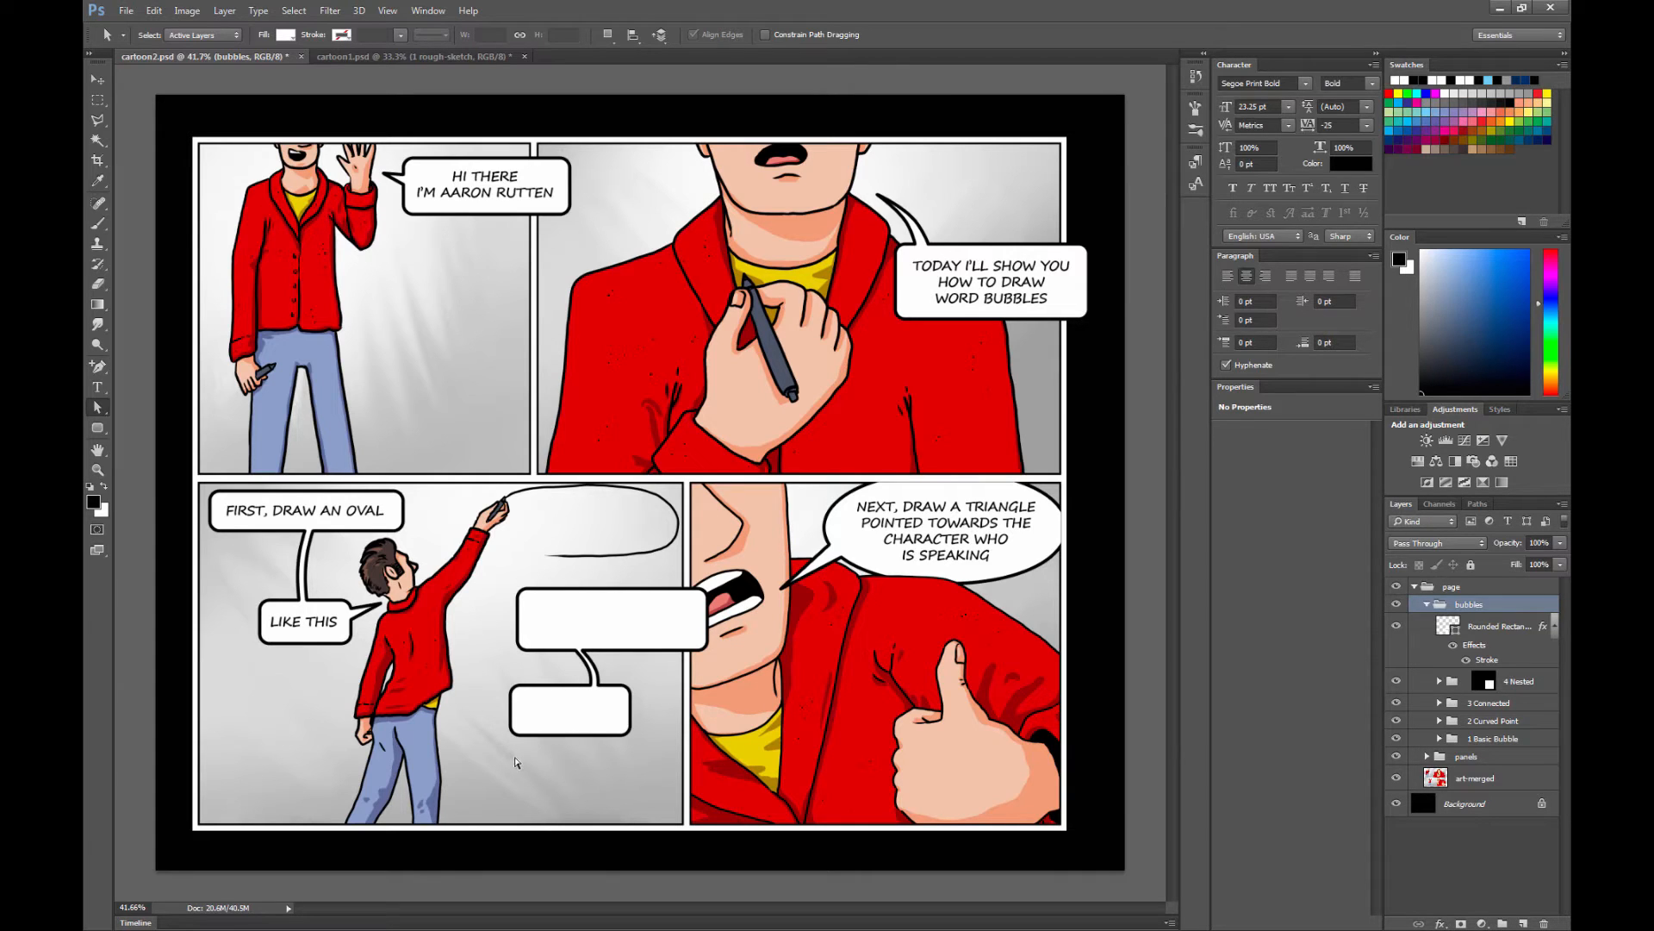
- Select the demo rounded-rectangle bubble and switch to the Pen tool with Combine Shapes path operations
click(1488, 625)
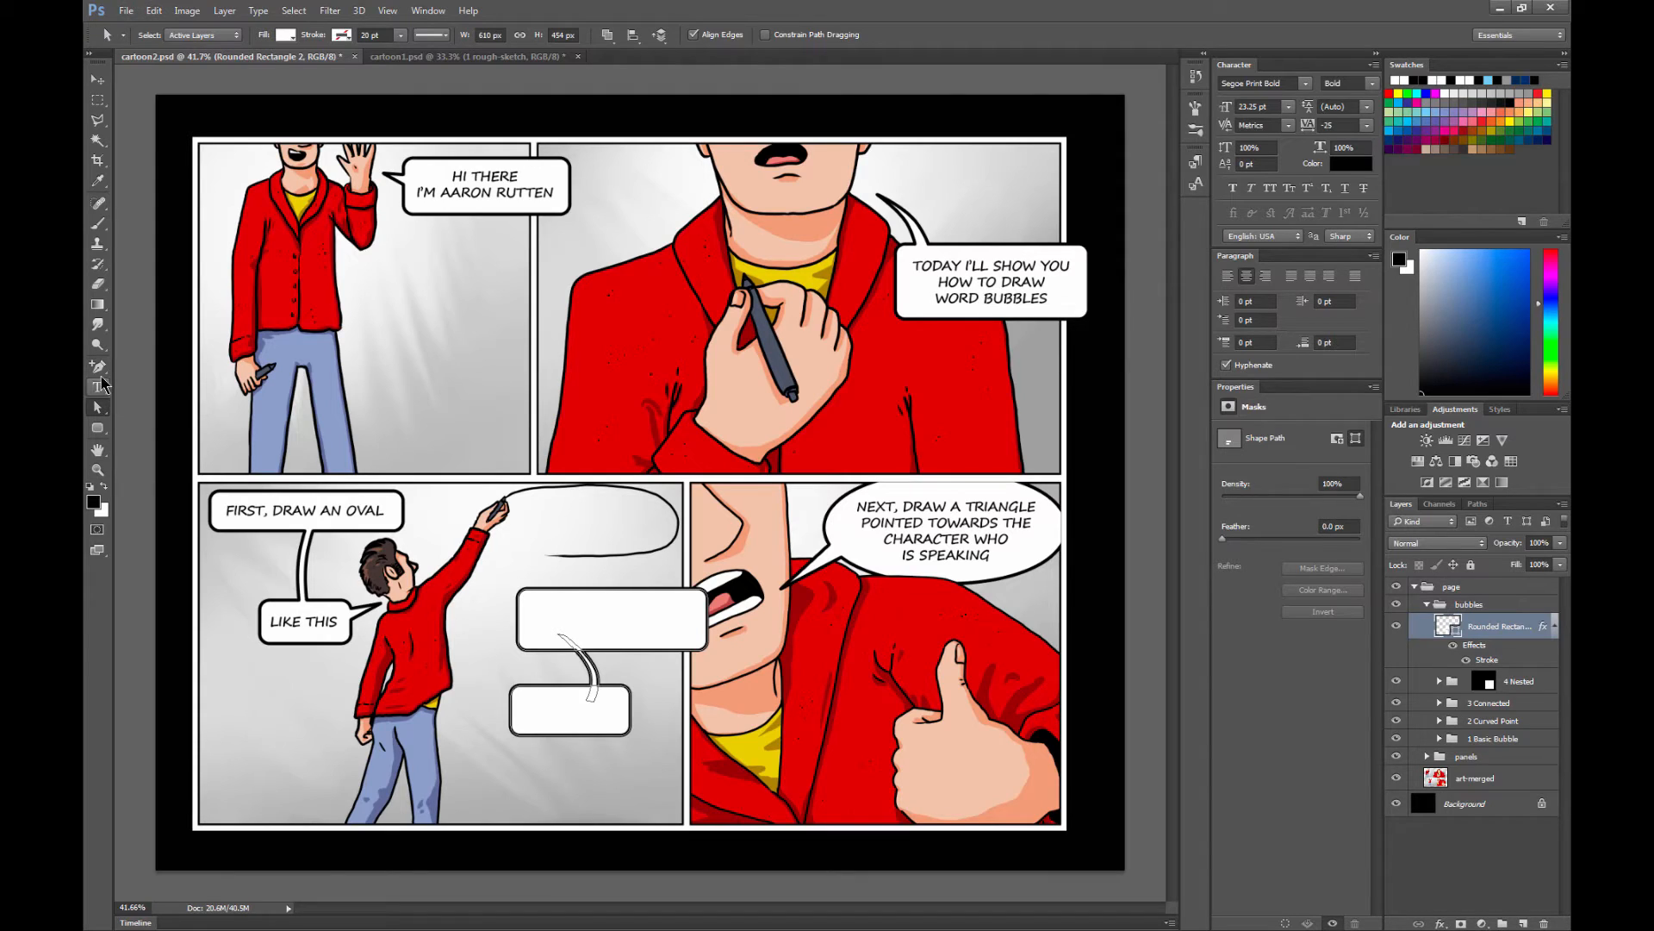
click(98, 365)
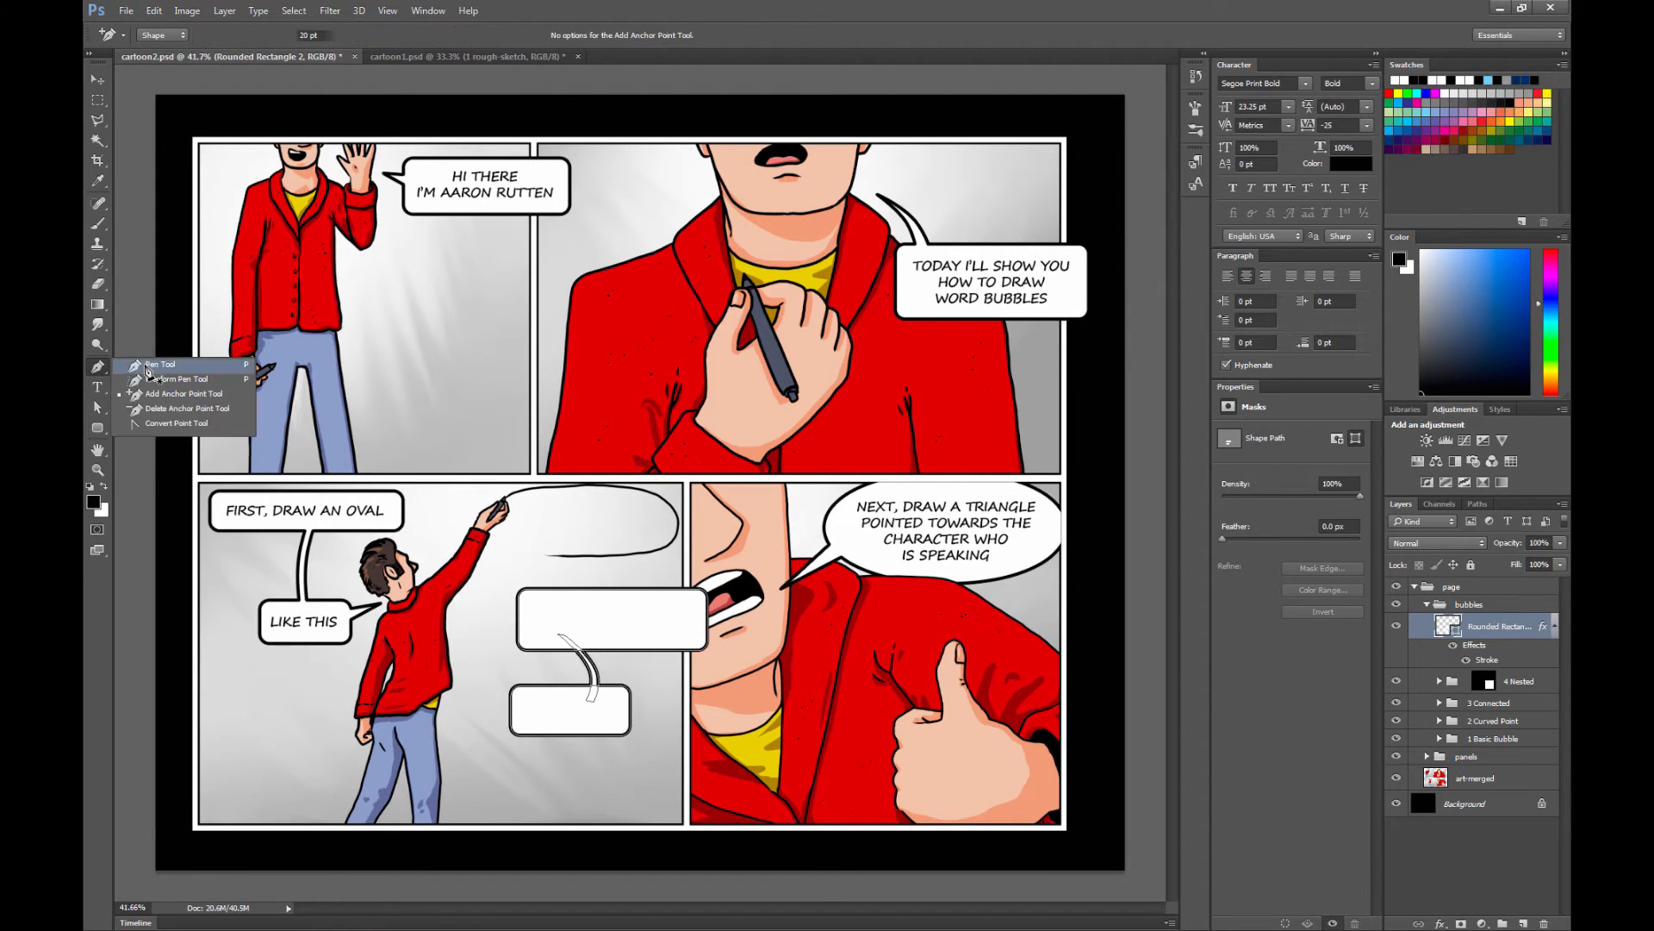
click(539, 34)
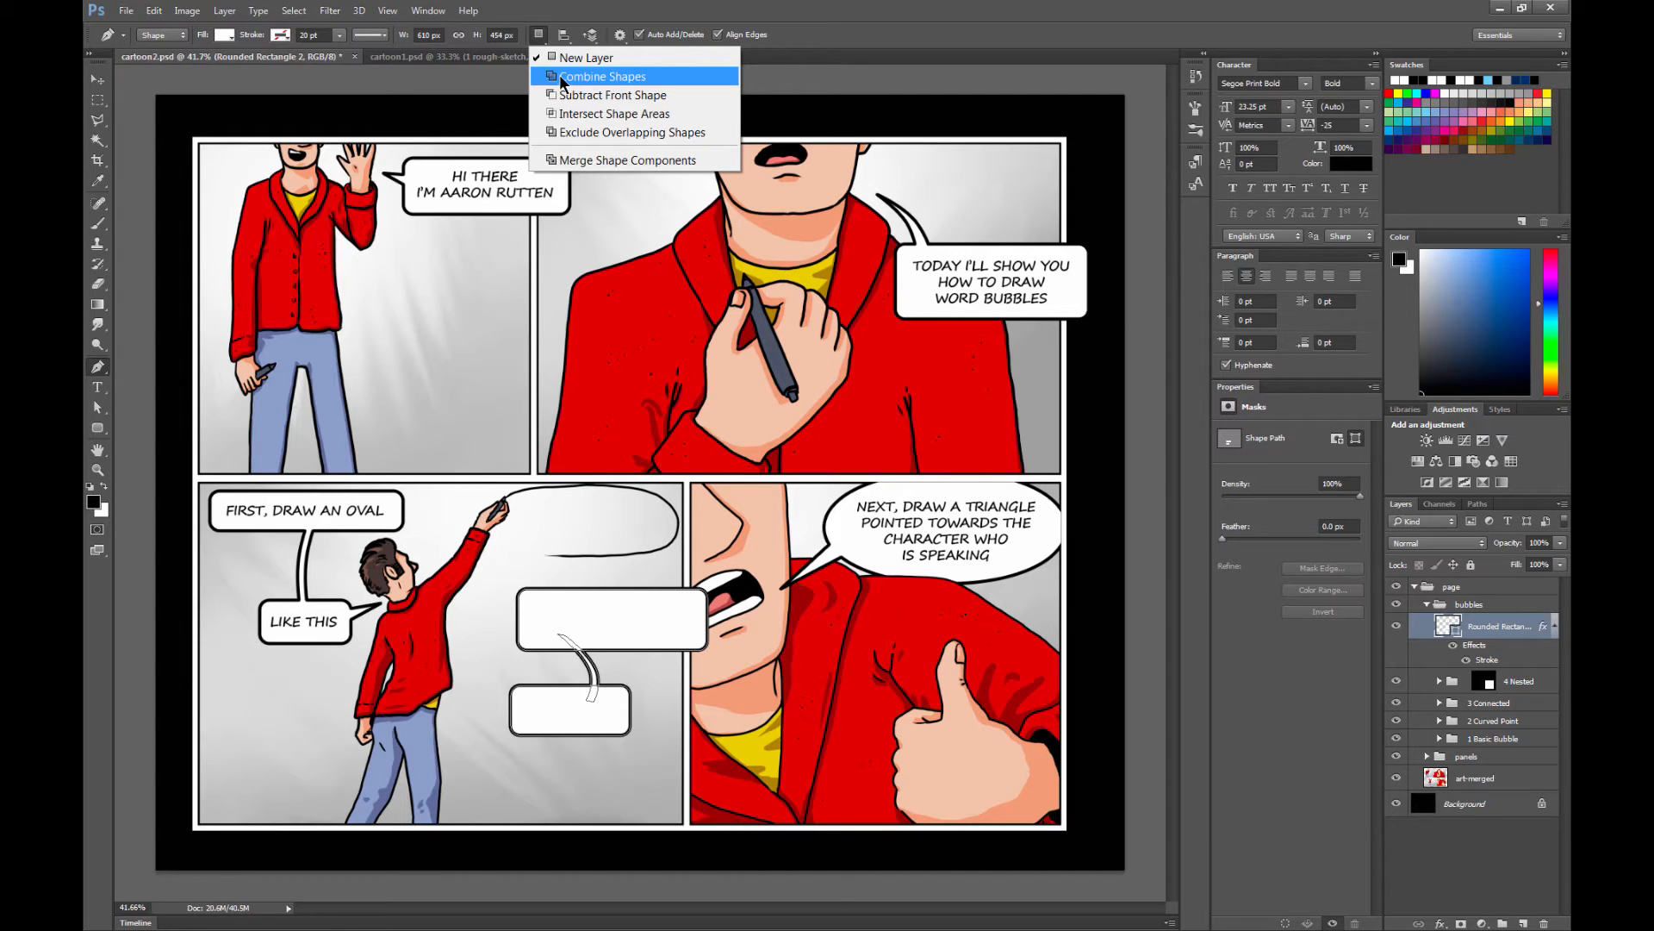
mouse_move(586, 58)
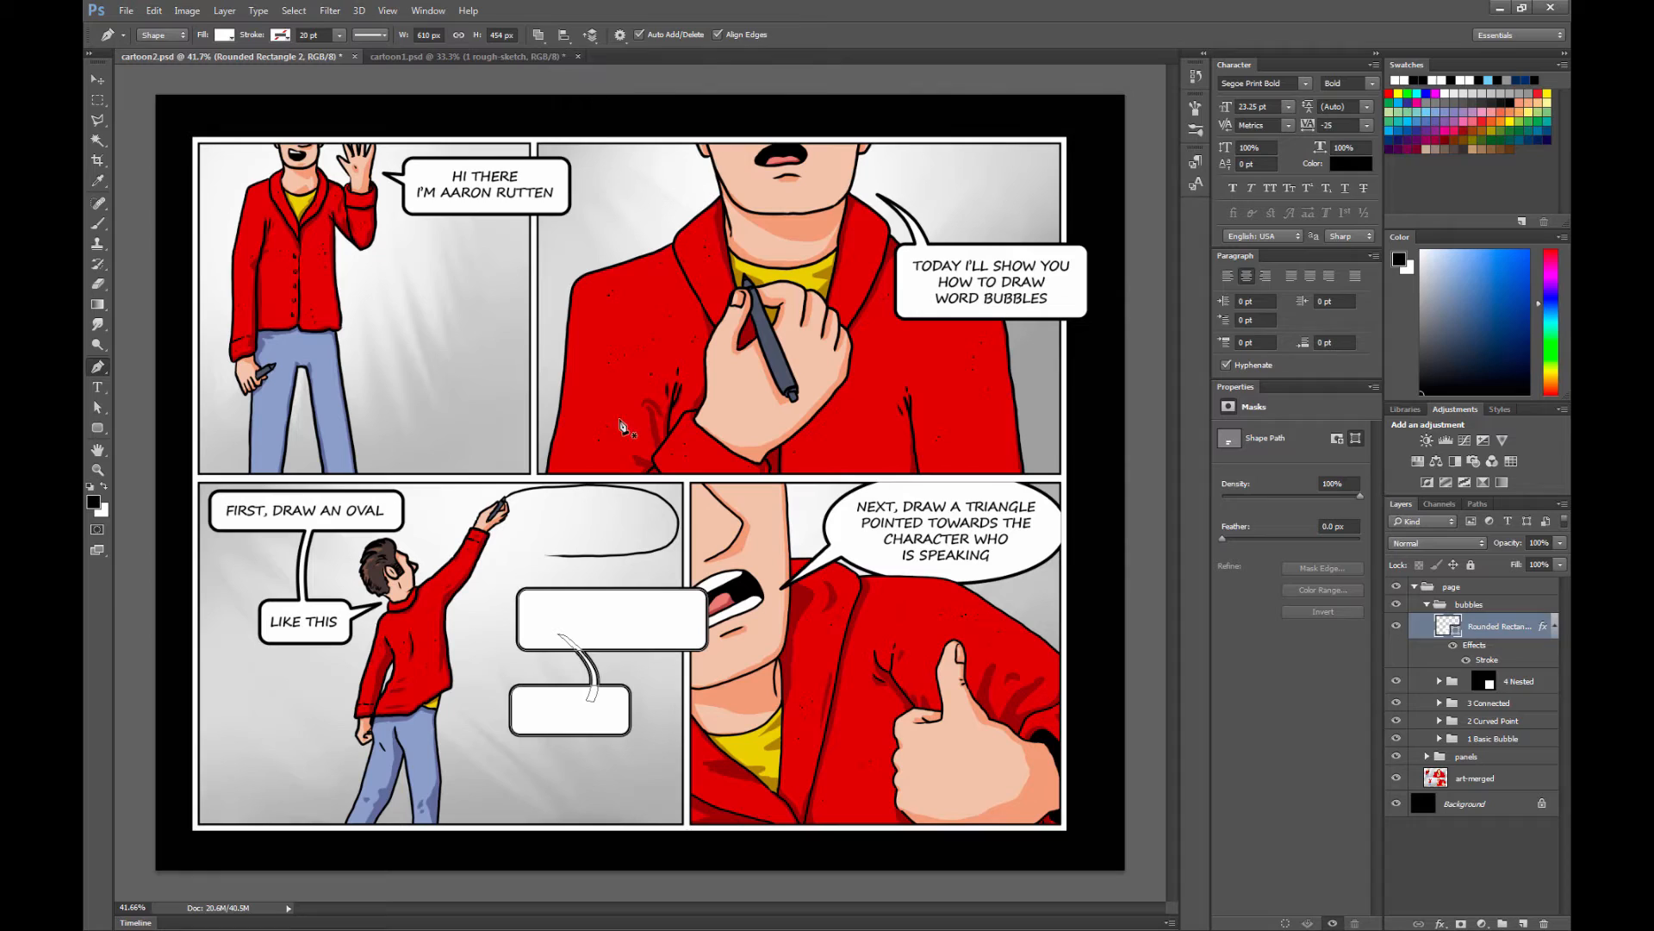
mouse_move(527, 722)
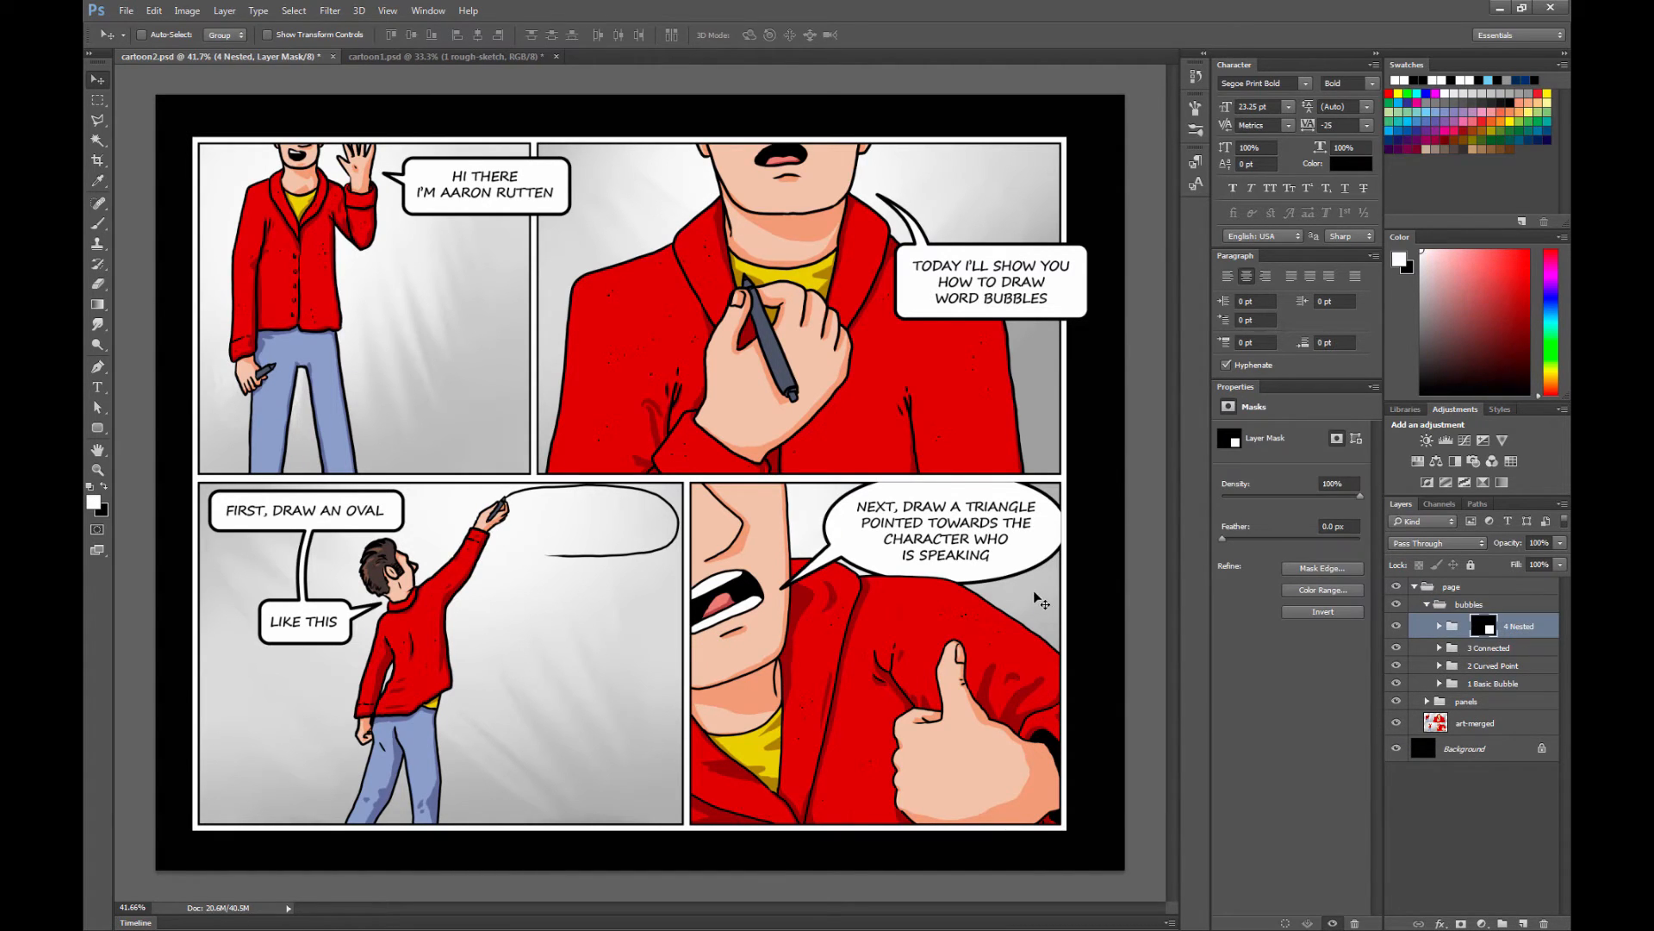
mouse_move(1013, 505)
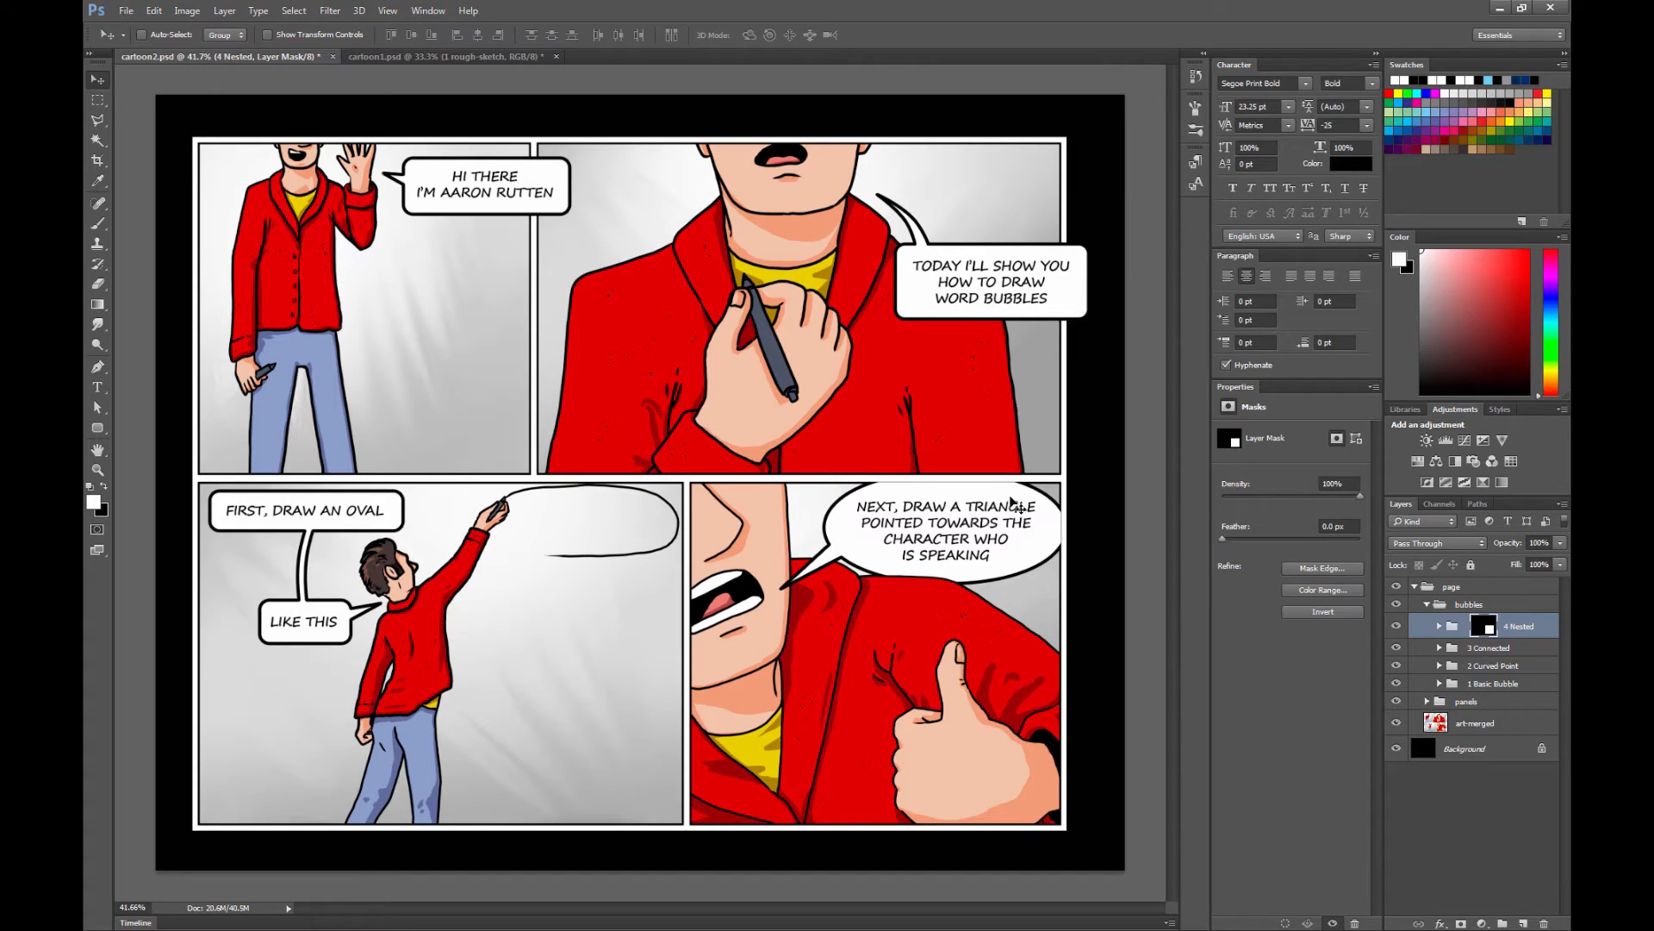
mouse_move(882, 496)
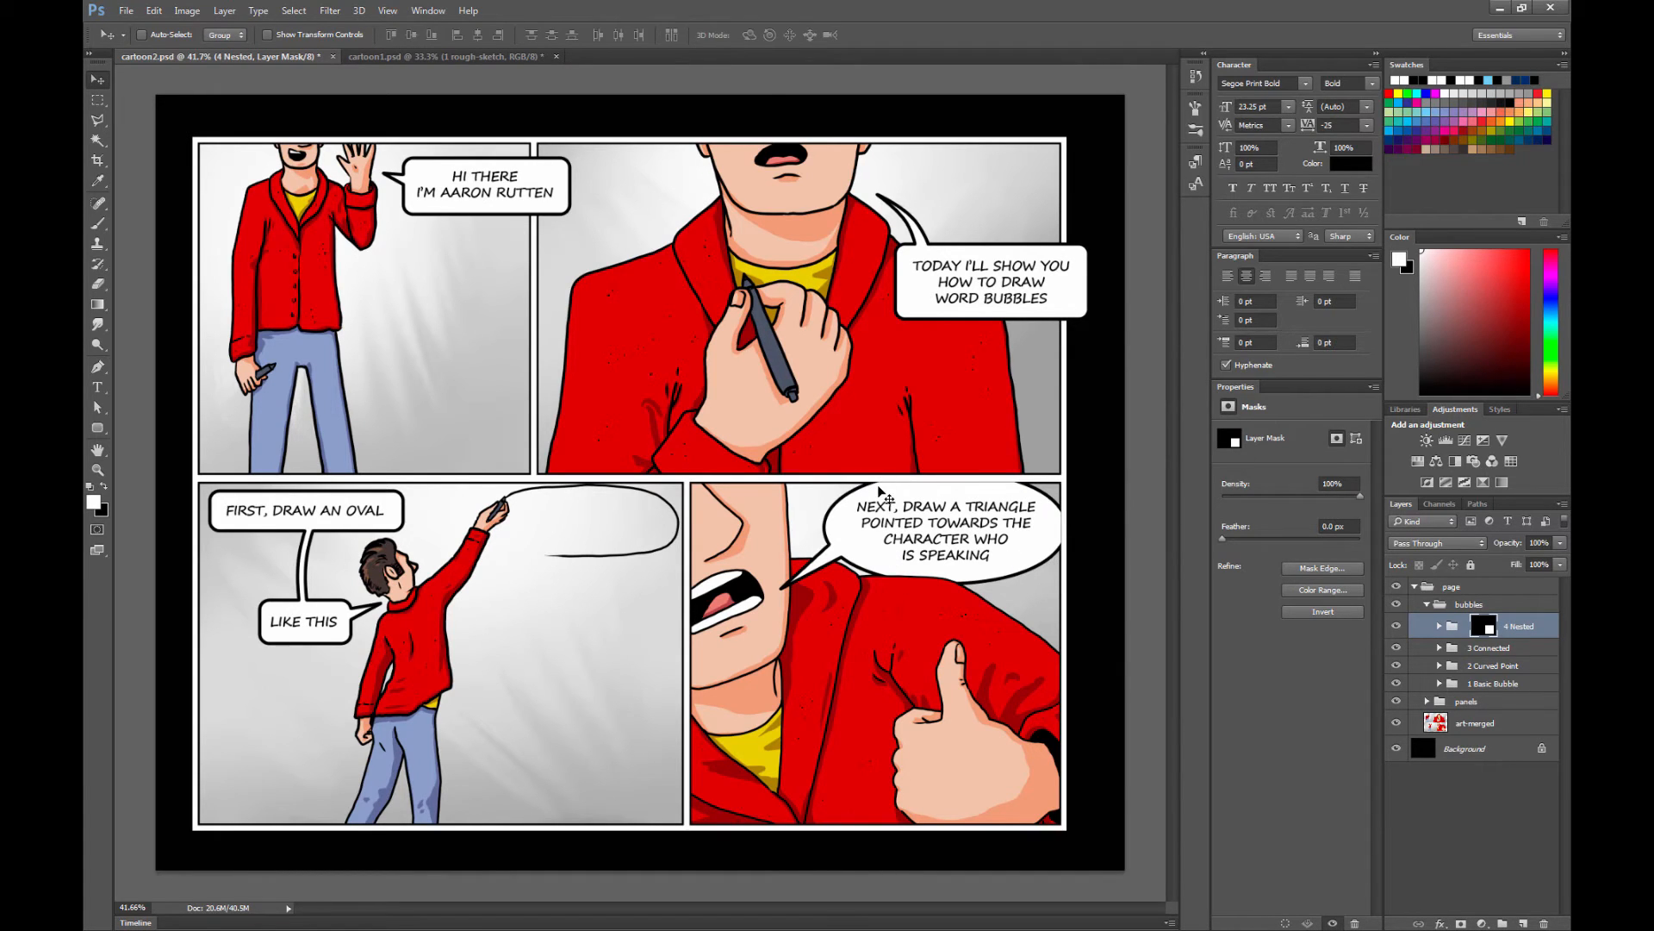
mouse_move(891, 579)
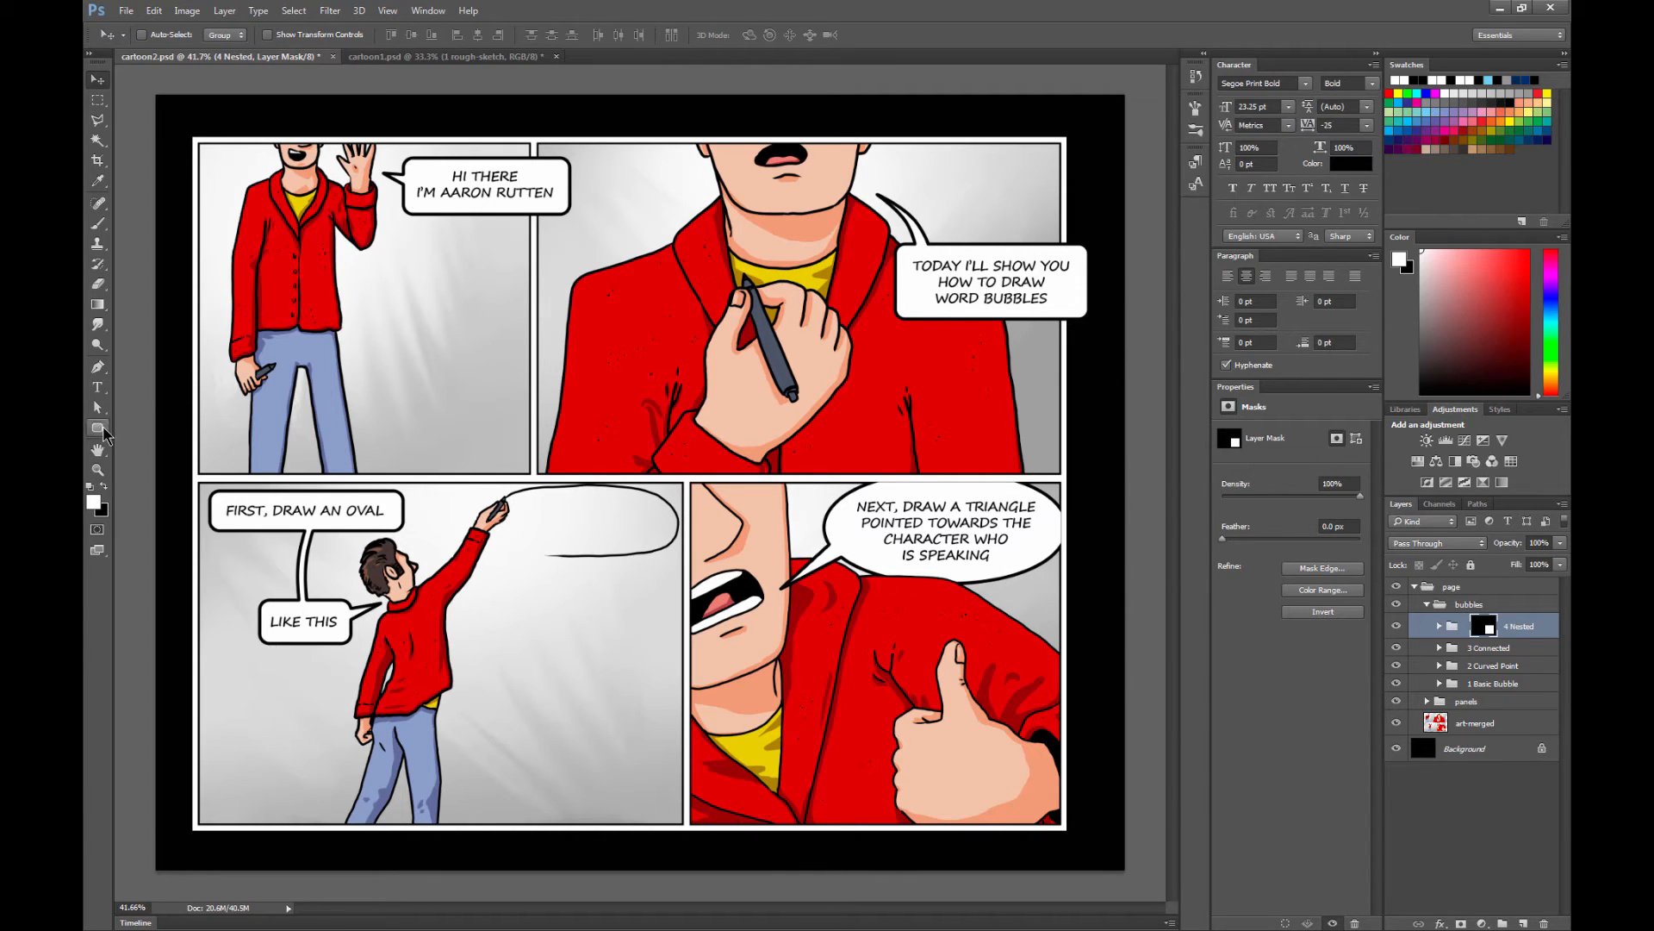
- Draw a white oval in the lower-right panel, select it with its triangle tail and paste the black stroke onto both
click(97, 431)
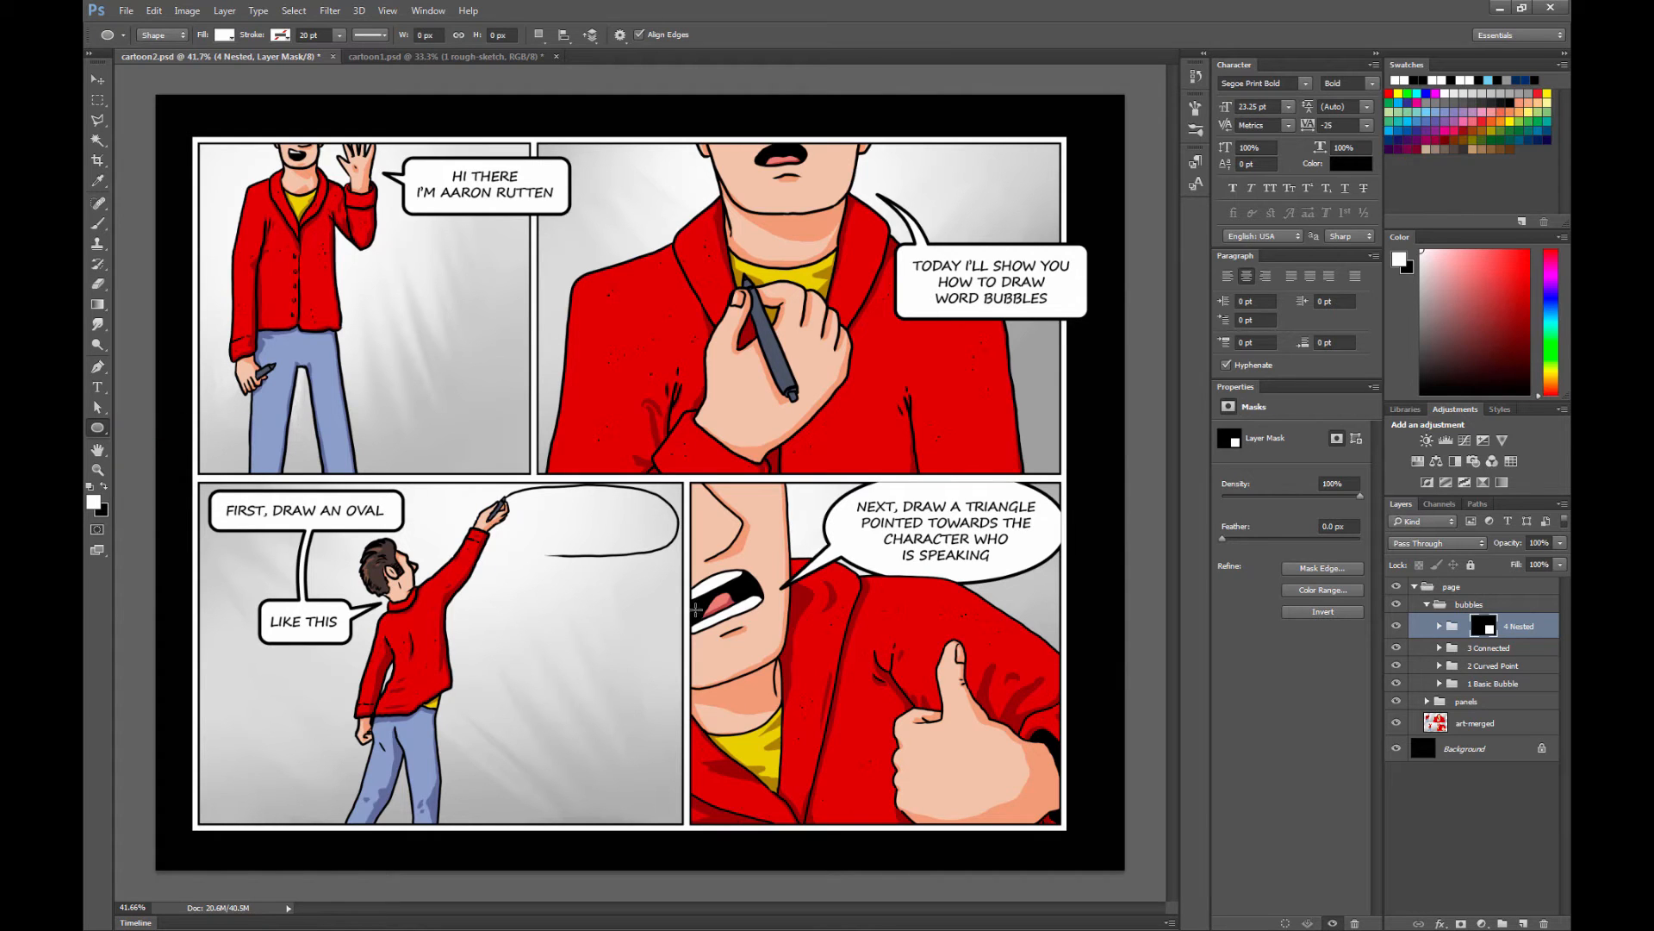
drag(553, 617, 796, 760)
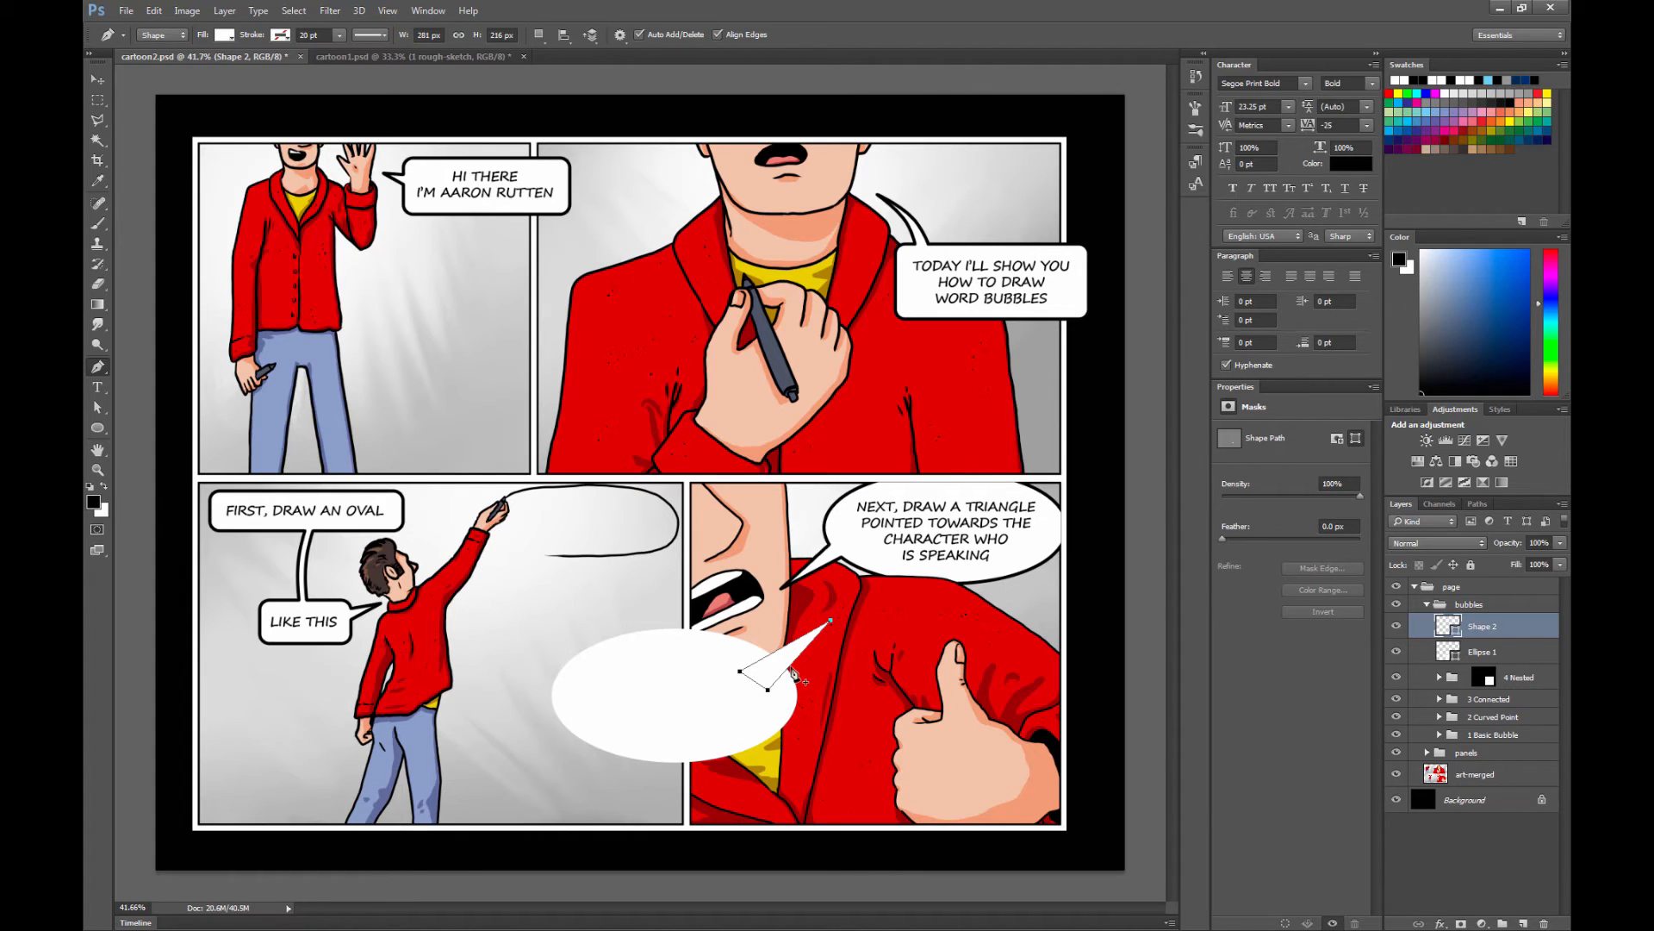
click(539, 34)
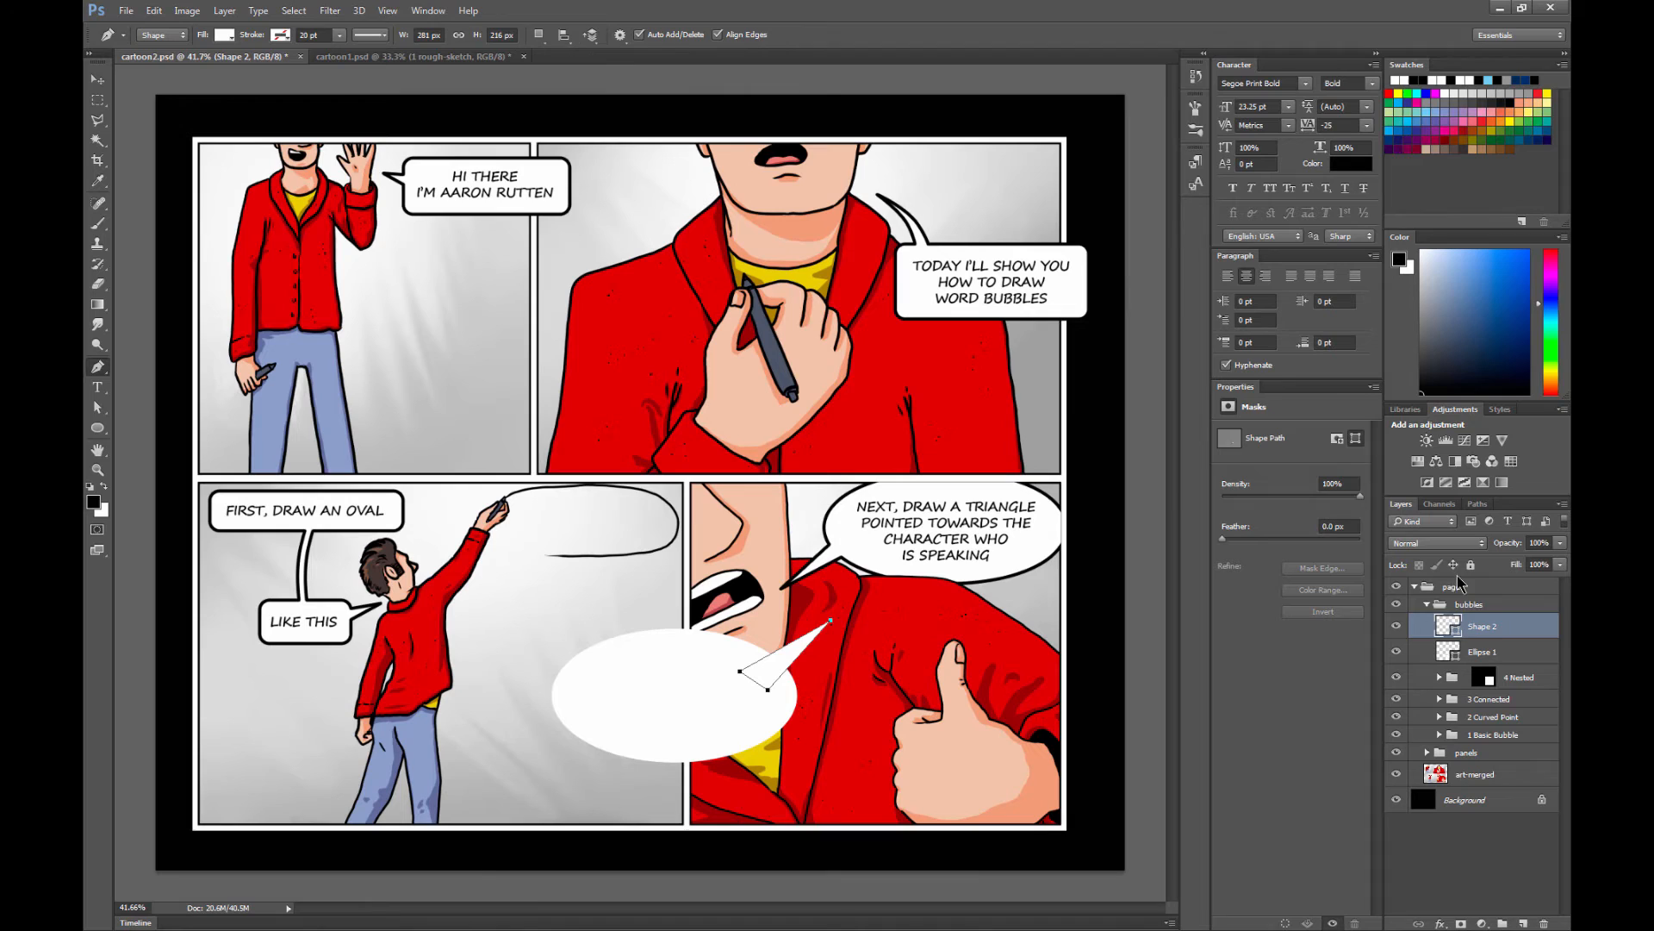
click(1482, 652)
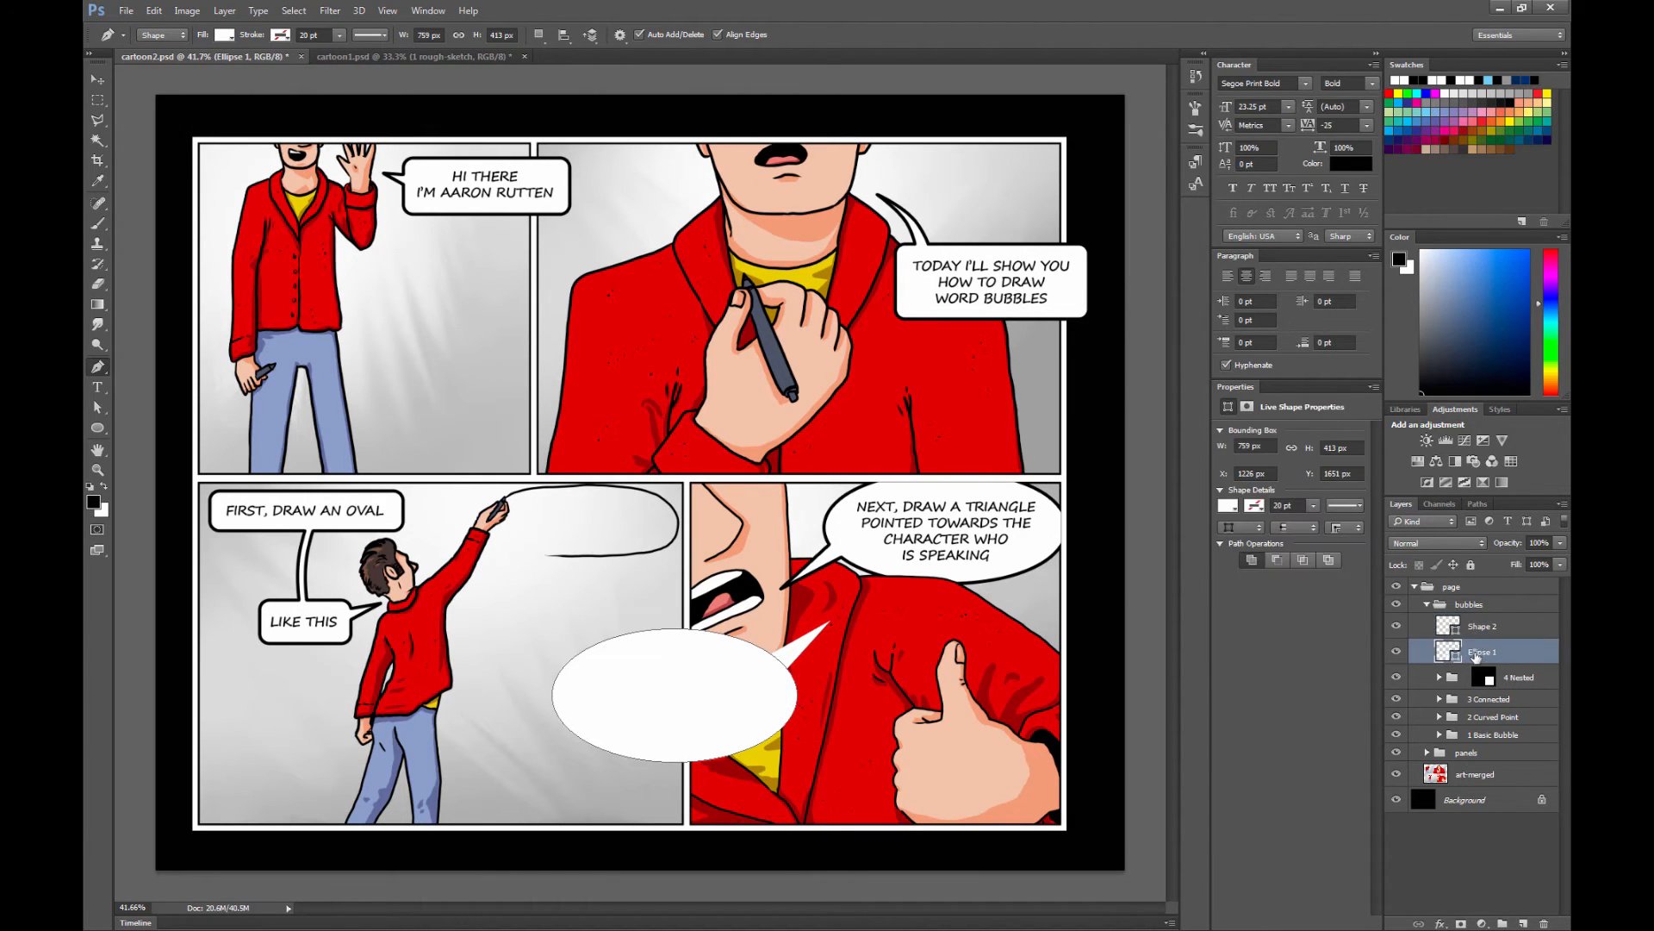
right_click(1482, 652)
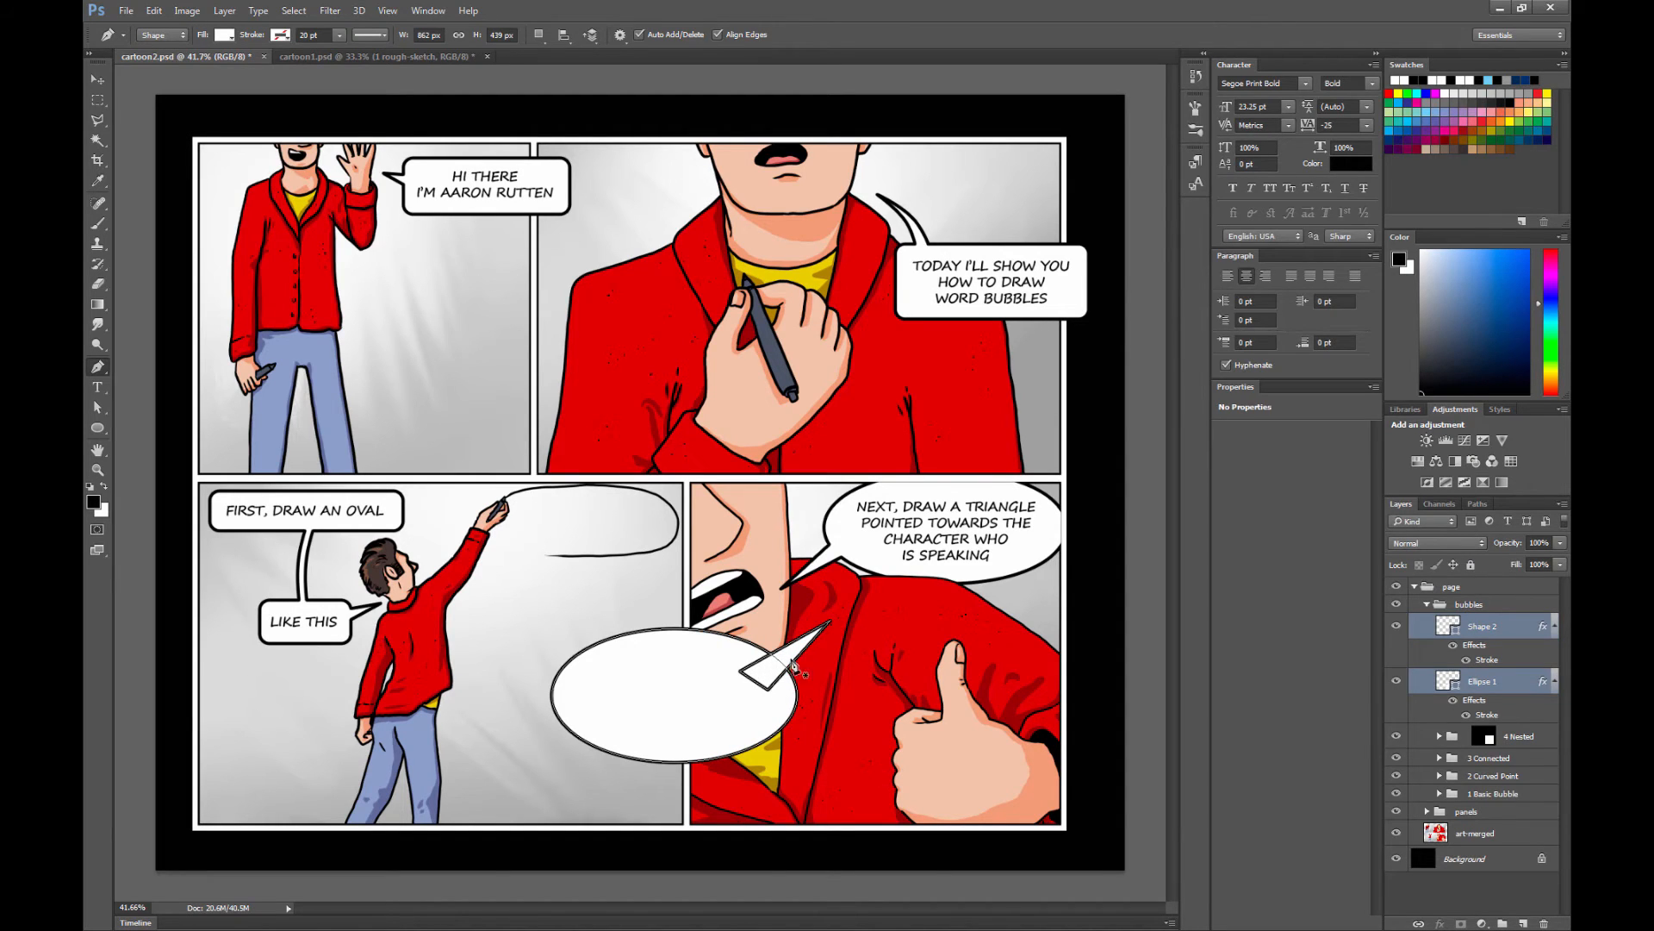
mouse_move(1346, 607)
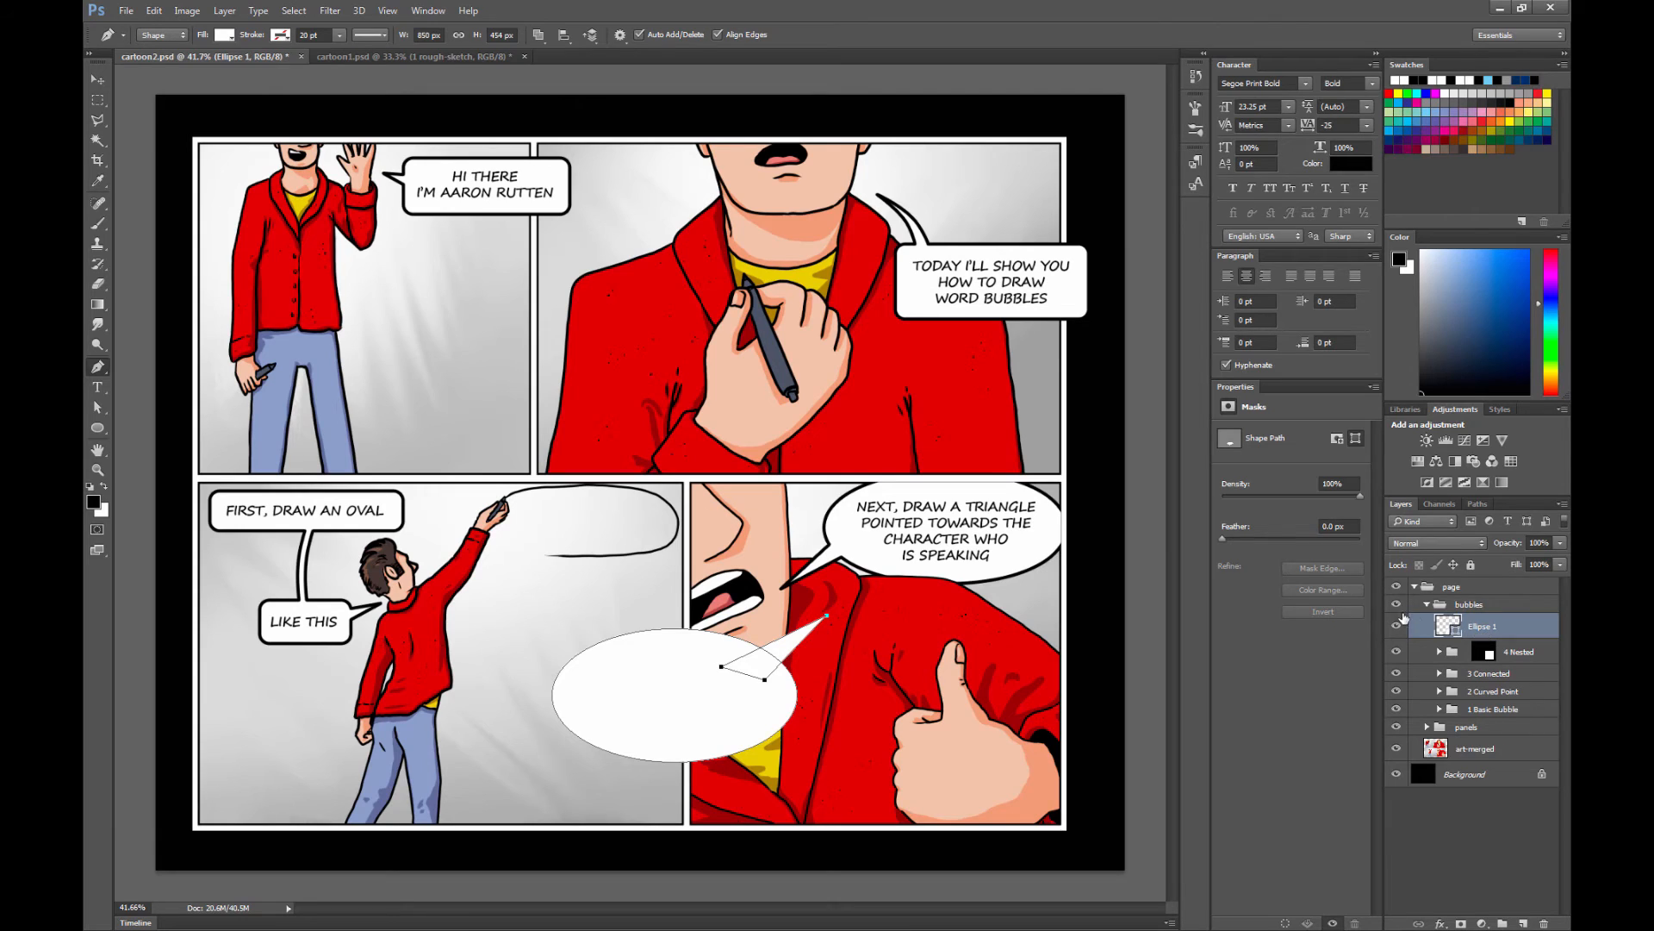
- Paste the black stroke style back onto the merged Ellipse 1 bubble shape
right_click(1482, 626)
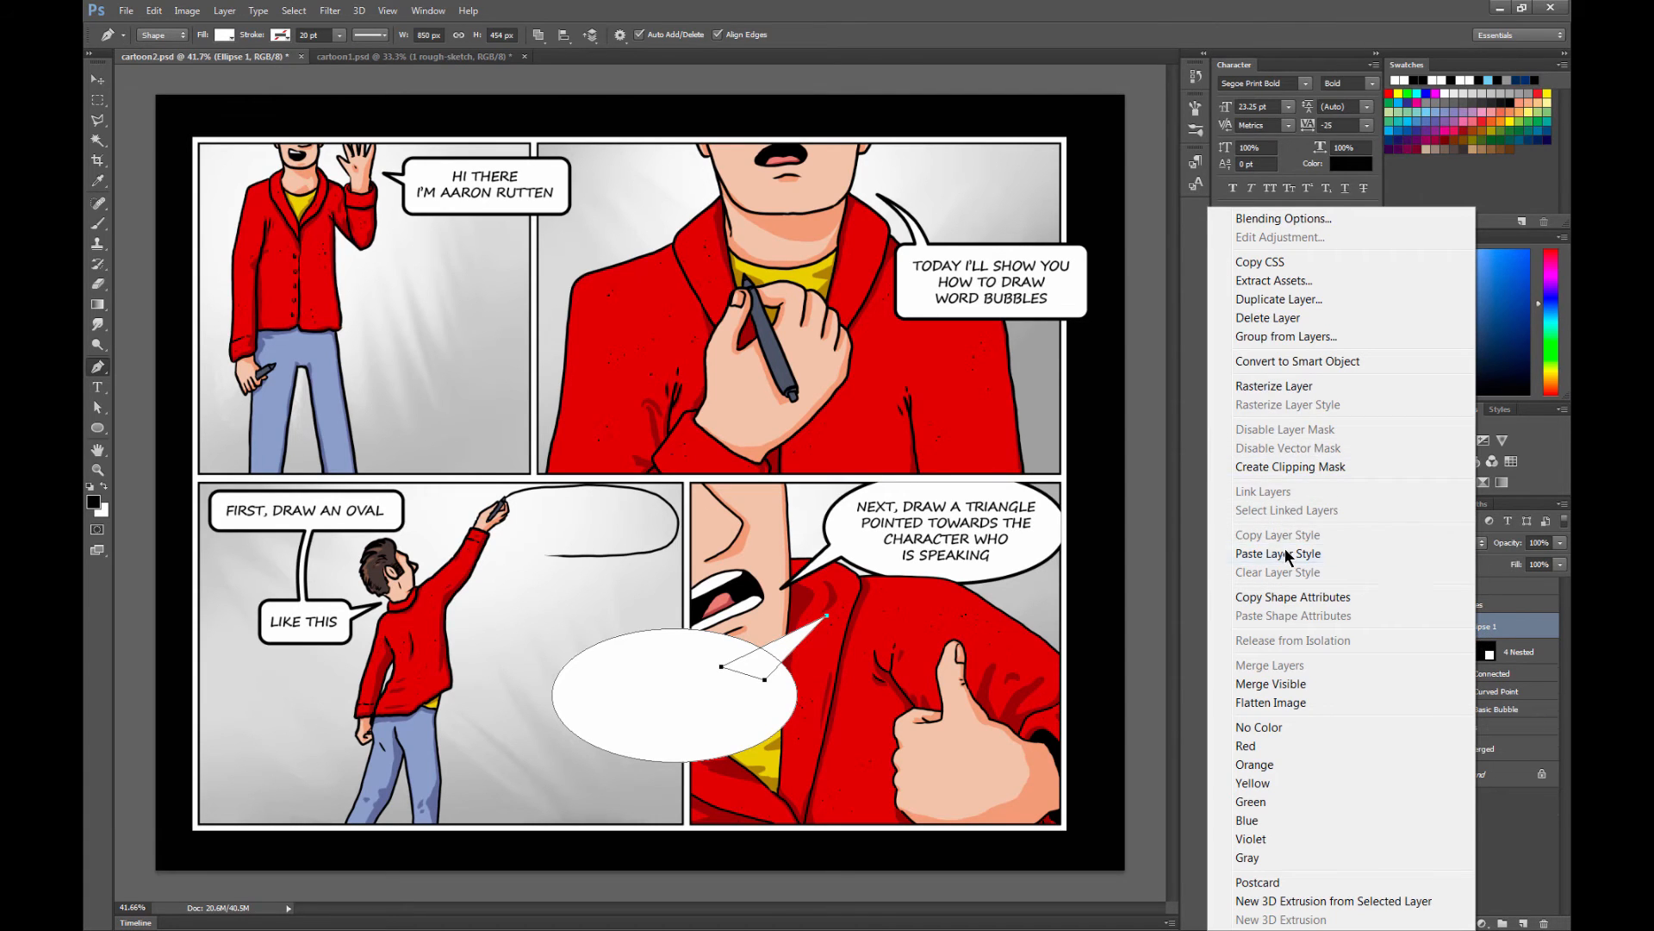
click(1277, 553)
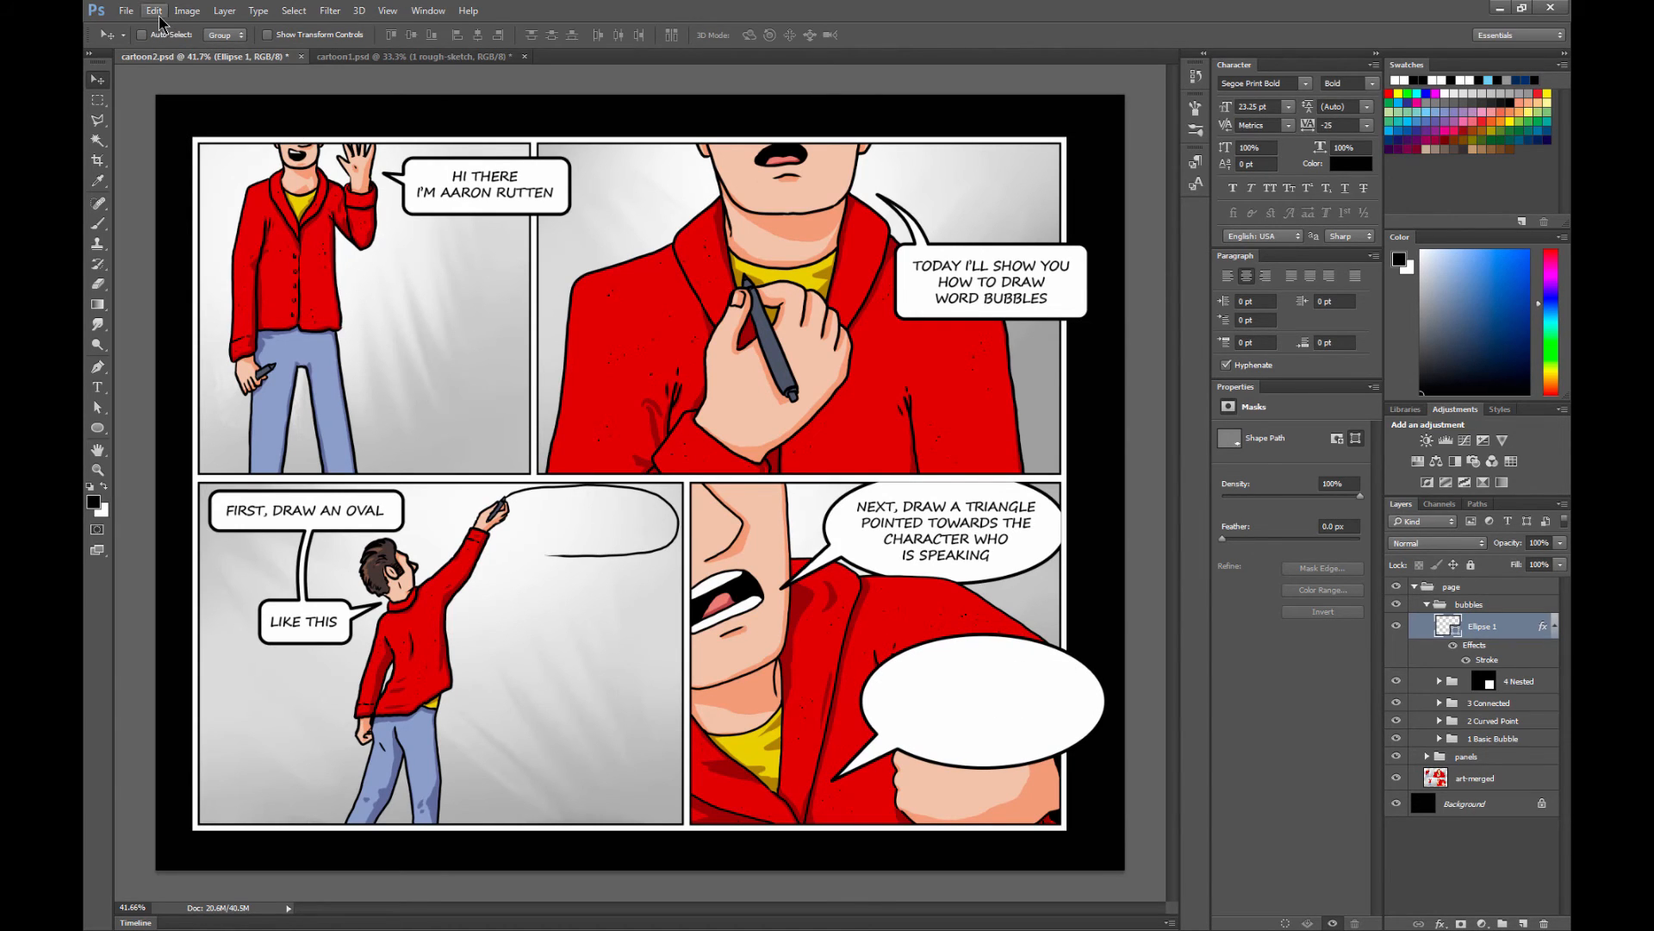
- Free Transform the bubble larger so it overhangs the lower-right panel's bottom-right edges
click(153, 10)
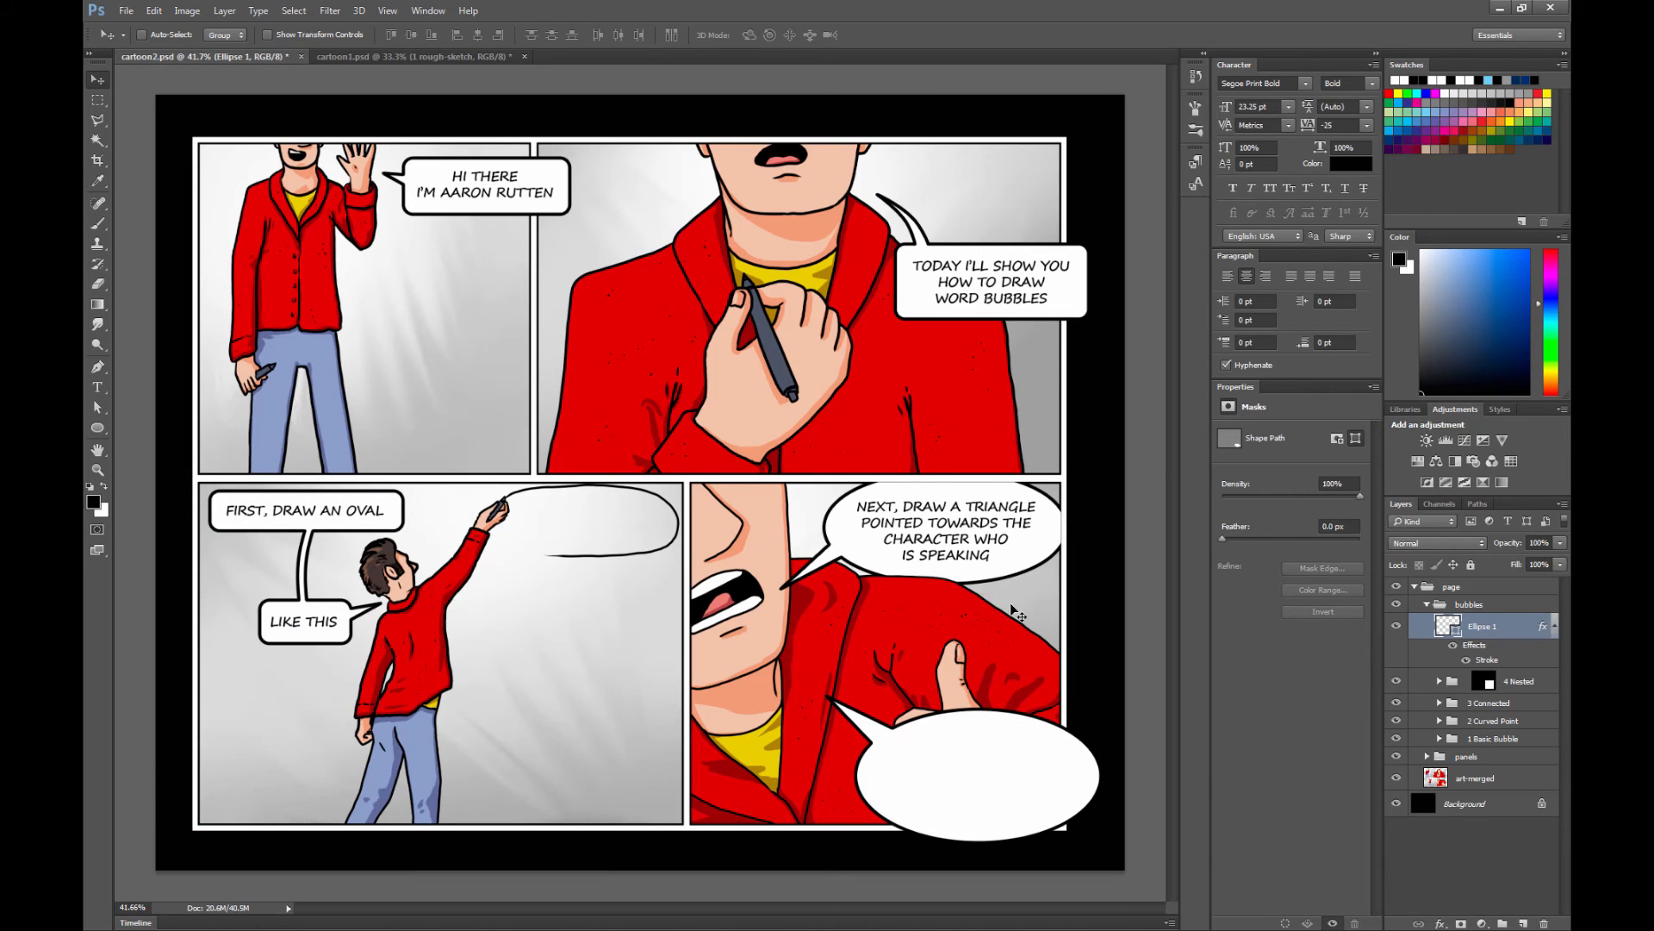
mouse_move(686, 439)
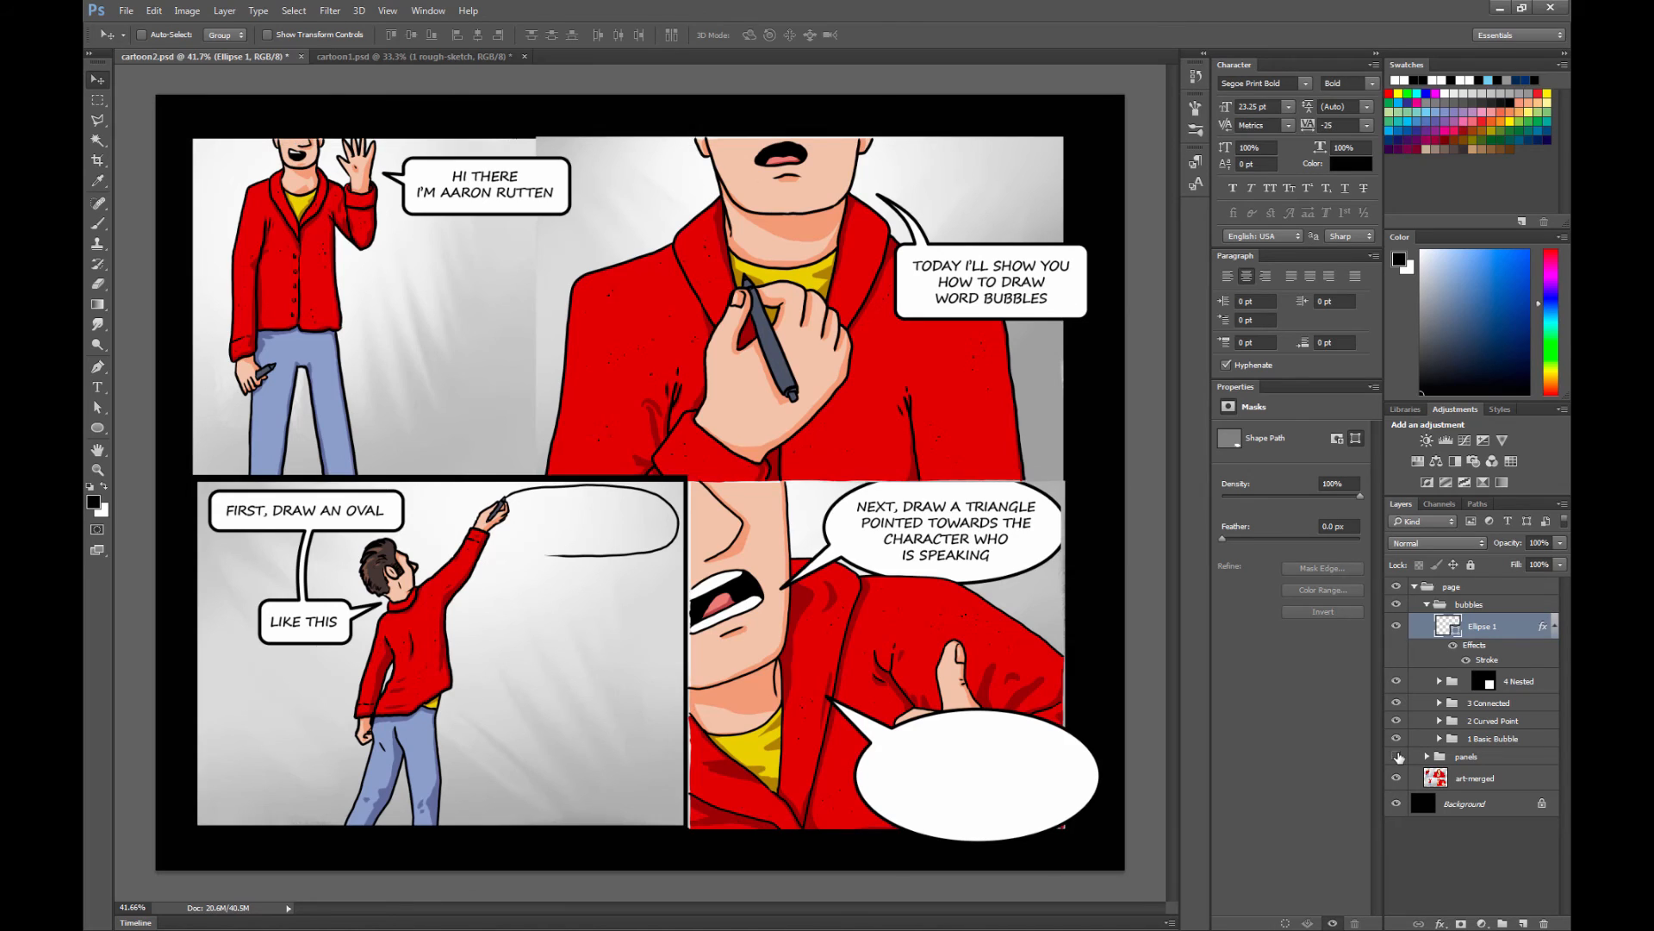
- Magic Wand the lower-right panel on panels-merged, group Ellipse 1 with Ctrl+G and mask it to the panel
click(1439, 757)
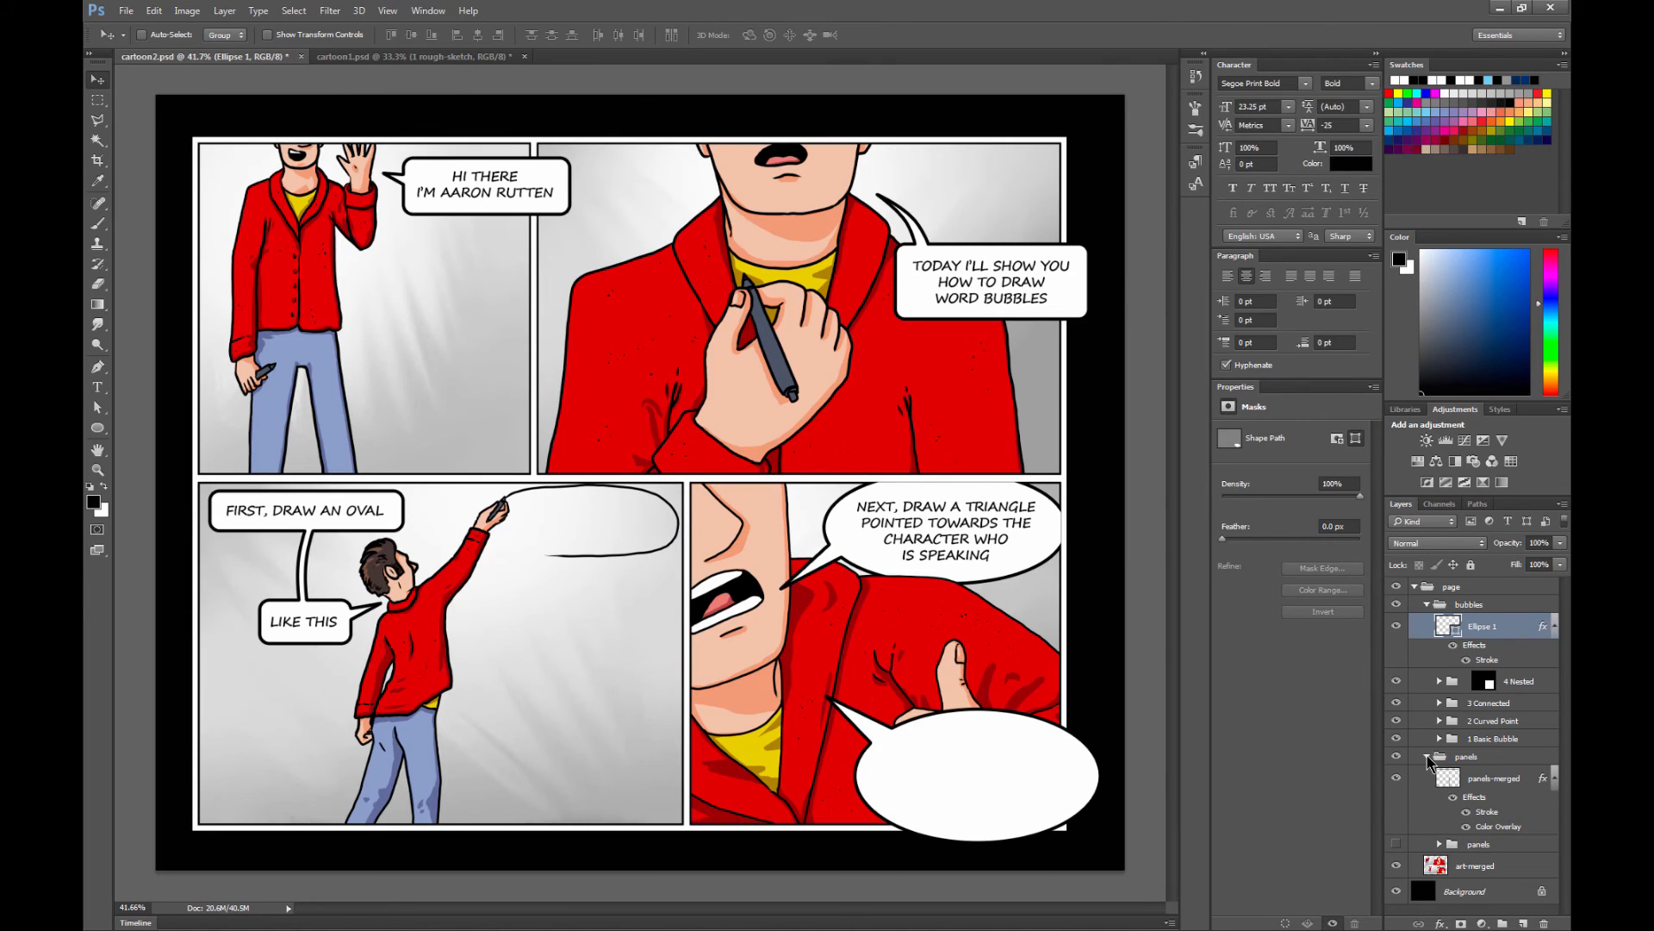
click(1493, 777)
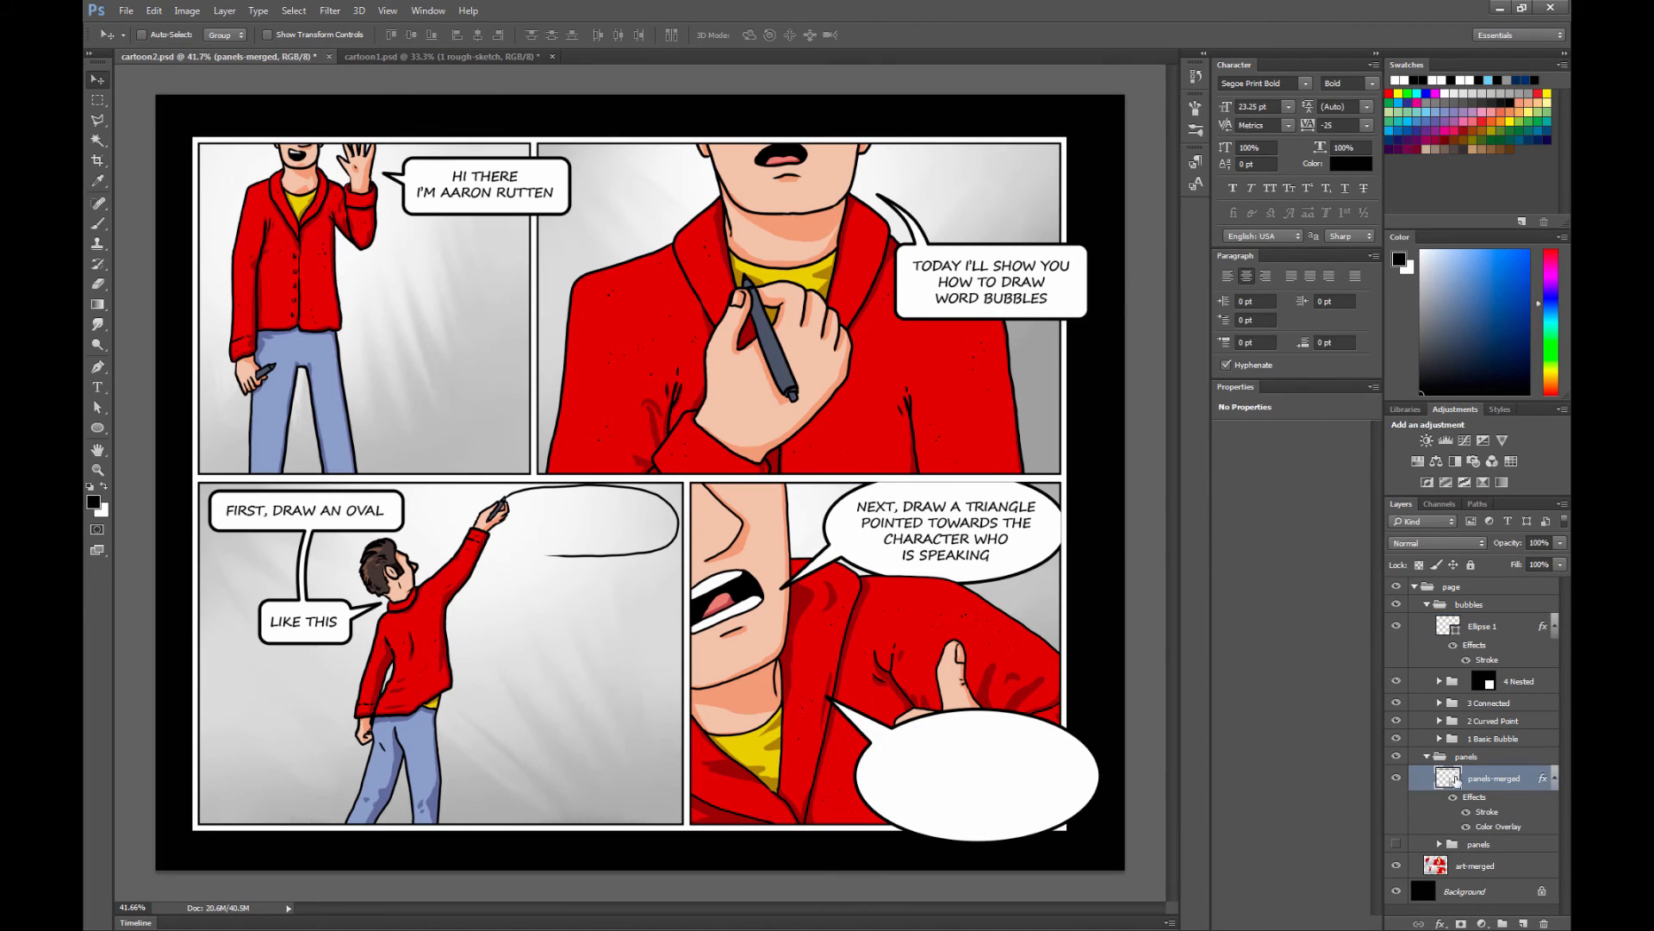
click(97, 138)
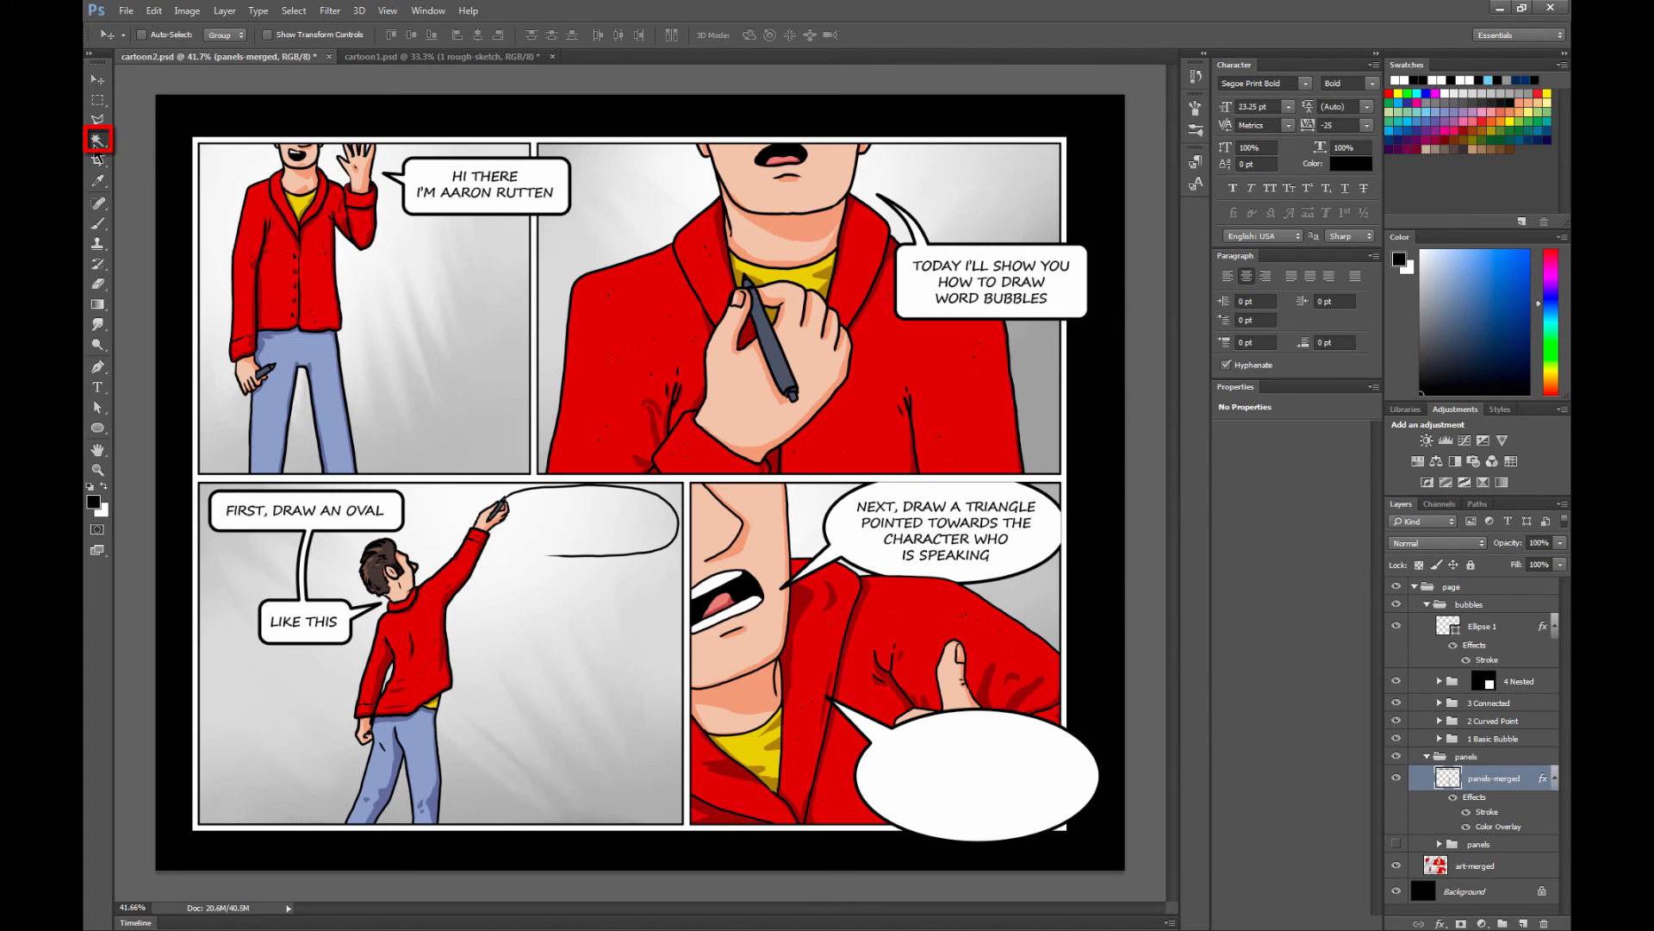
click(96, 138)
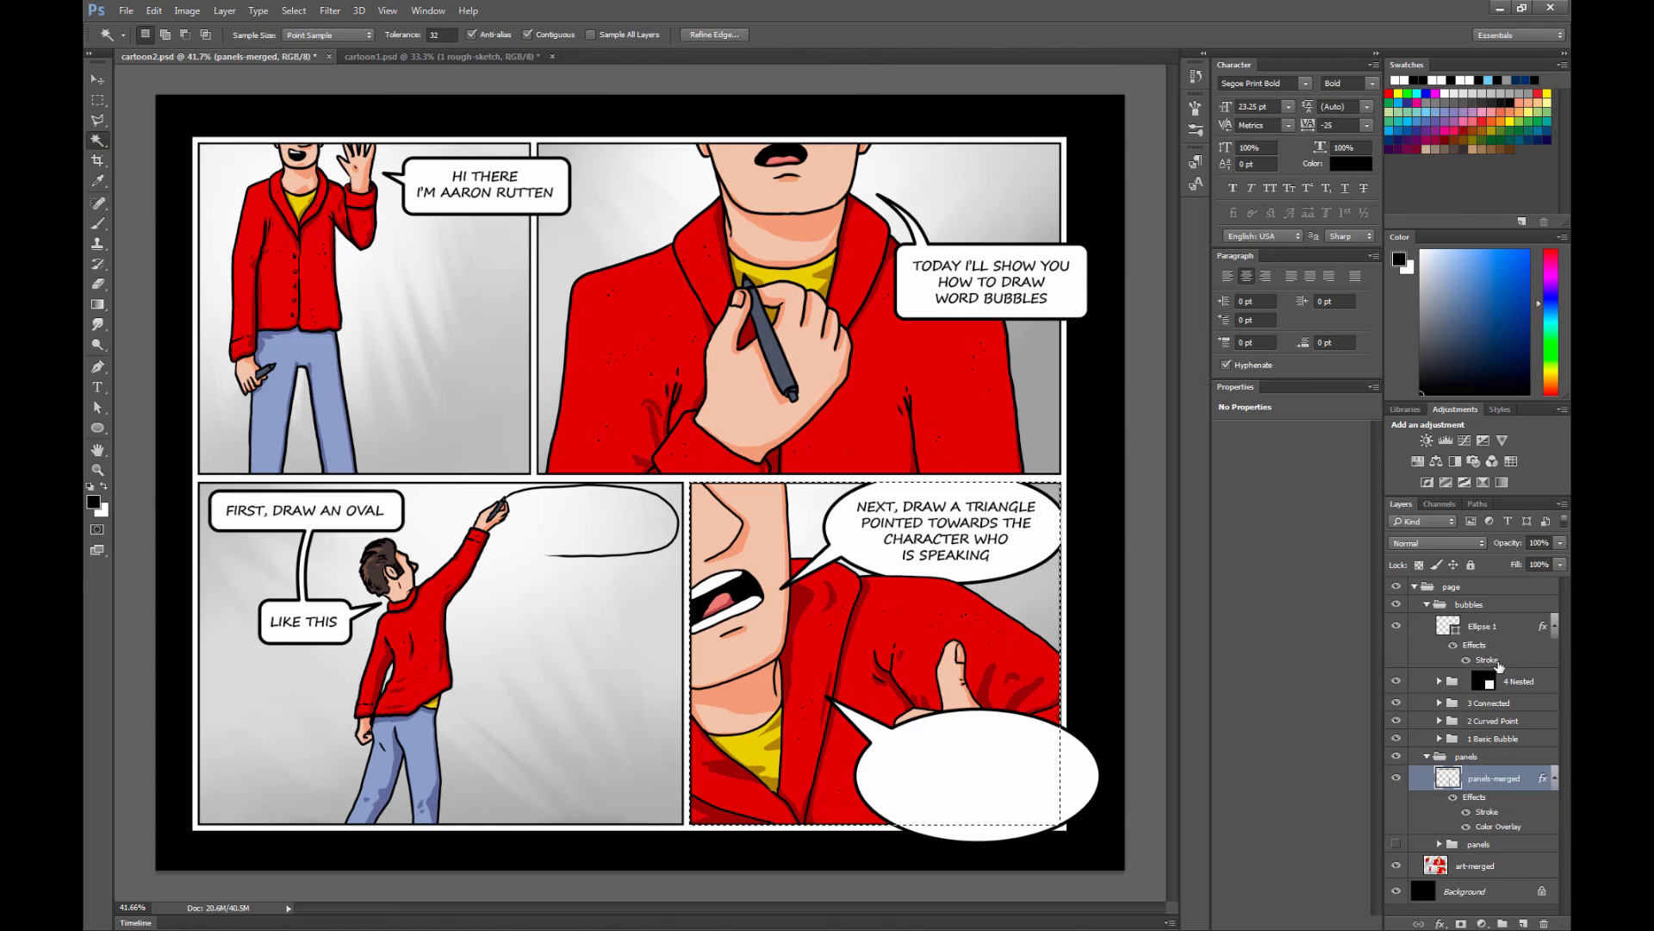
click(1482, 626)
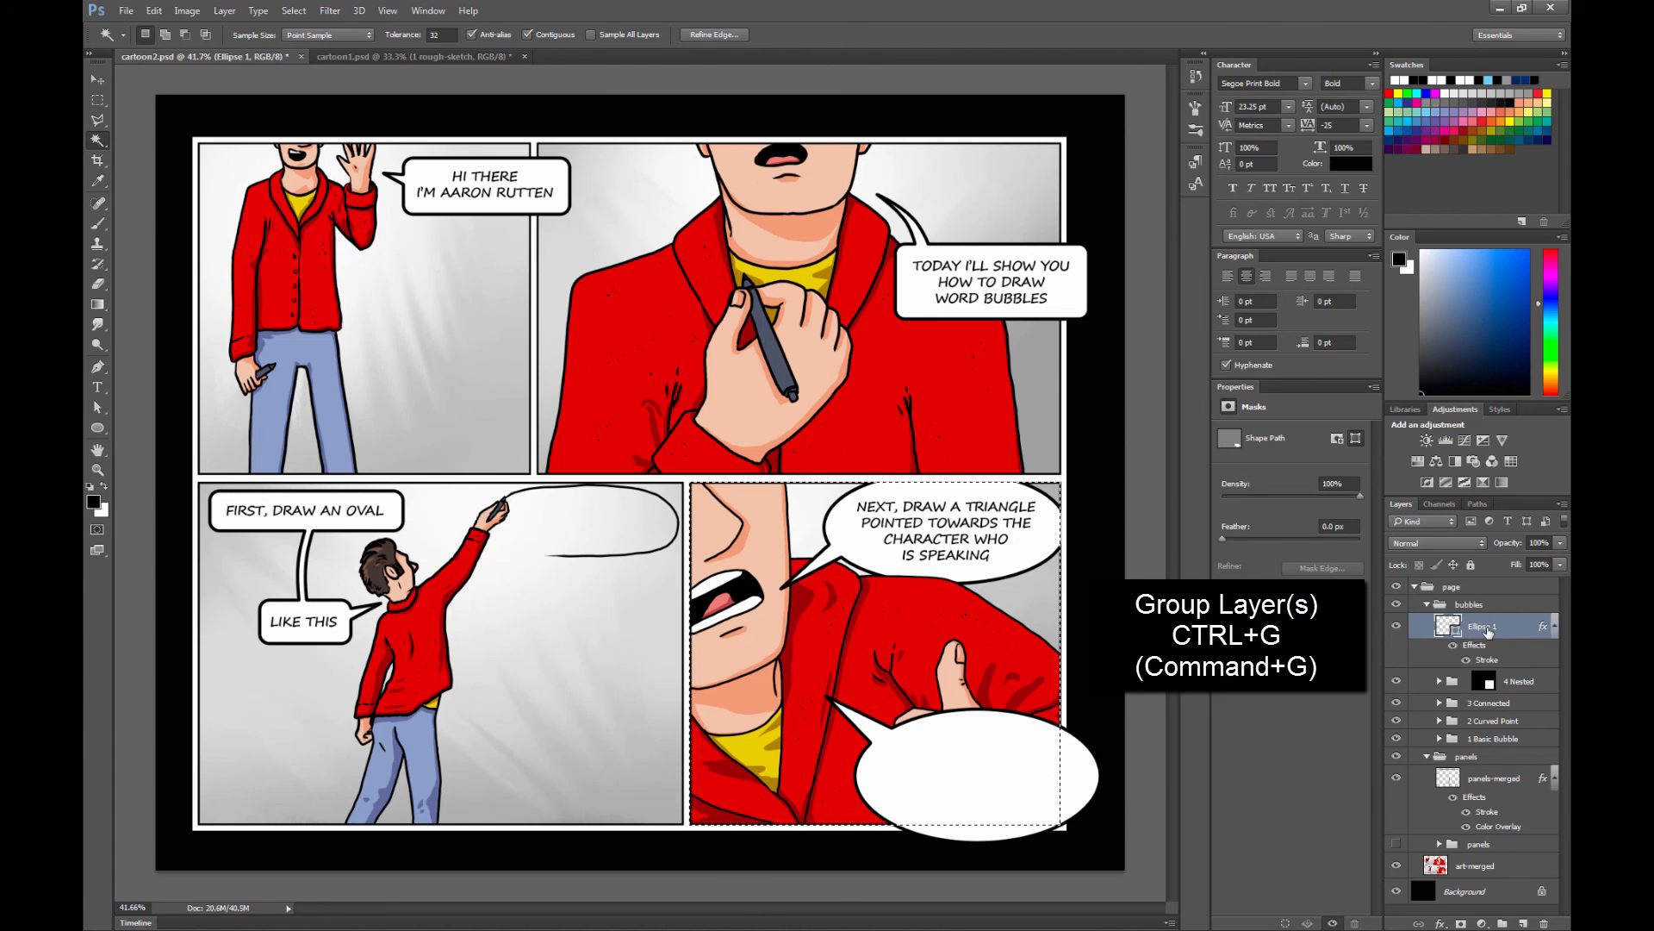
key(ctrl+g)
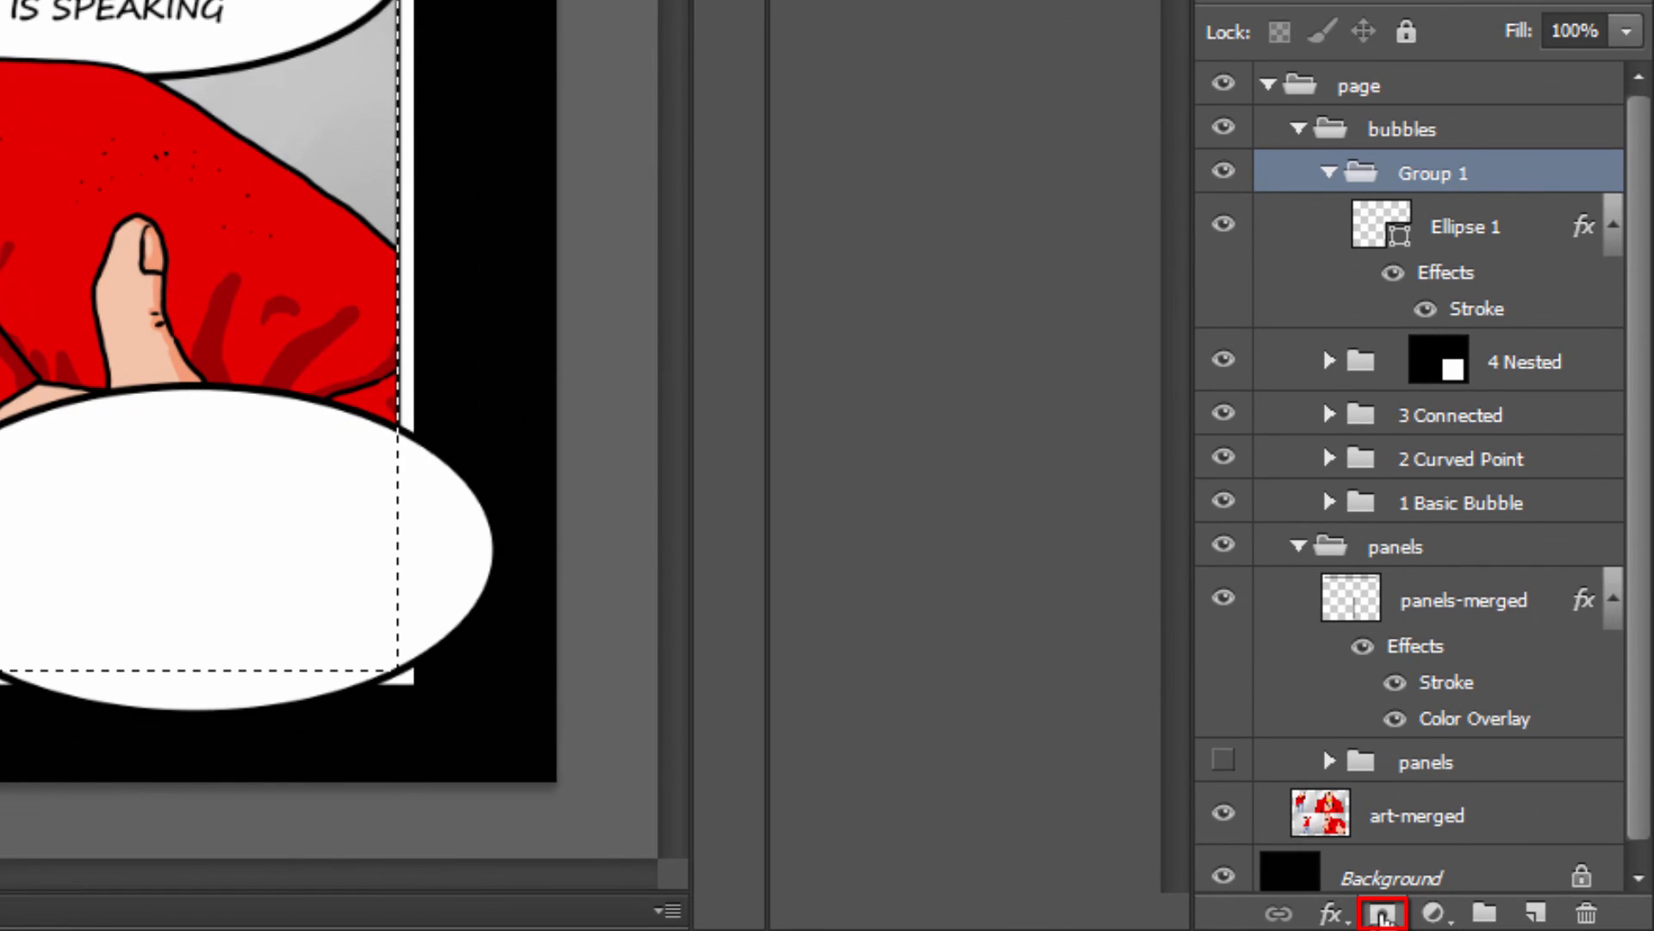
click(1382, 913)
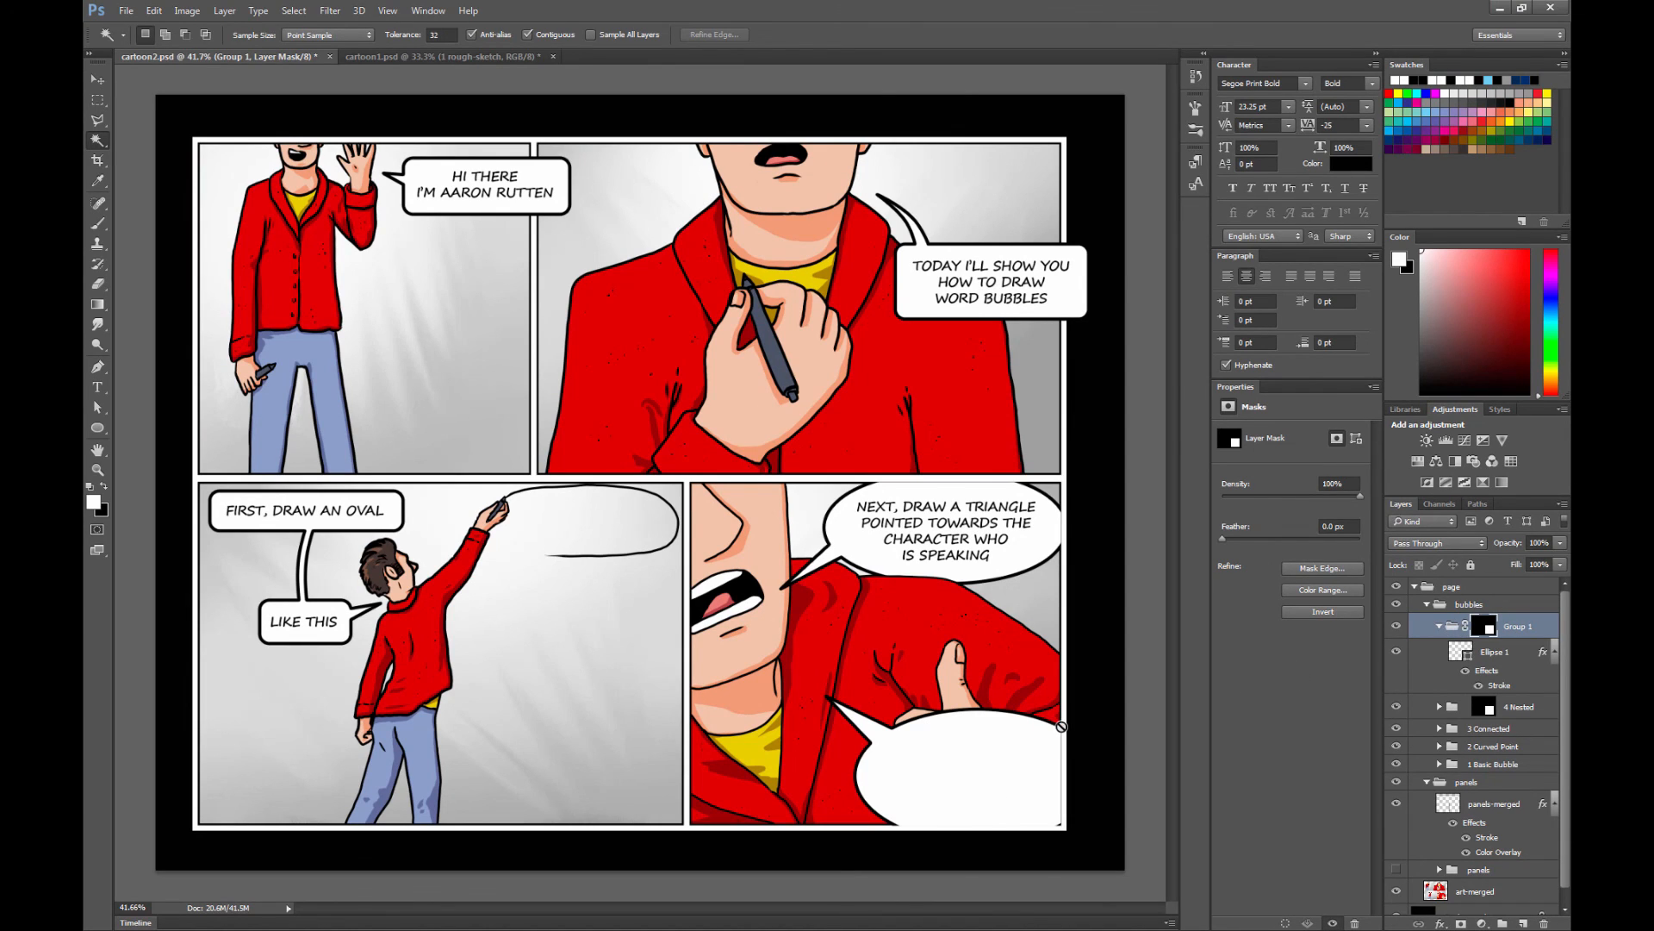
mouse_move(908, 826)
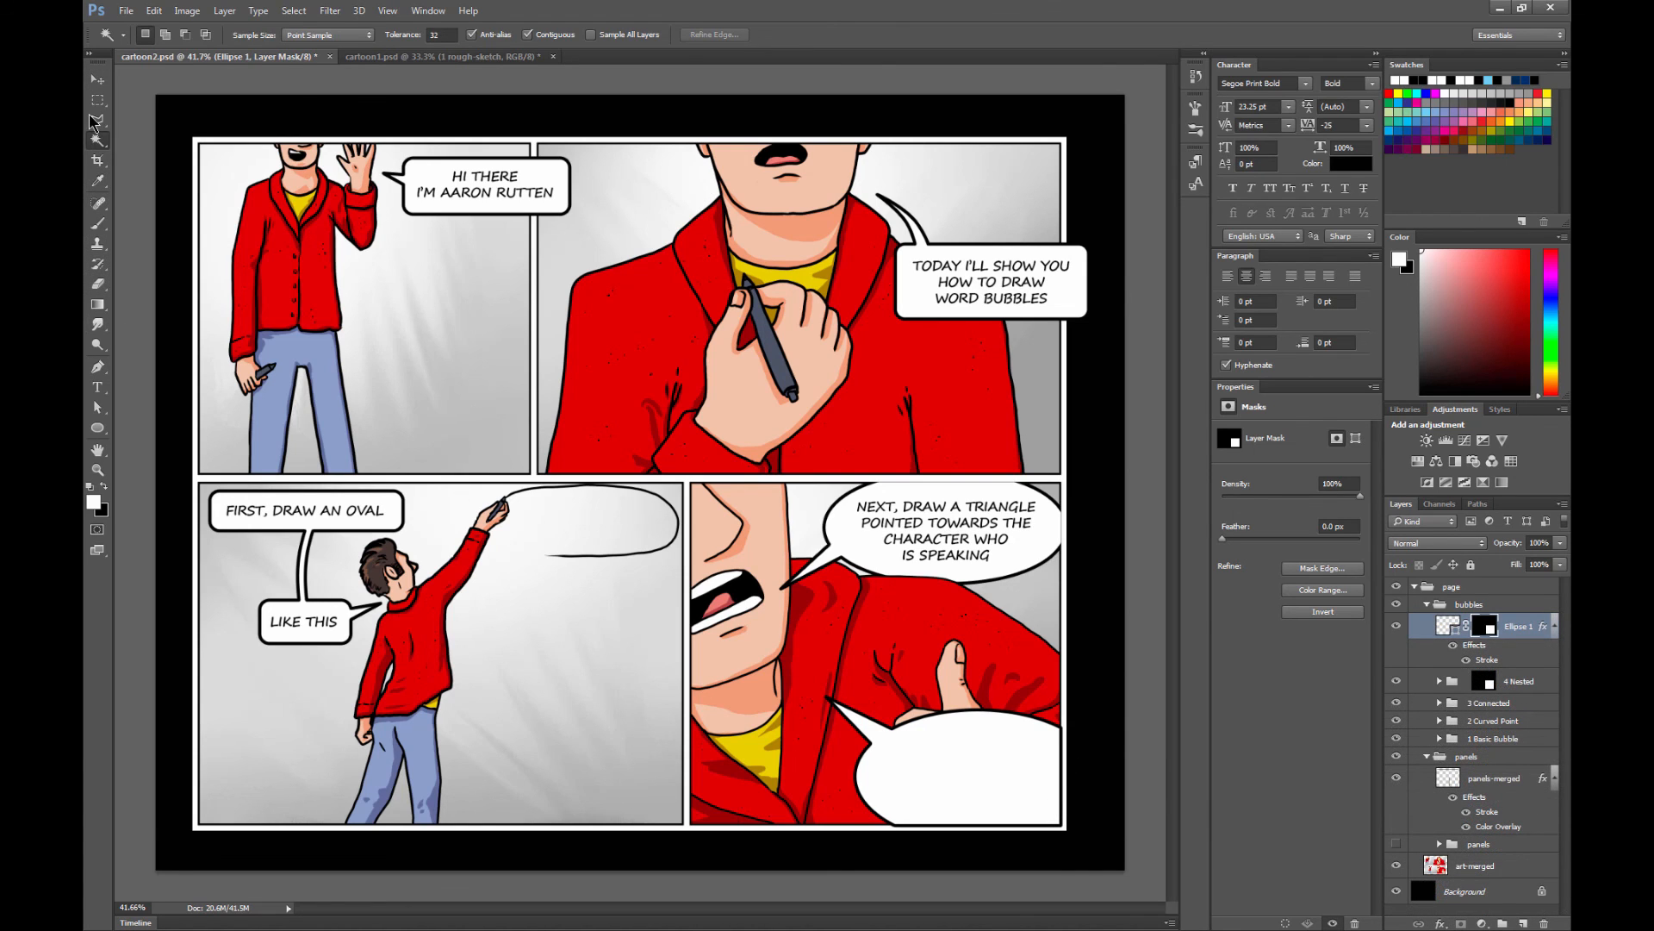
click(96, 81)
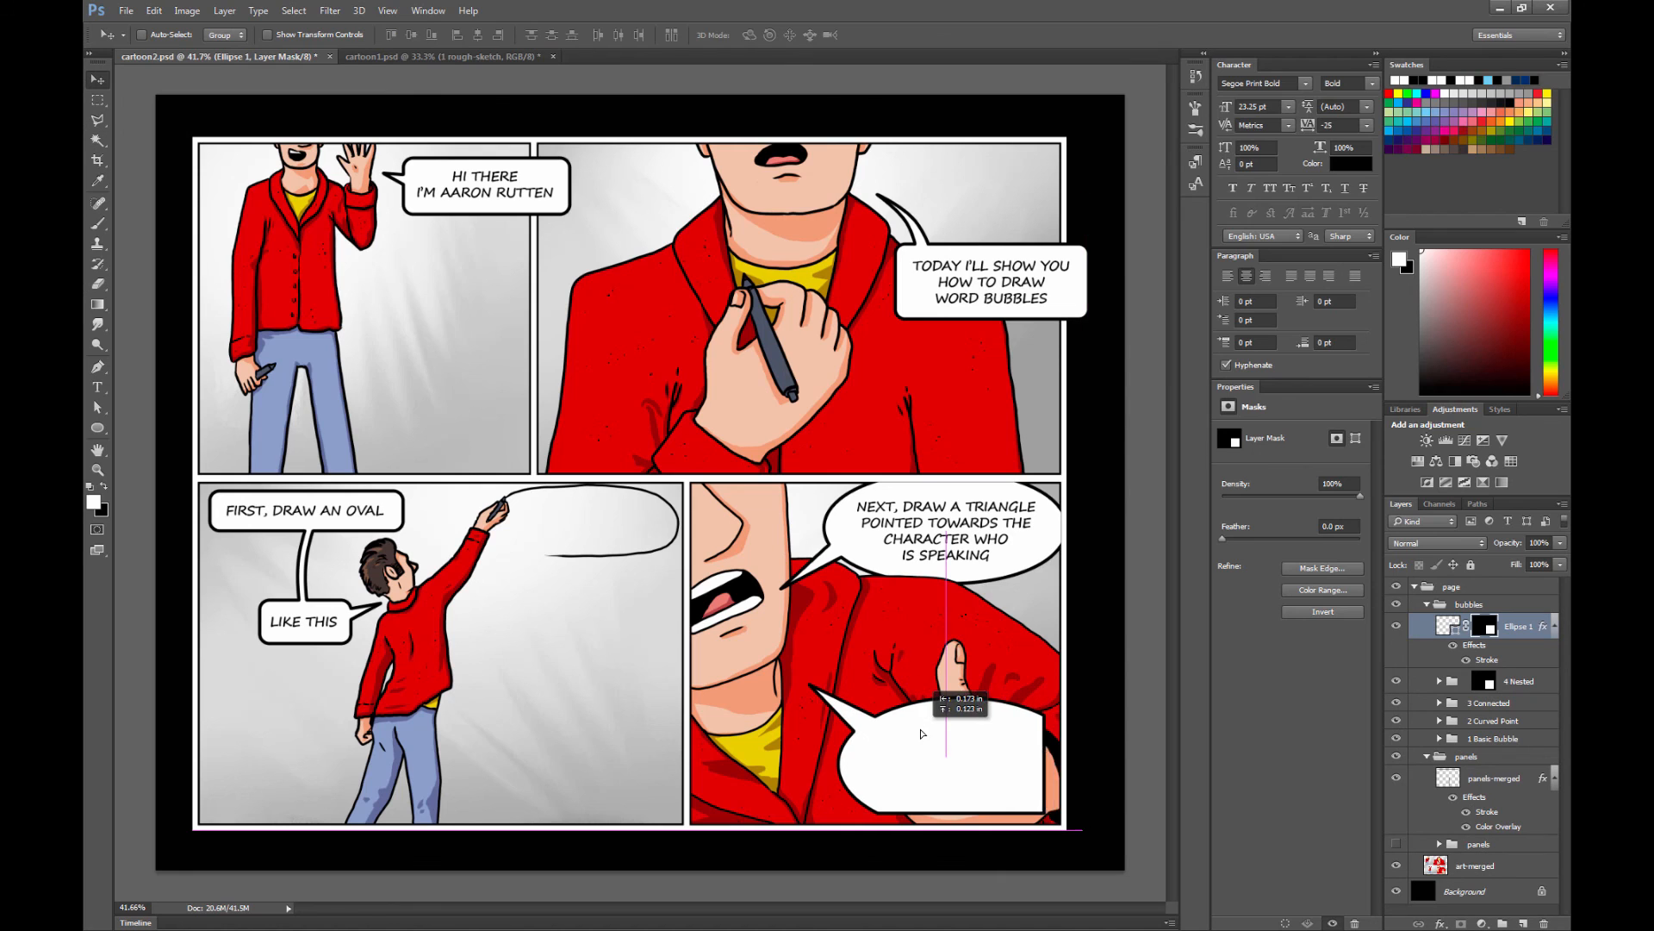